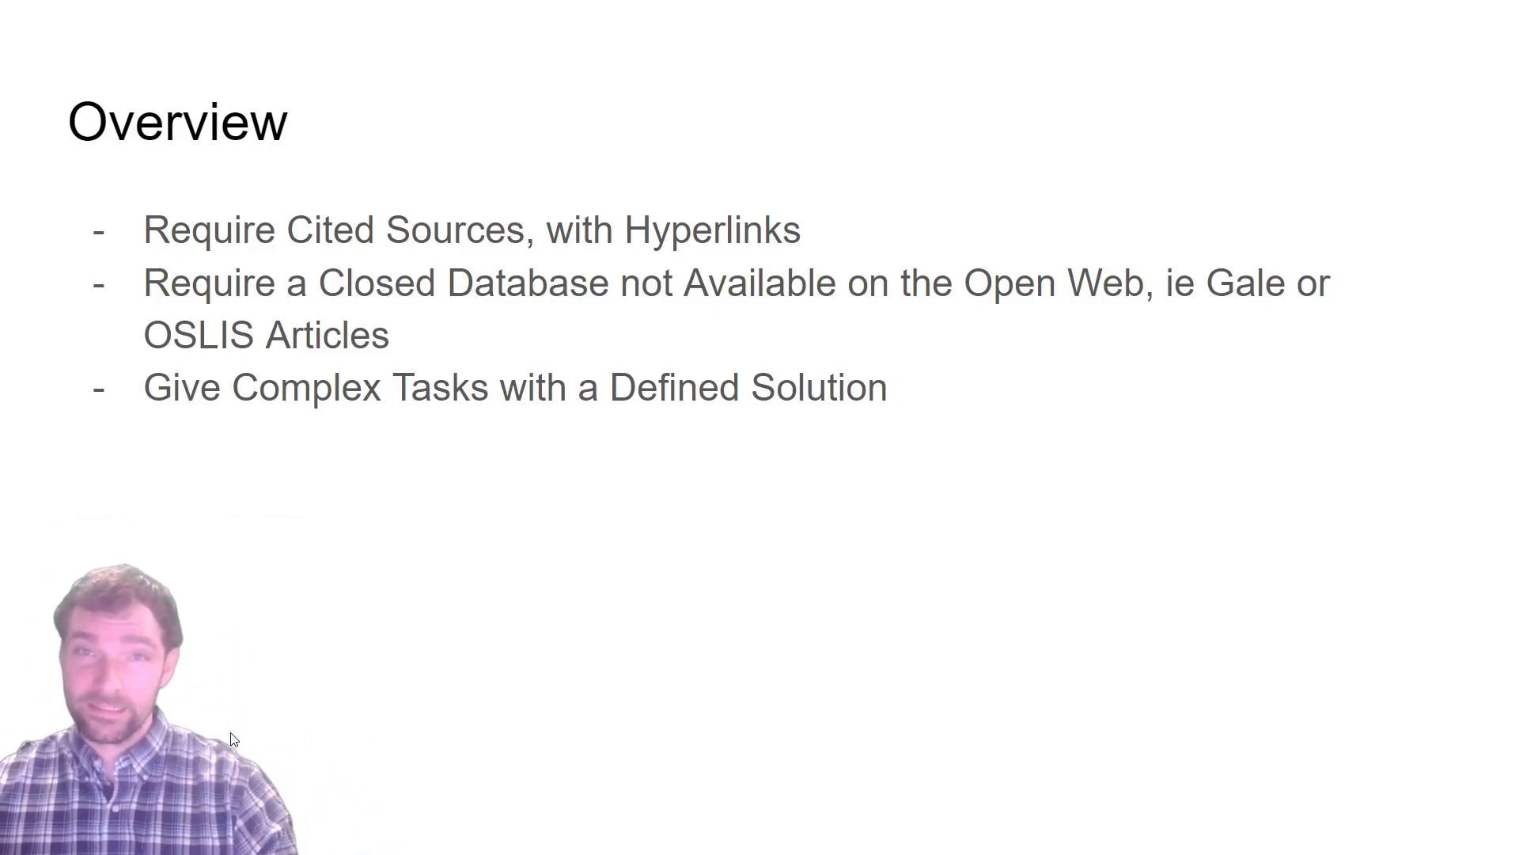
{"action": "mouse_move", "coordinate": [215, 411]}
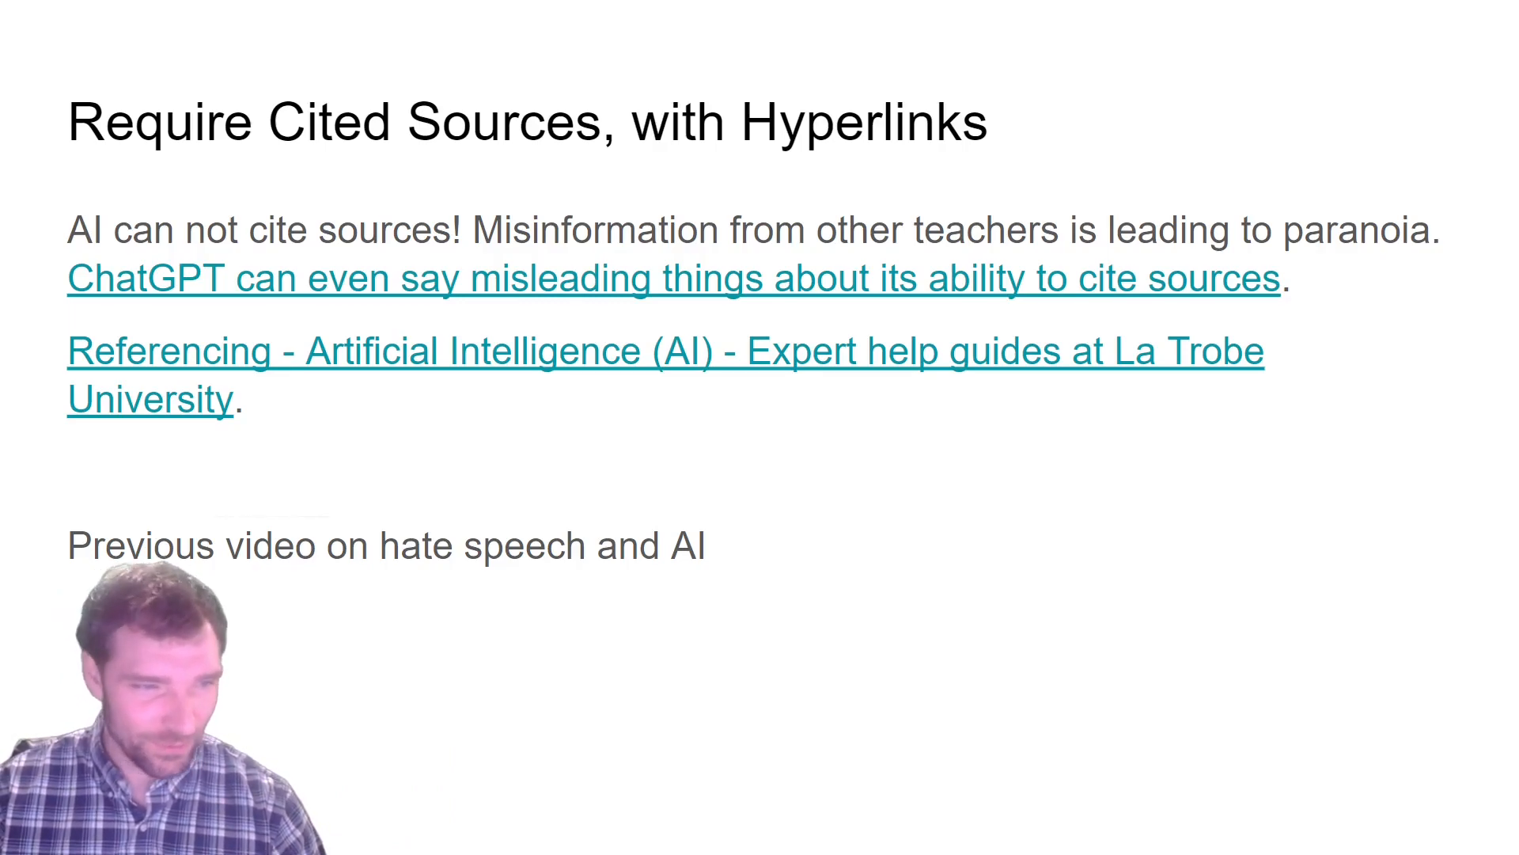
Leave the full-screen show and land on the 'Require Cited Sources, with Hyperlinks' slide in the editor
{"action": "key", "text": "Right"}
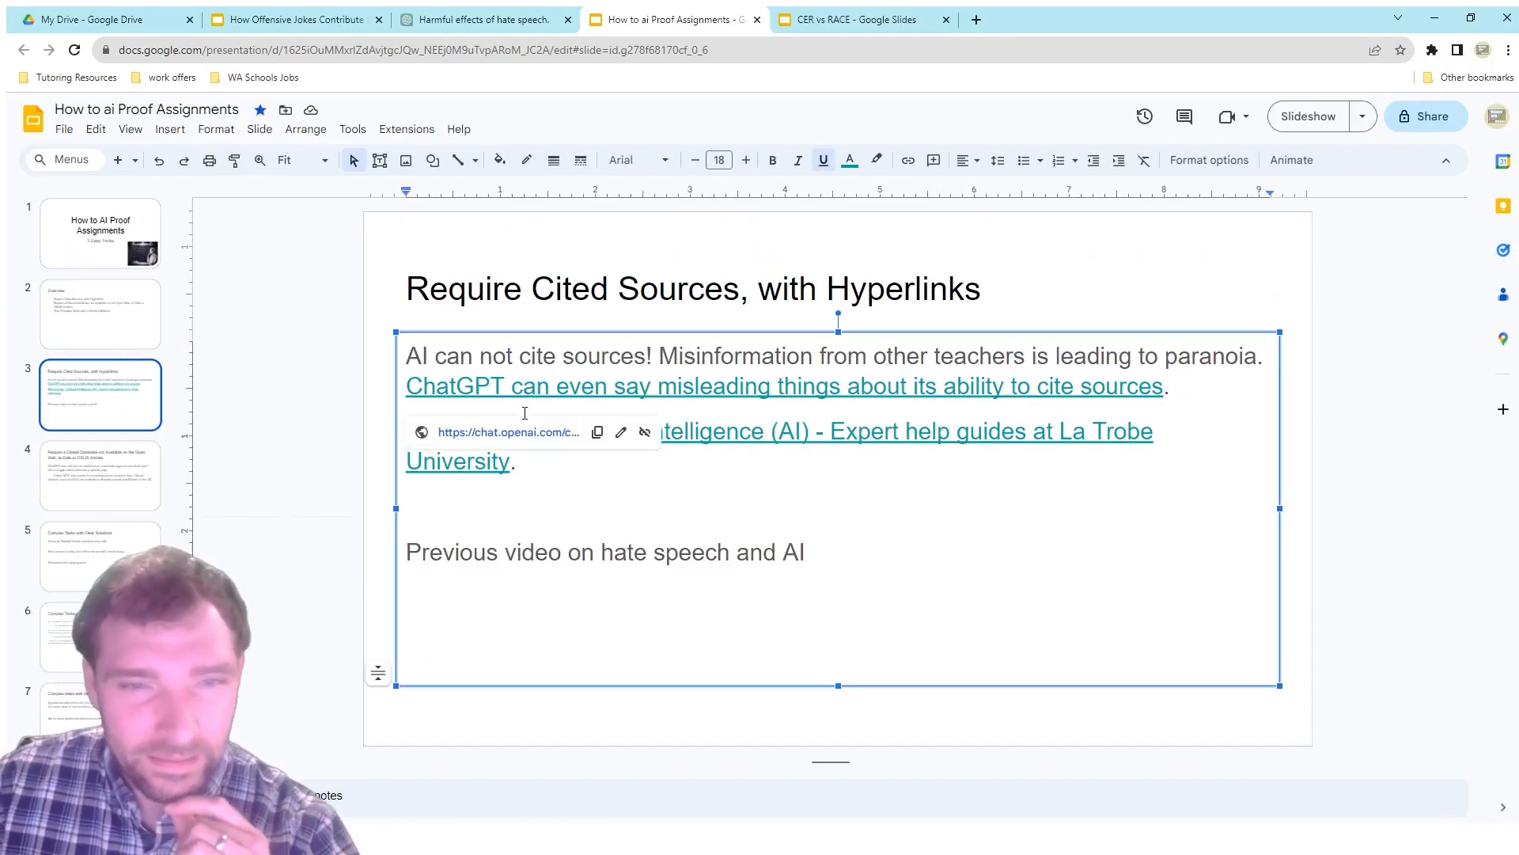
Follow the slide's chat.openai.com link into the earlier conversation on whether AI can cite real sources
{"action": "left_click", "coordinate": [508, 433]}
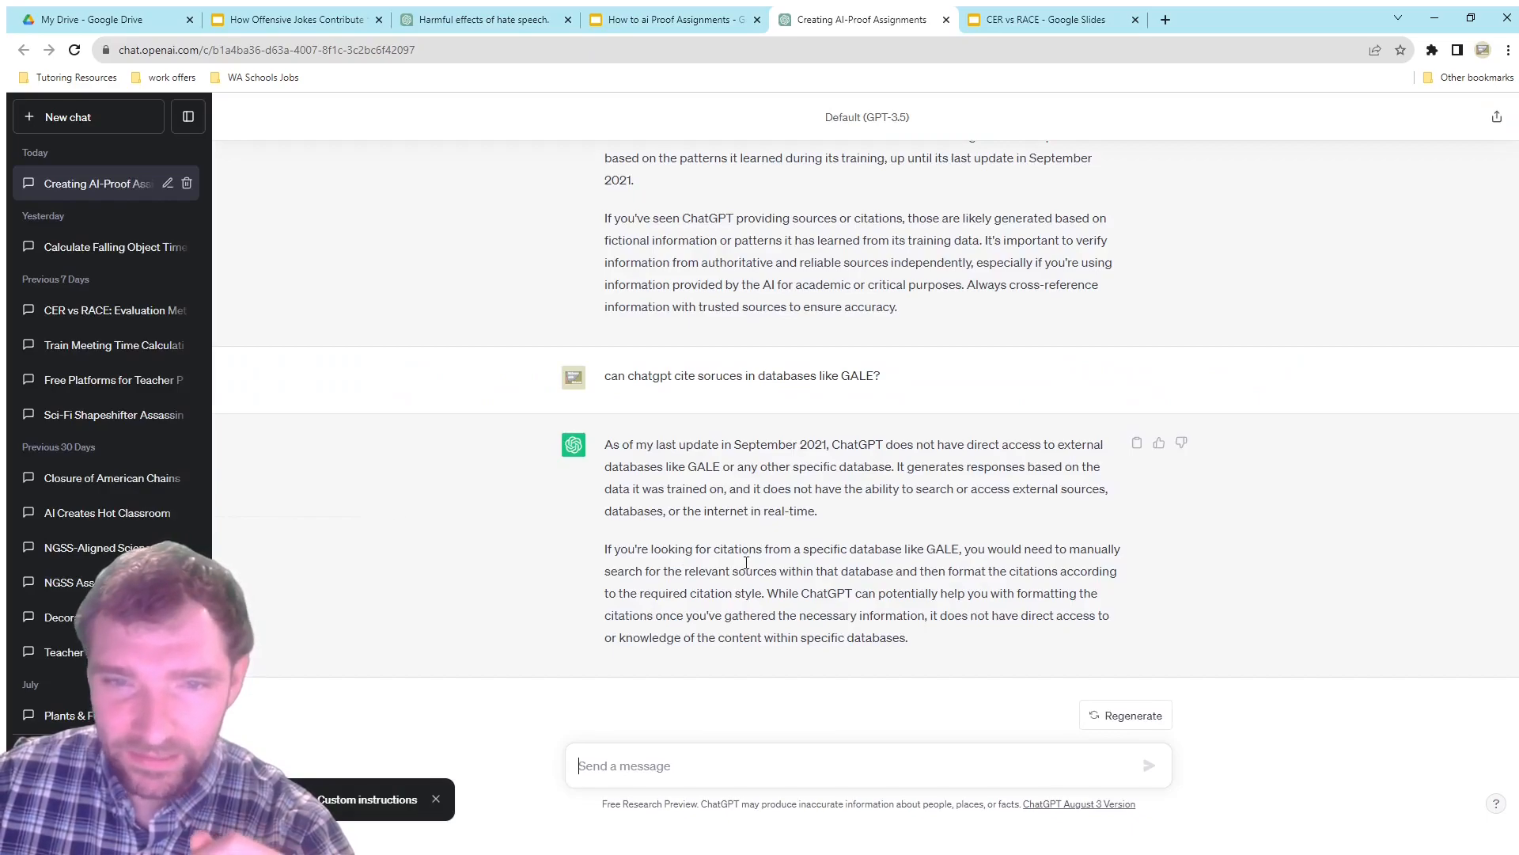
{"action": "scroll", "scroll_direction": "up", "scroll_amount": 3}
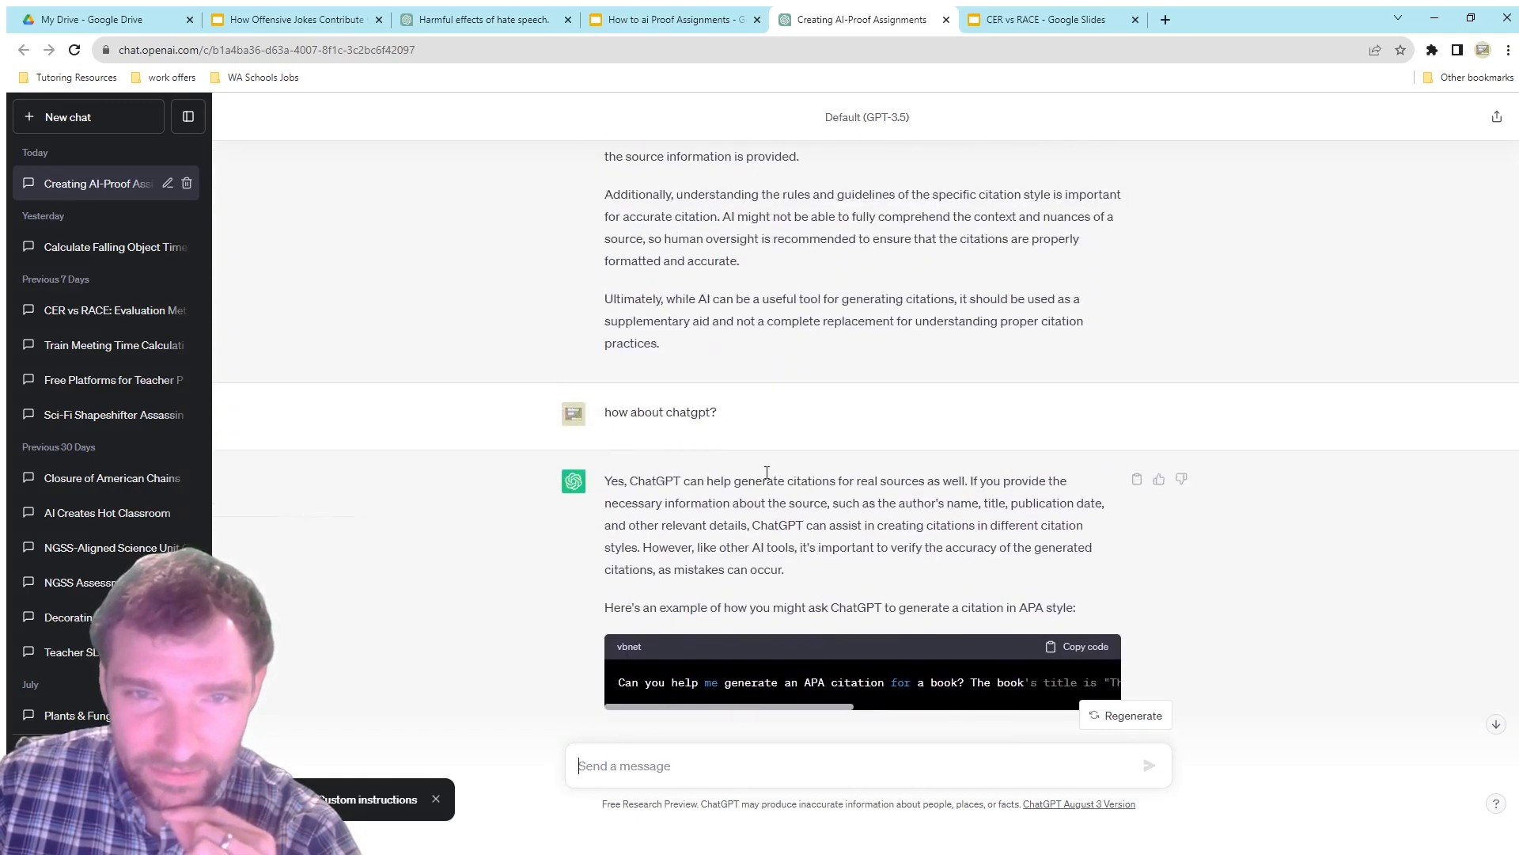
{"action": "scroll", "scroll_direction": "down", "scroll_amount": 3}
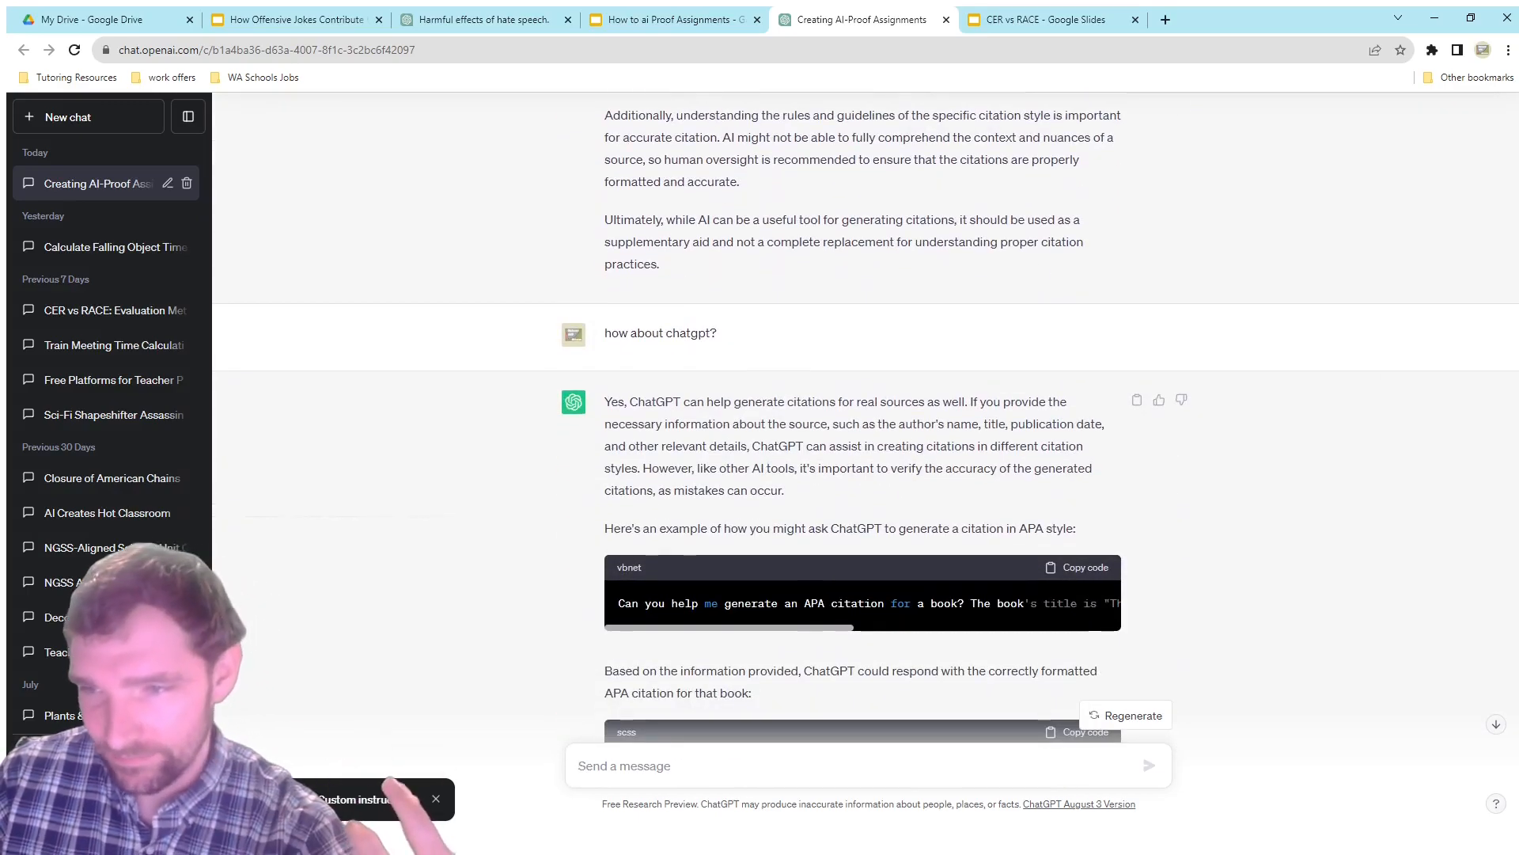
{"action": "scroll", "scroll_direction": "up", "scroll_amount": 3}
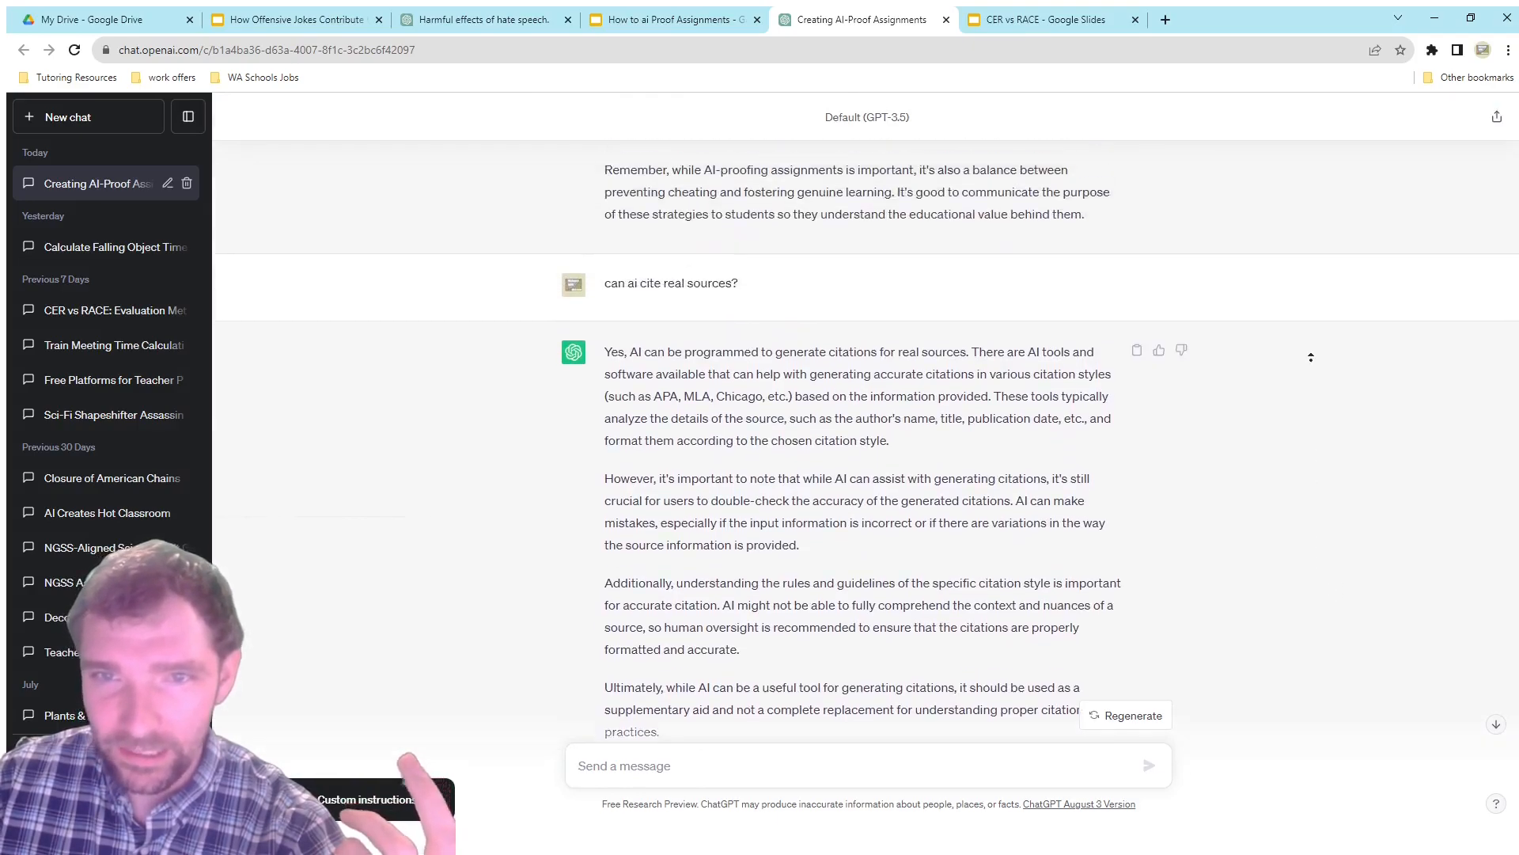
{"action": "scroll", "scroll_direction": "up", "scroll_amount": 3}
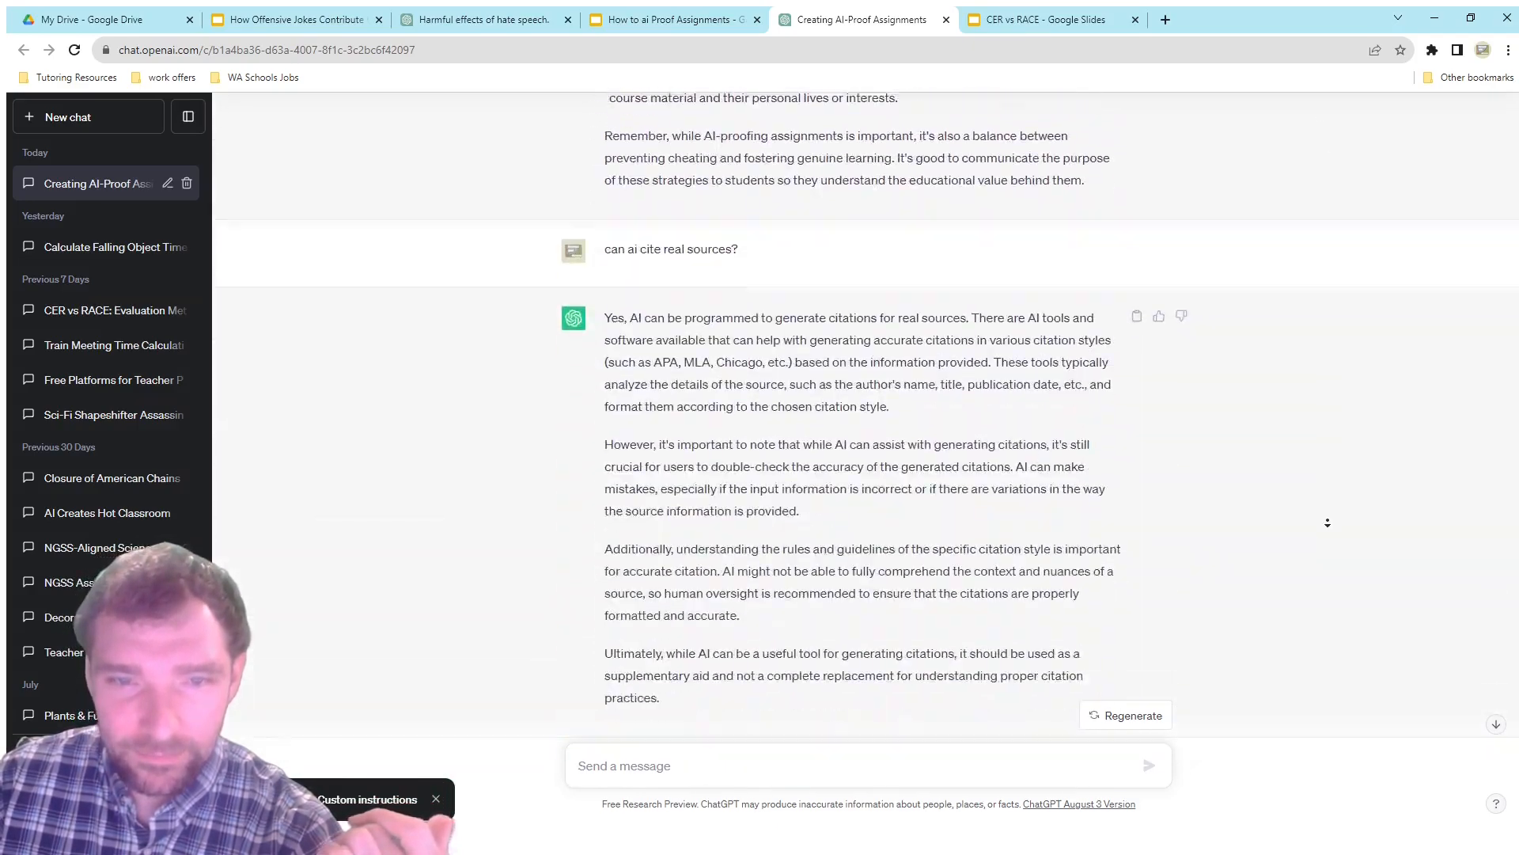
{"action": "scroll", "scroll_direction": "down", "scroll_amount": 3}
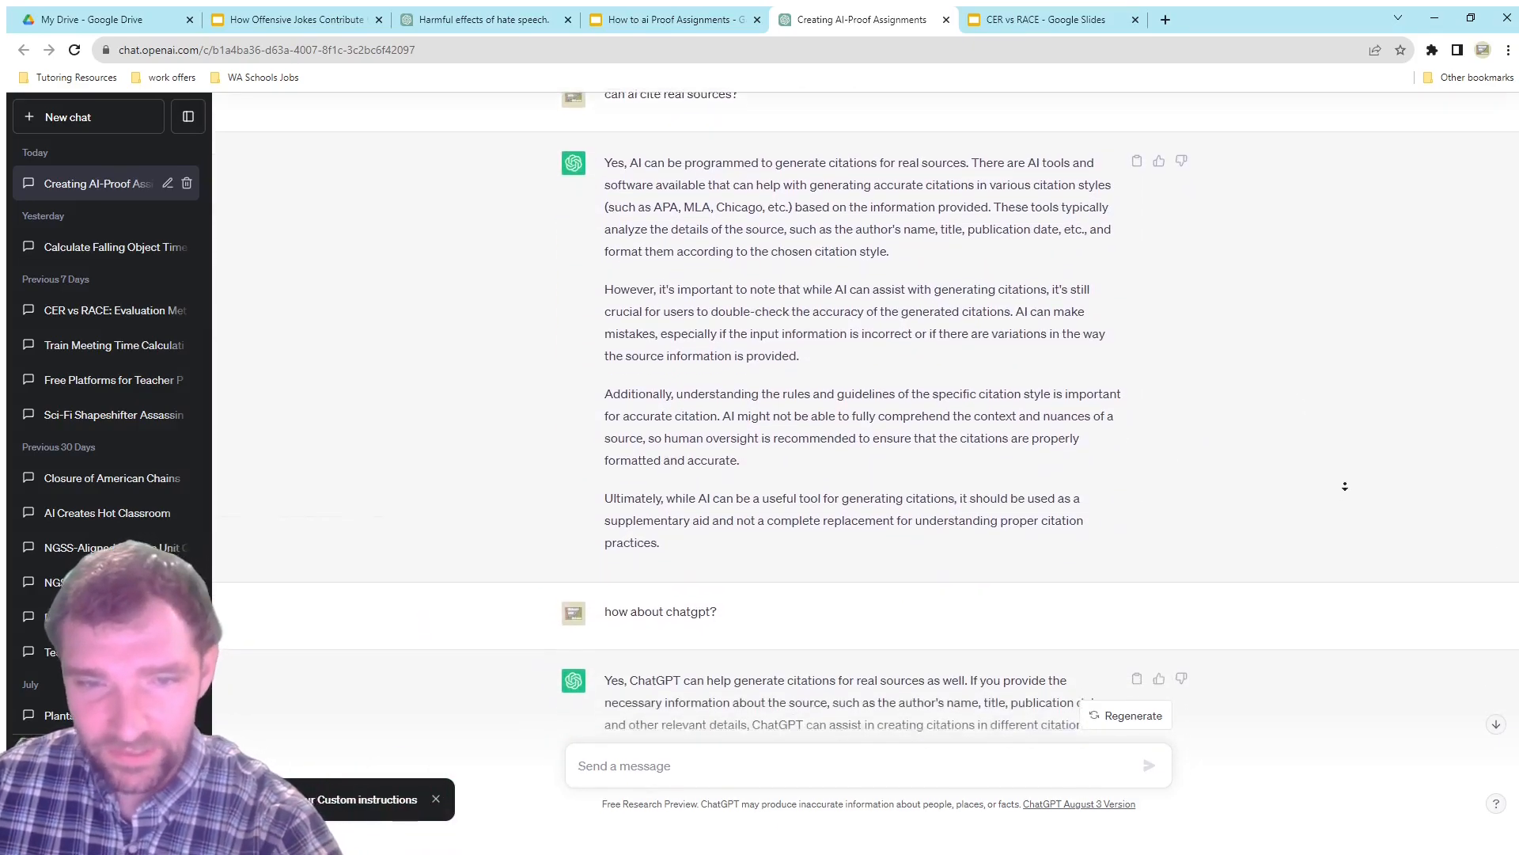
{"action": "scroll", "scroll_direction": "down", "scroll_amount": 3}
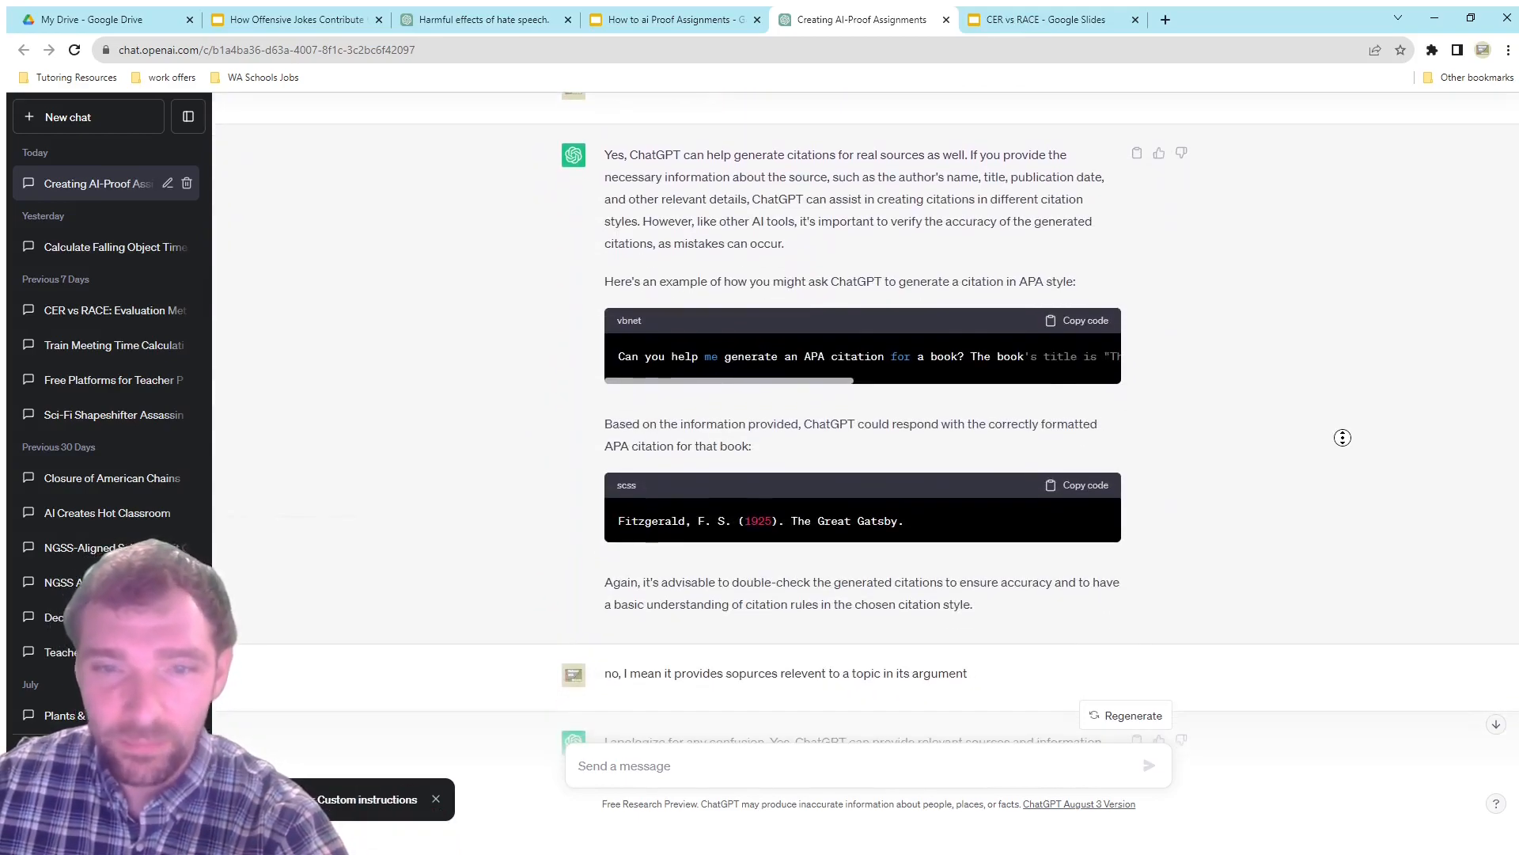
Read down the conversation to ChatGPT's answer that it cannot access databases like GALE
{"action": "scroll", "scroll_direction": "down", "scroll_amount": 3}
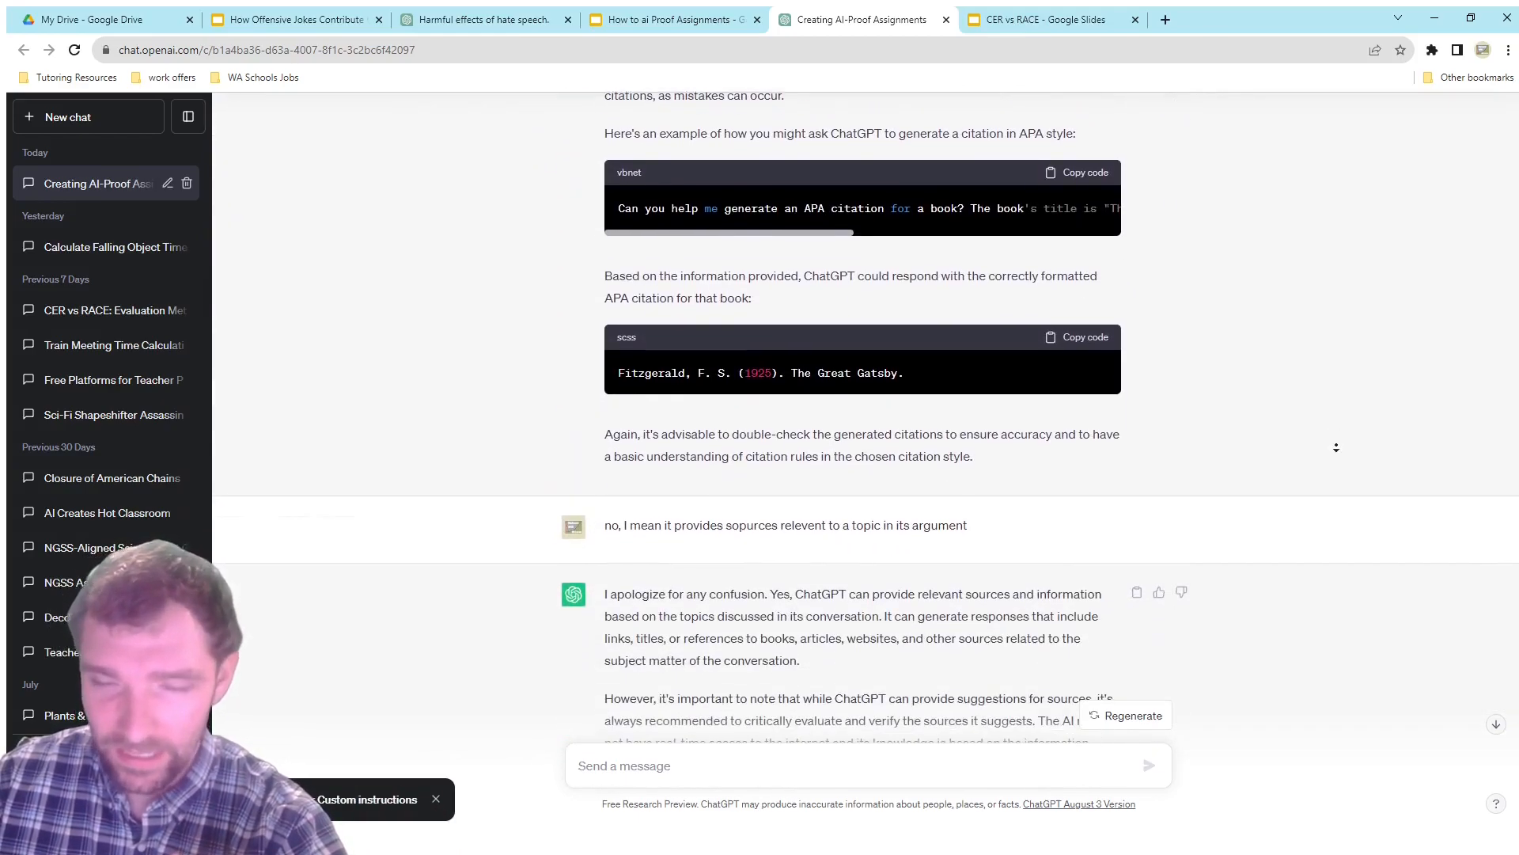
{"action": "scroll", "scroll_direction": "down", "scroll_amount": 3}
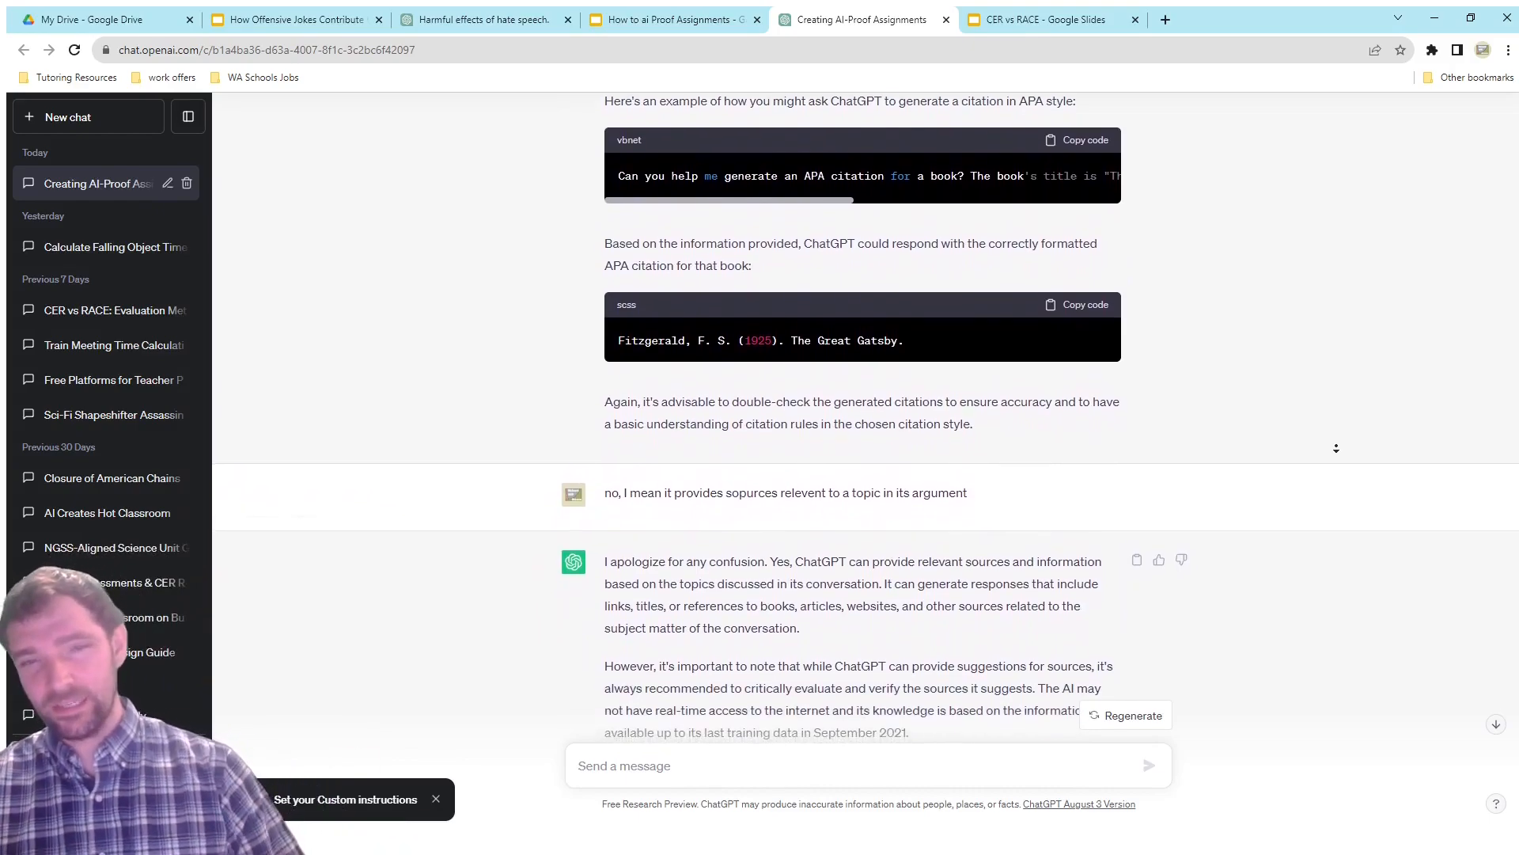
{"action": "scroll", "scroll_direction": "down", "scroll_amount": 3}
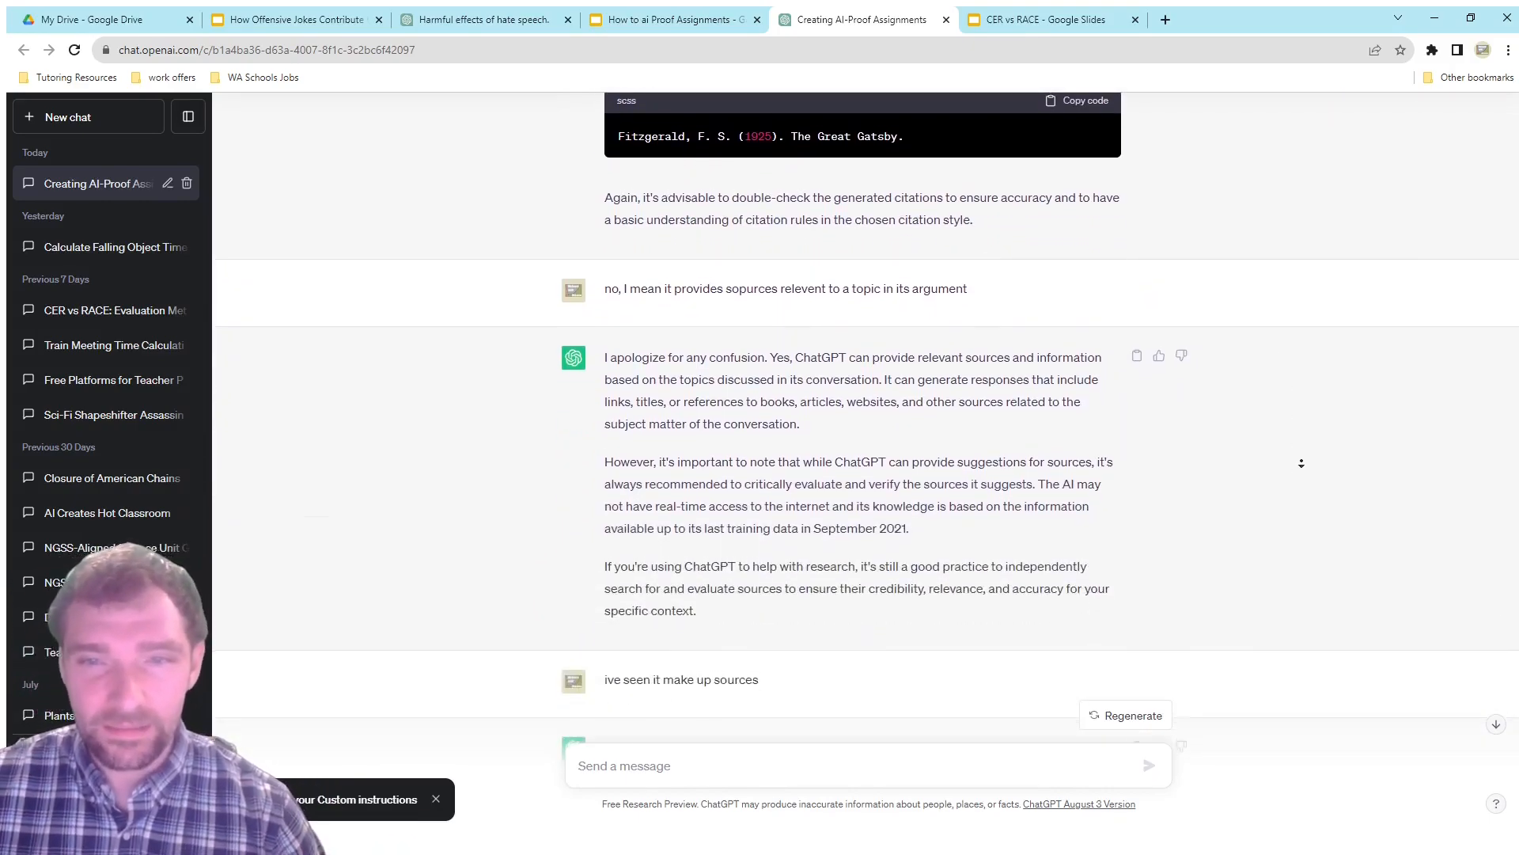
{"action": "scroll", "scroll_direction": "down", "scroll_amount": 3}
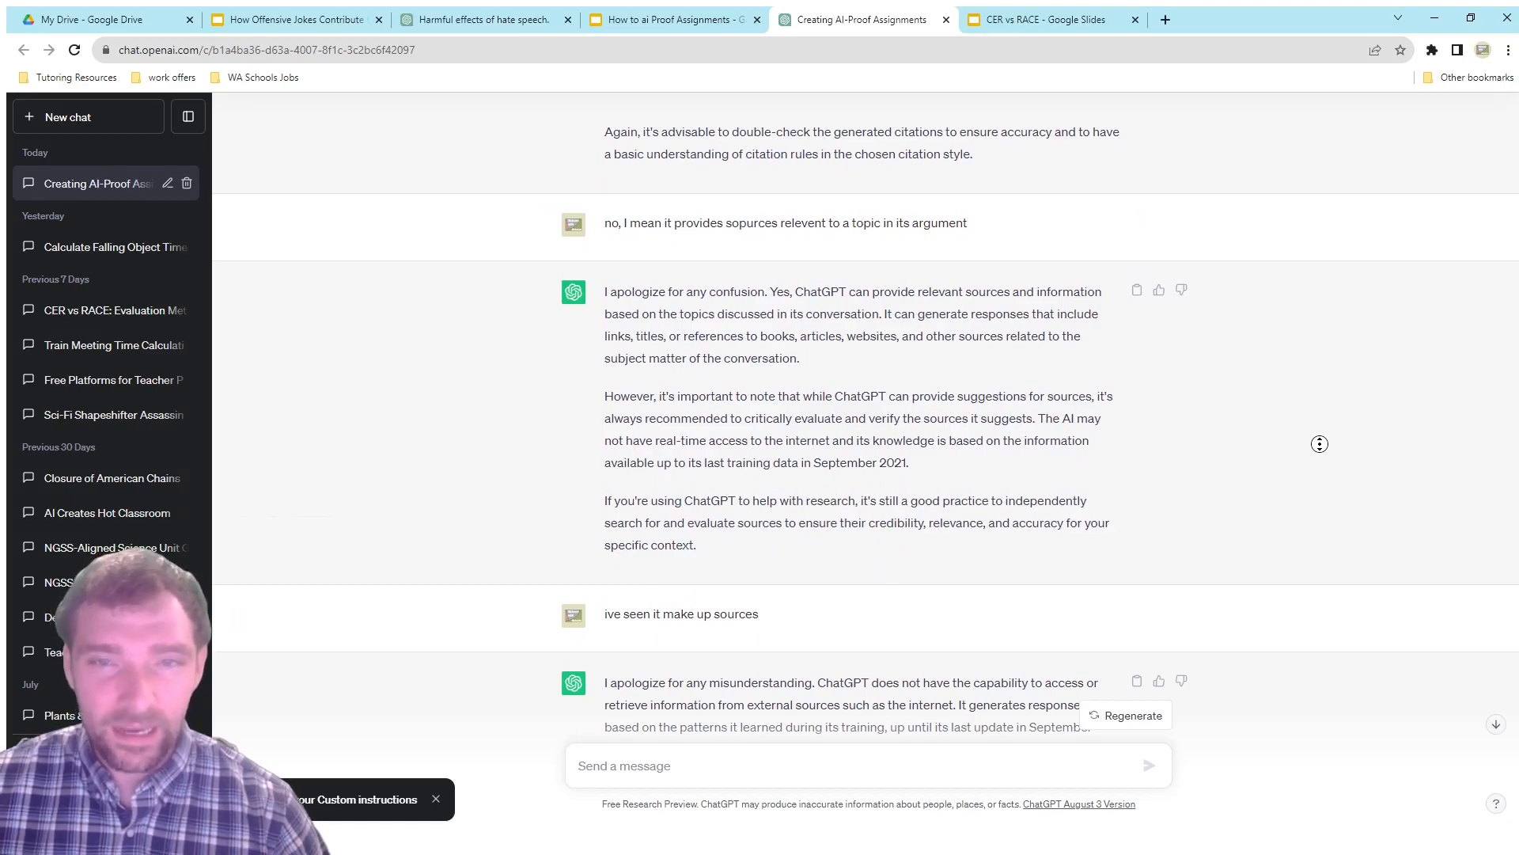
{"action": "scroll", "scroll_direction": "down", "scroll_amount": 3}
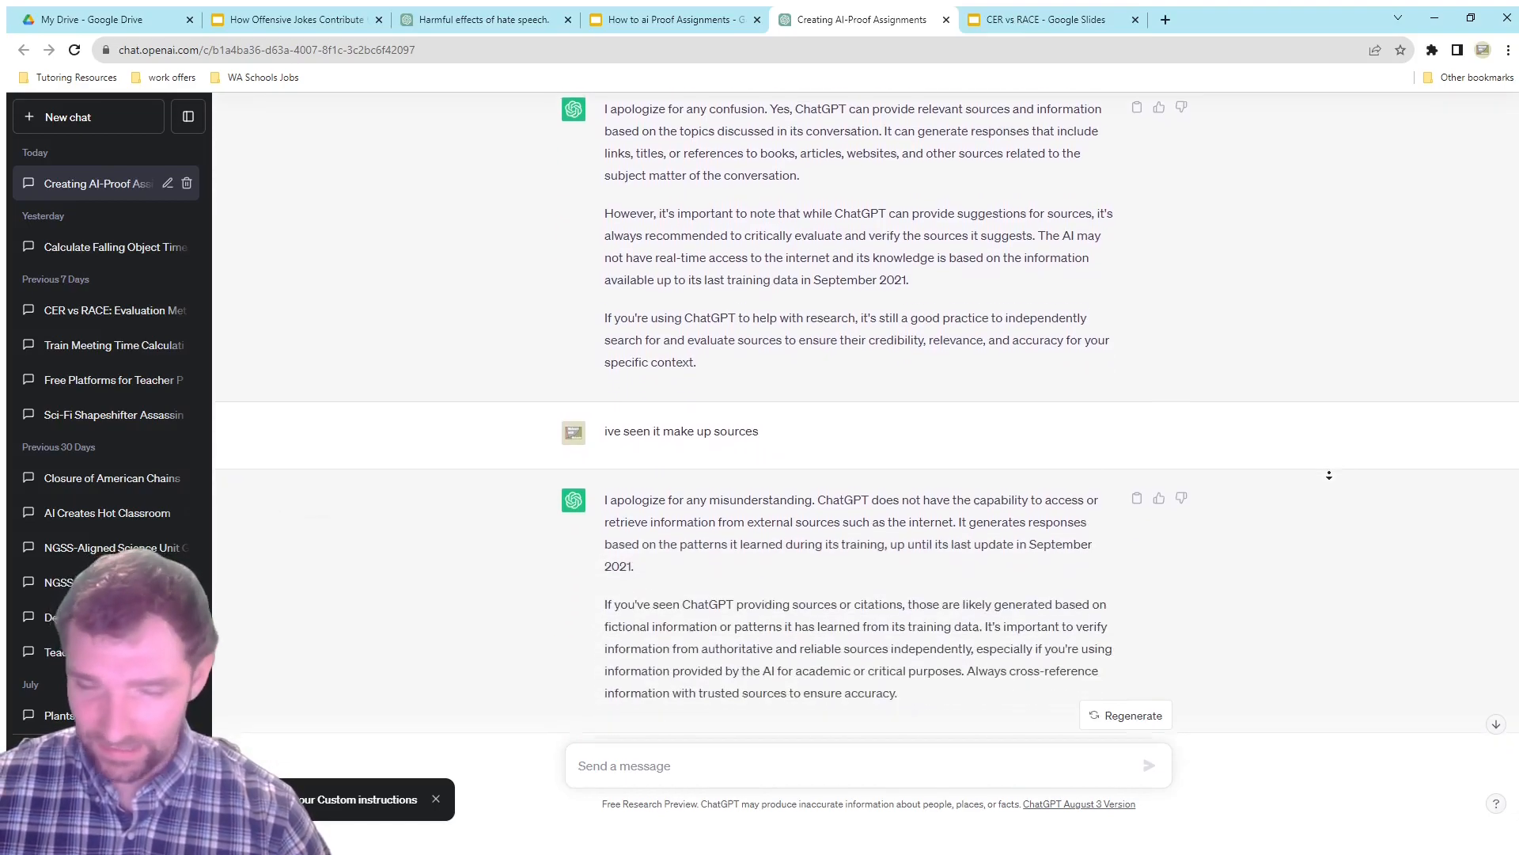
{"action": "scroll", "scroll_direction": "down", "scroll_amount": 3}
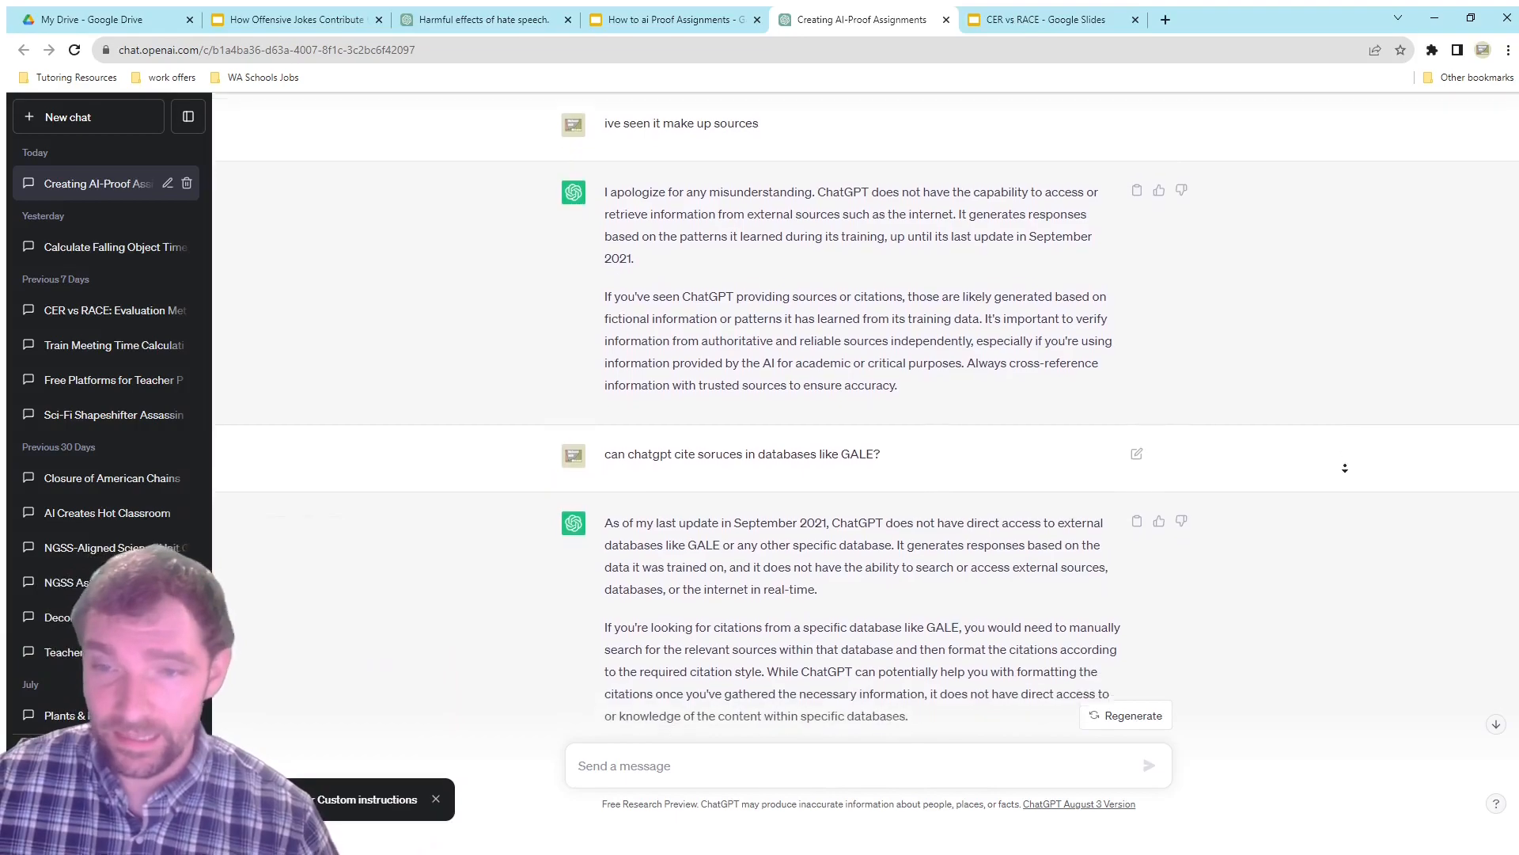
{"action": "scroll", "scroll_direction": "up", "scroll_amount": 3}
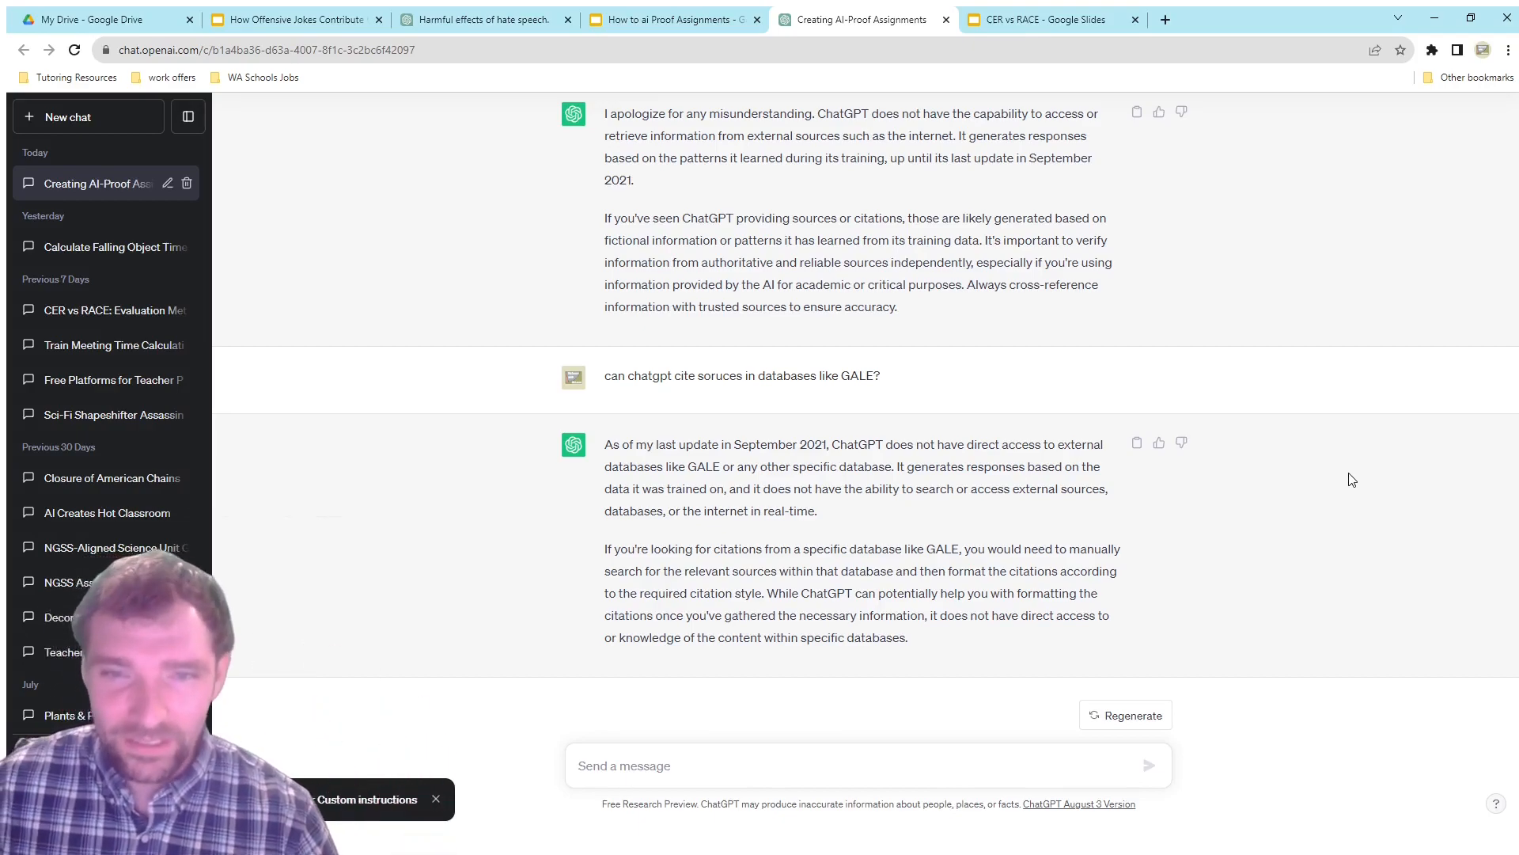
{"action": "mouse_move", "coordinate": [735, 378]}
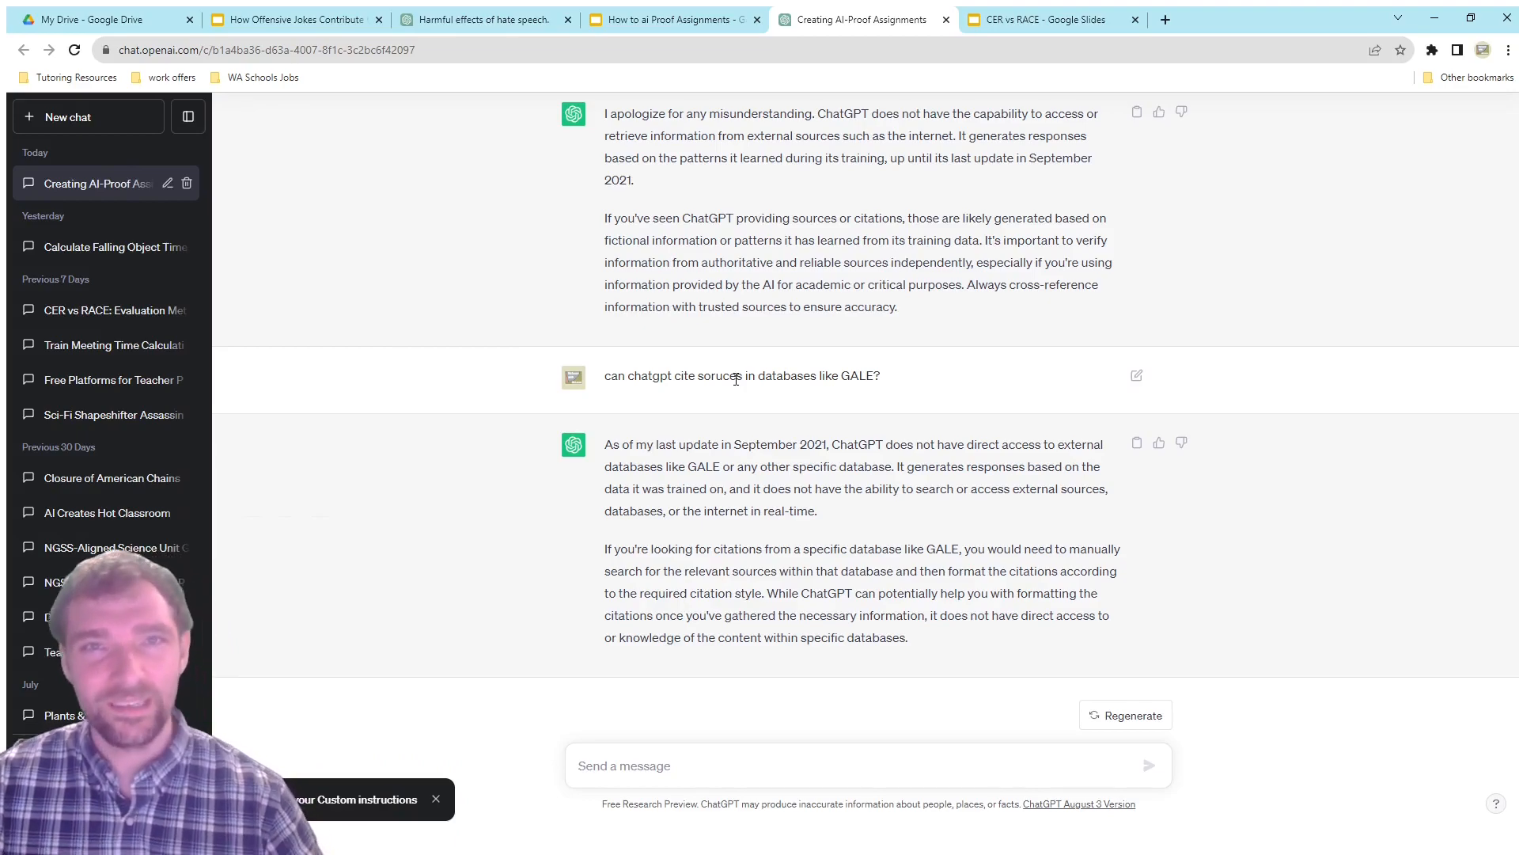
{"action": "mouse_move", "coordinate": [364, 41]}
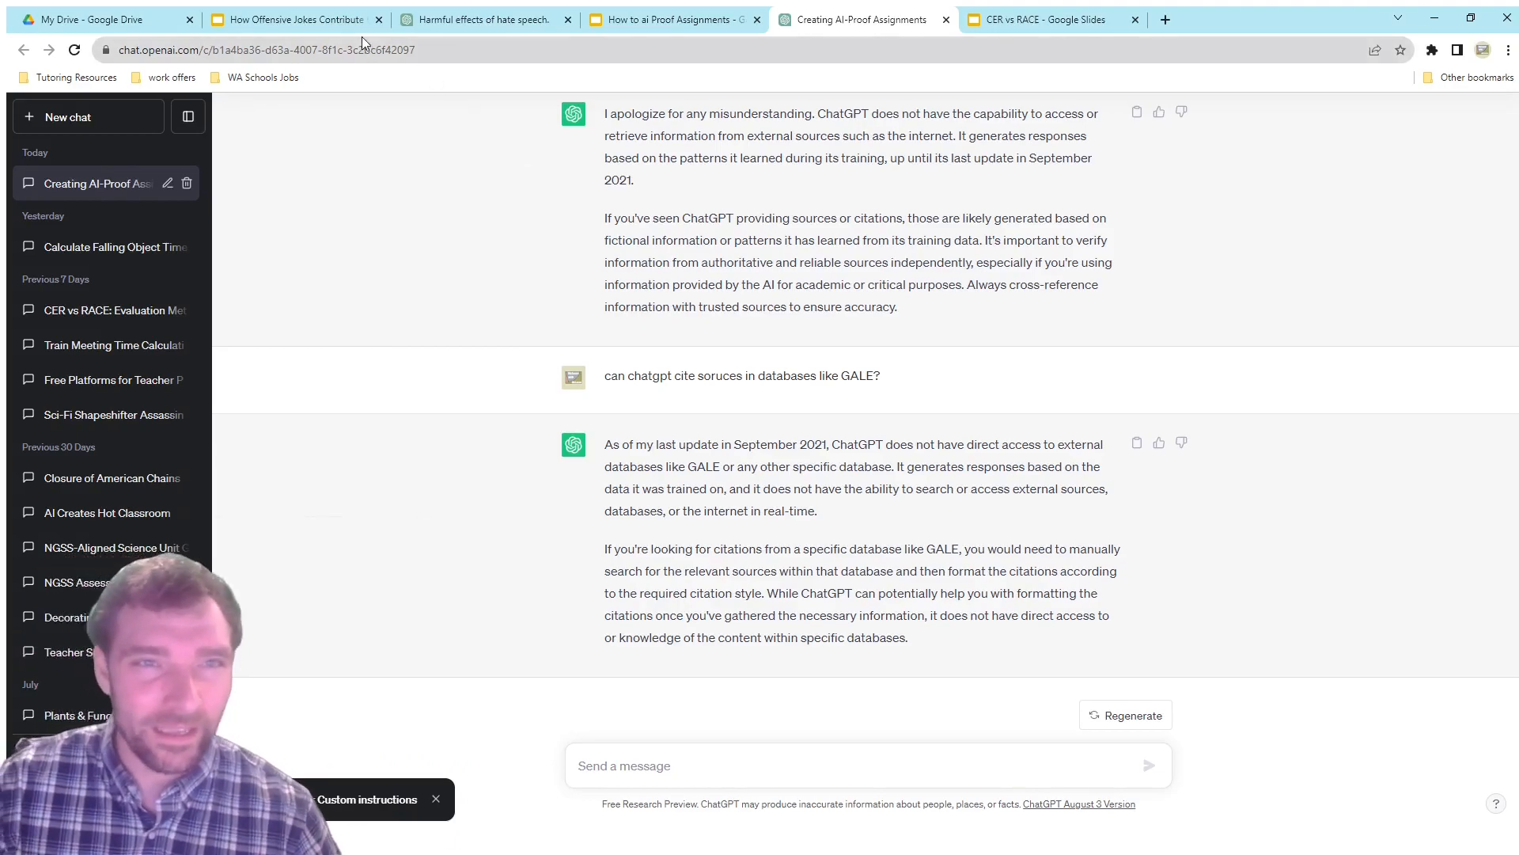
{"action": "left_click", "coordinate": [292, 19]}
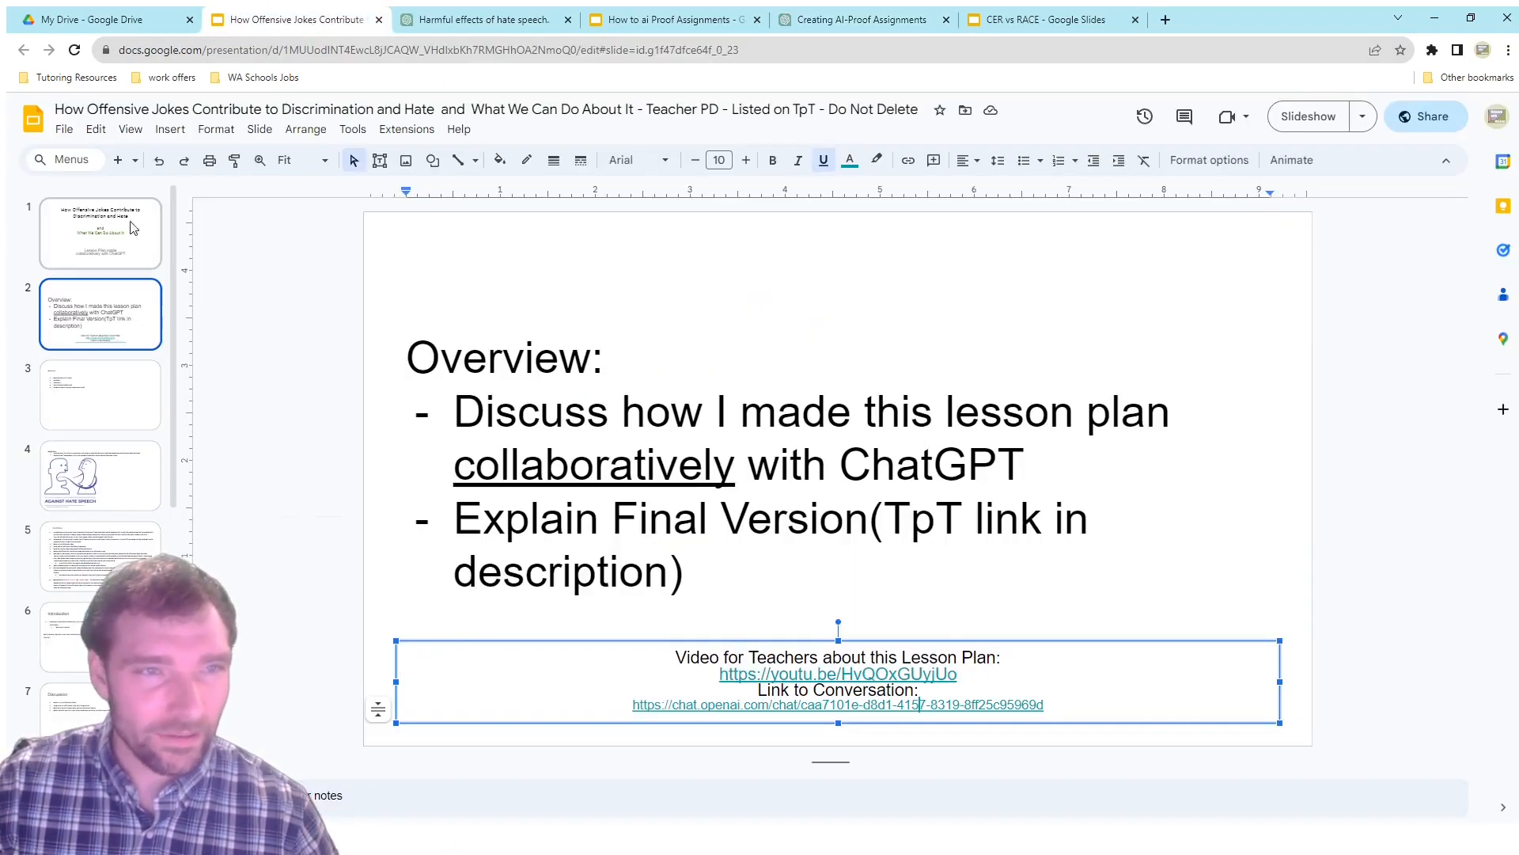
{"action": "left_click", "coordinate": [100, 232]}
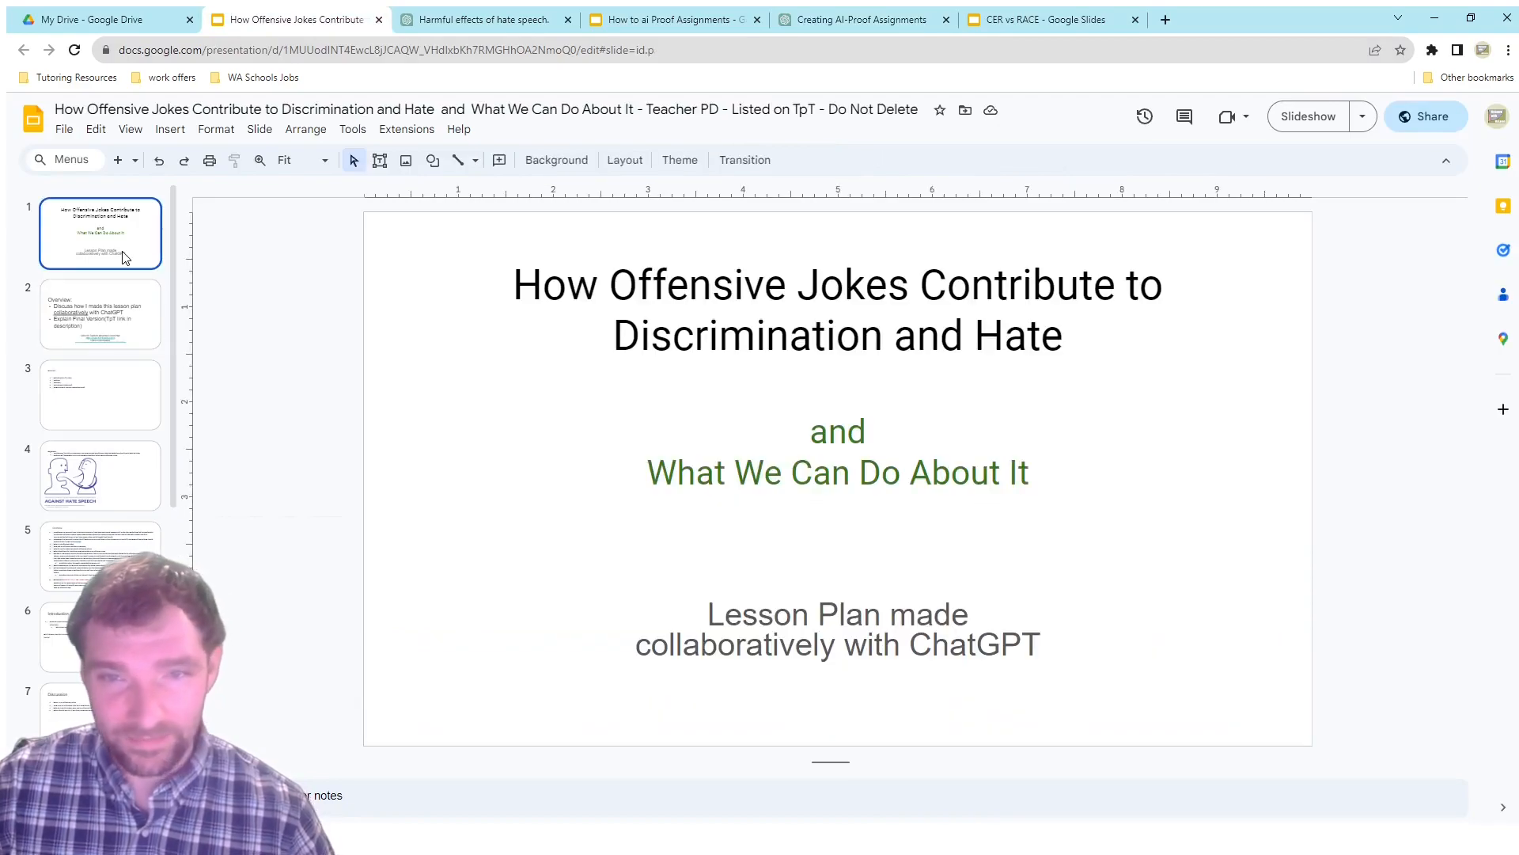
{"action": "left_click", "coordinate": [100, 313]}
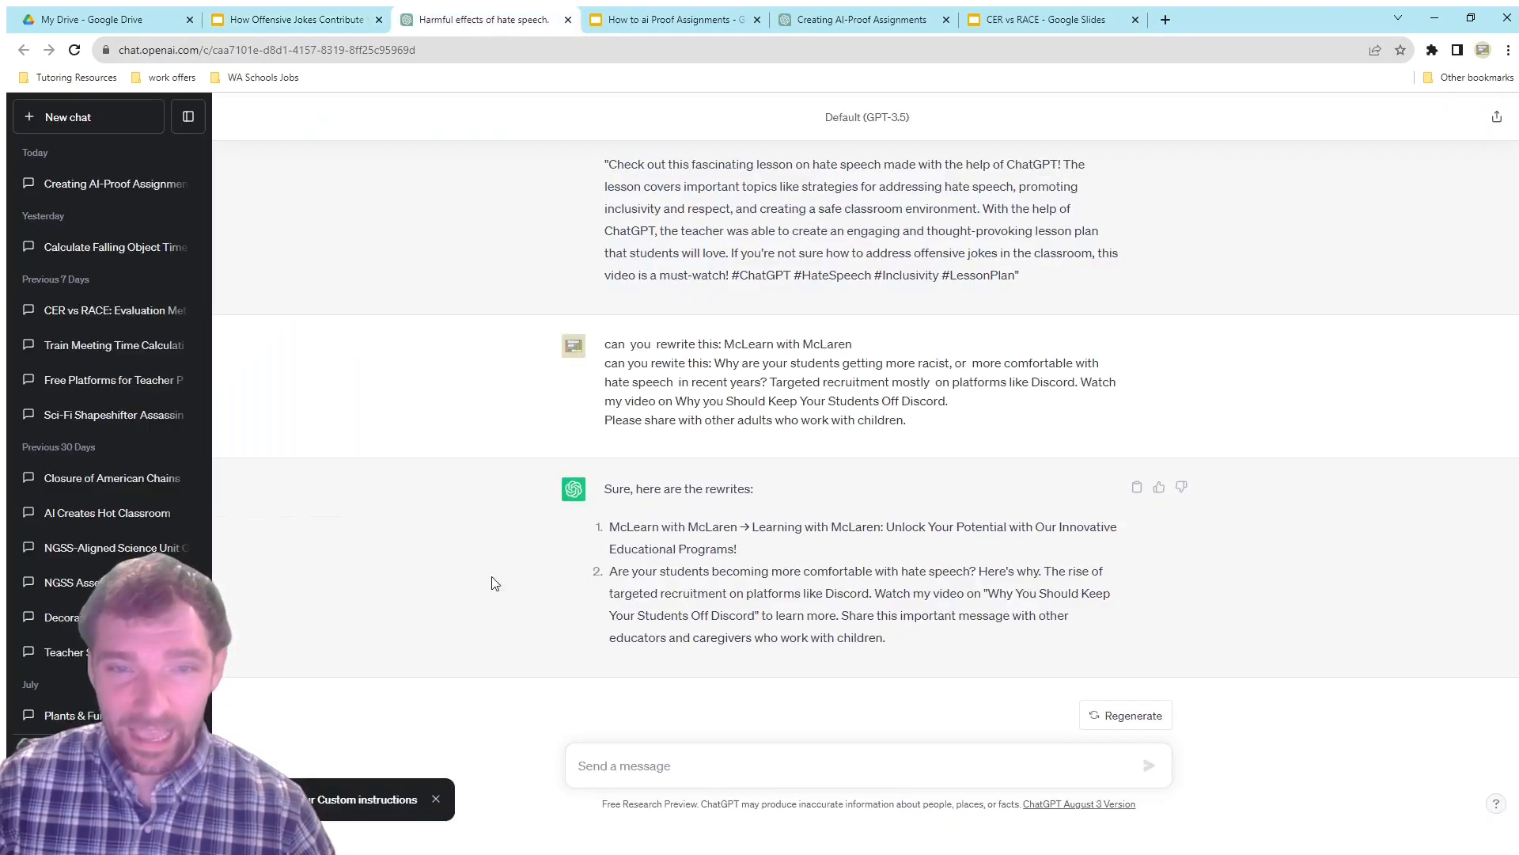
{"action": "mouse_move", "coordinate": [473, 550]}
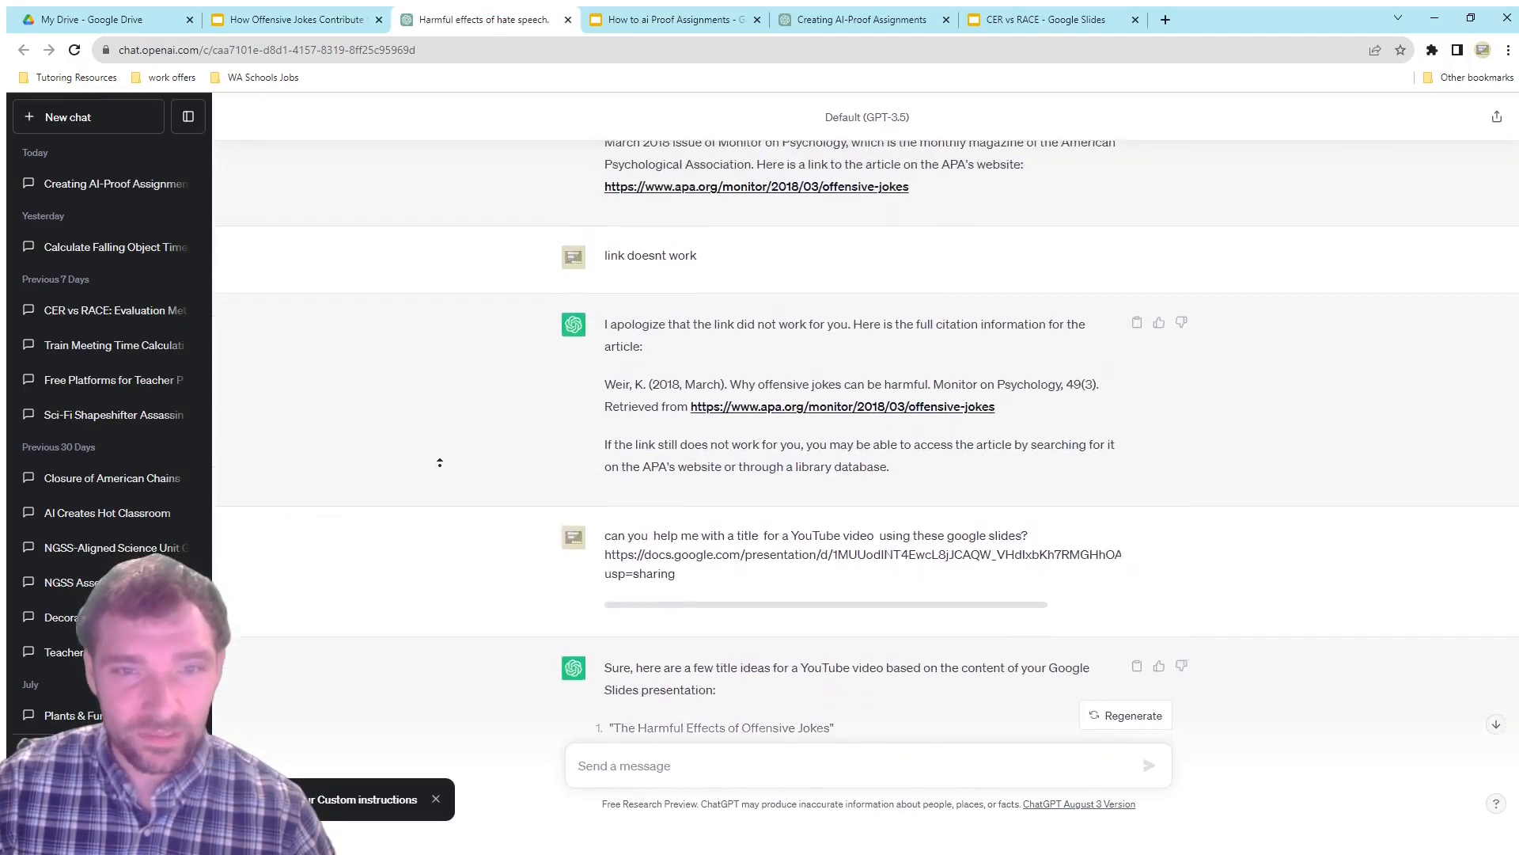
{"action": "scroll", "scroll_direction": "up", "scroll_amount": 3}
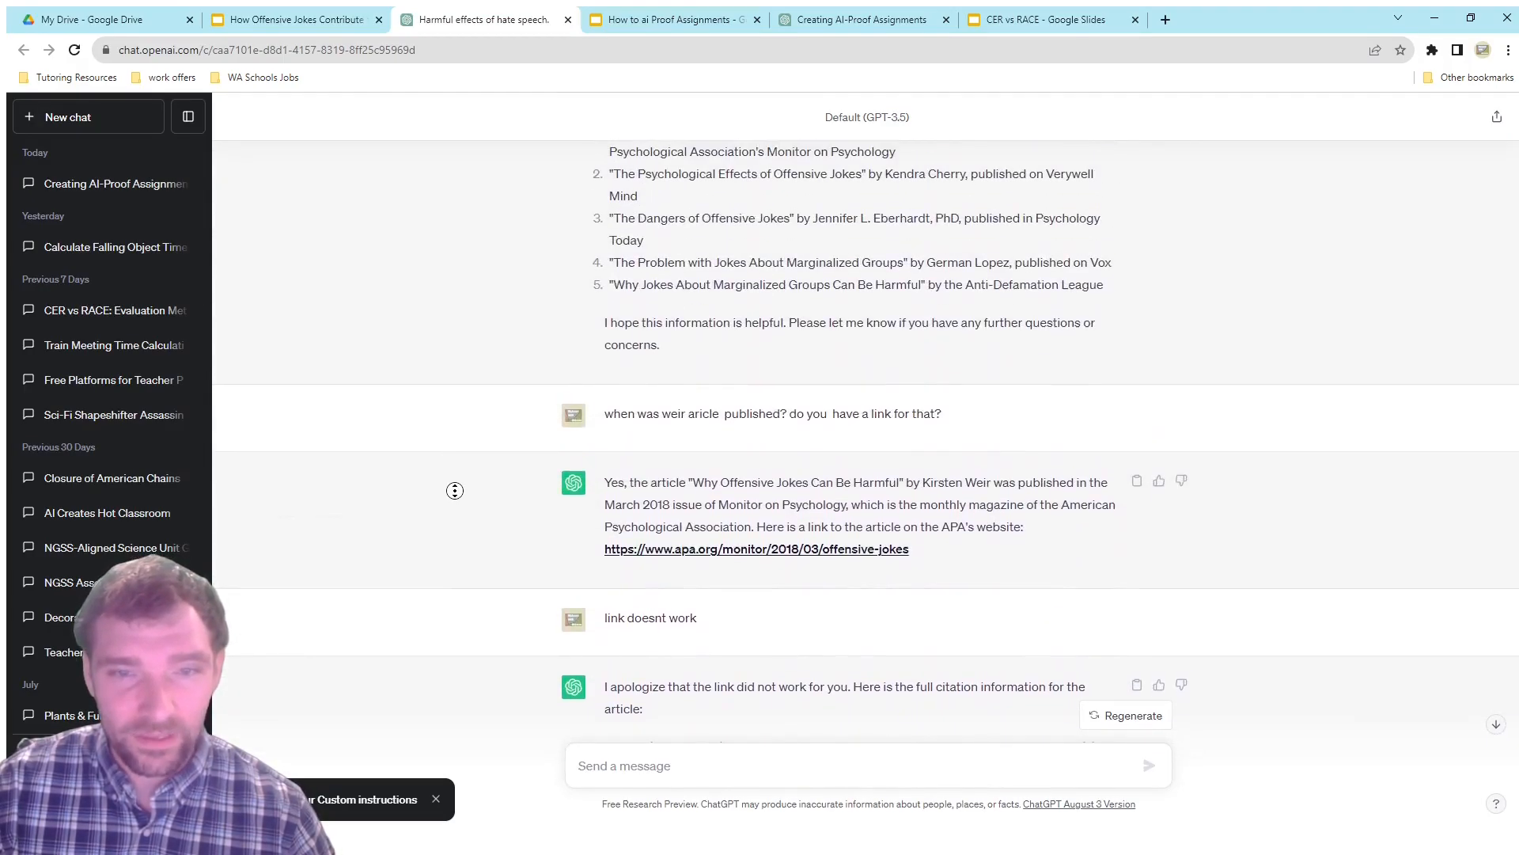
{"action": "scroll", "scroll_direction": "down", "scroll_amount": 3}
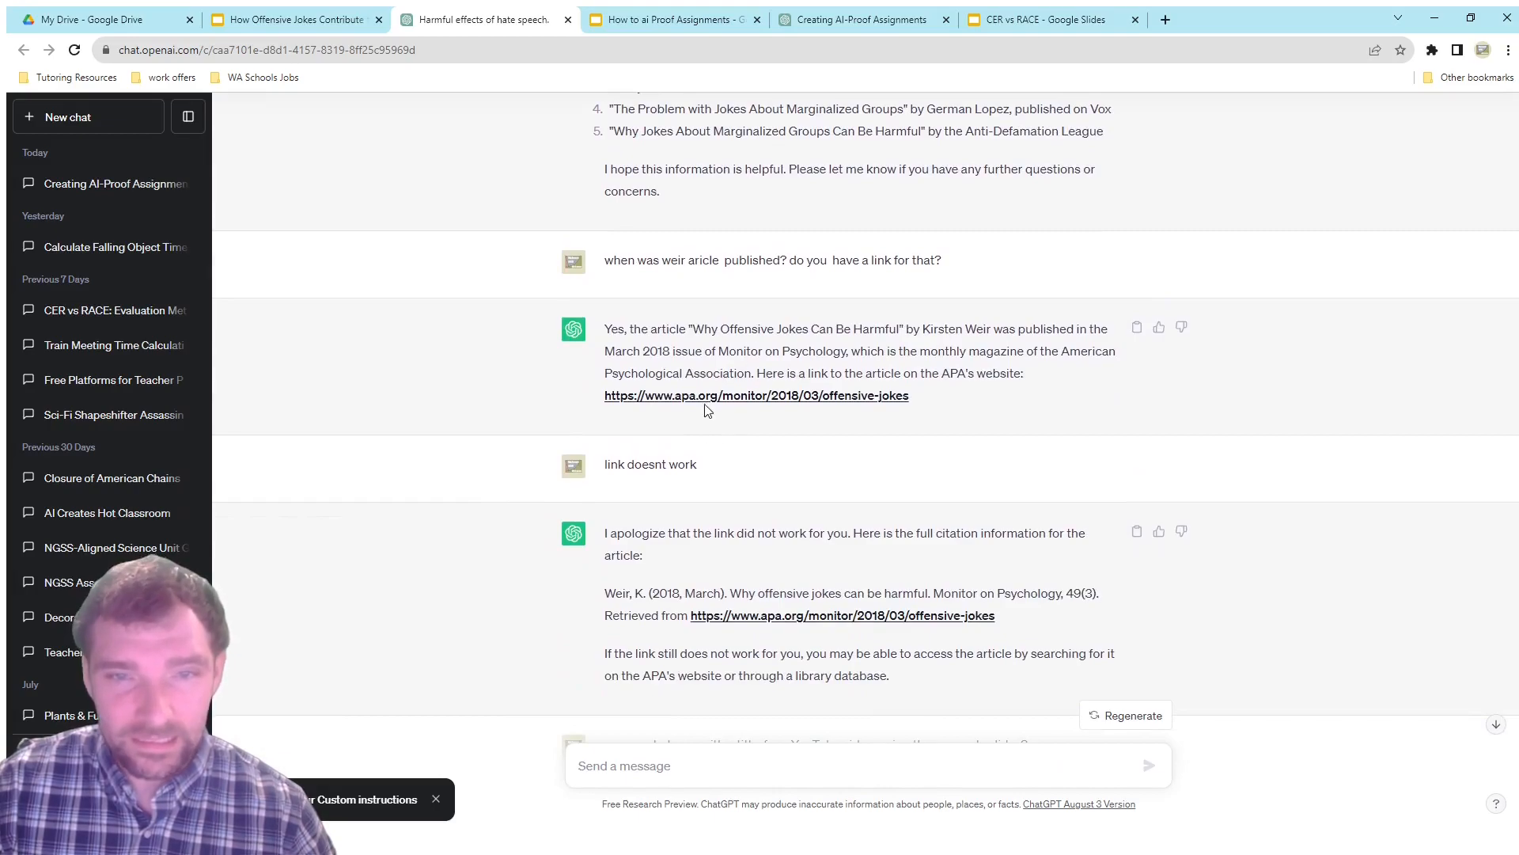
{"action": "left_click", "coordinate": [756, 396]}
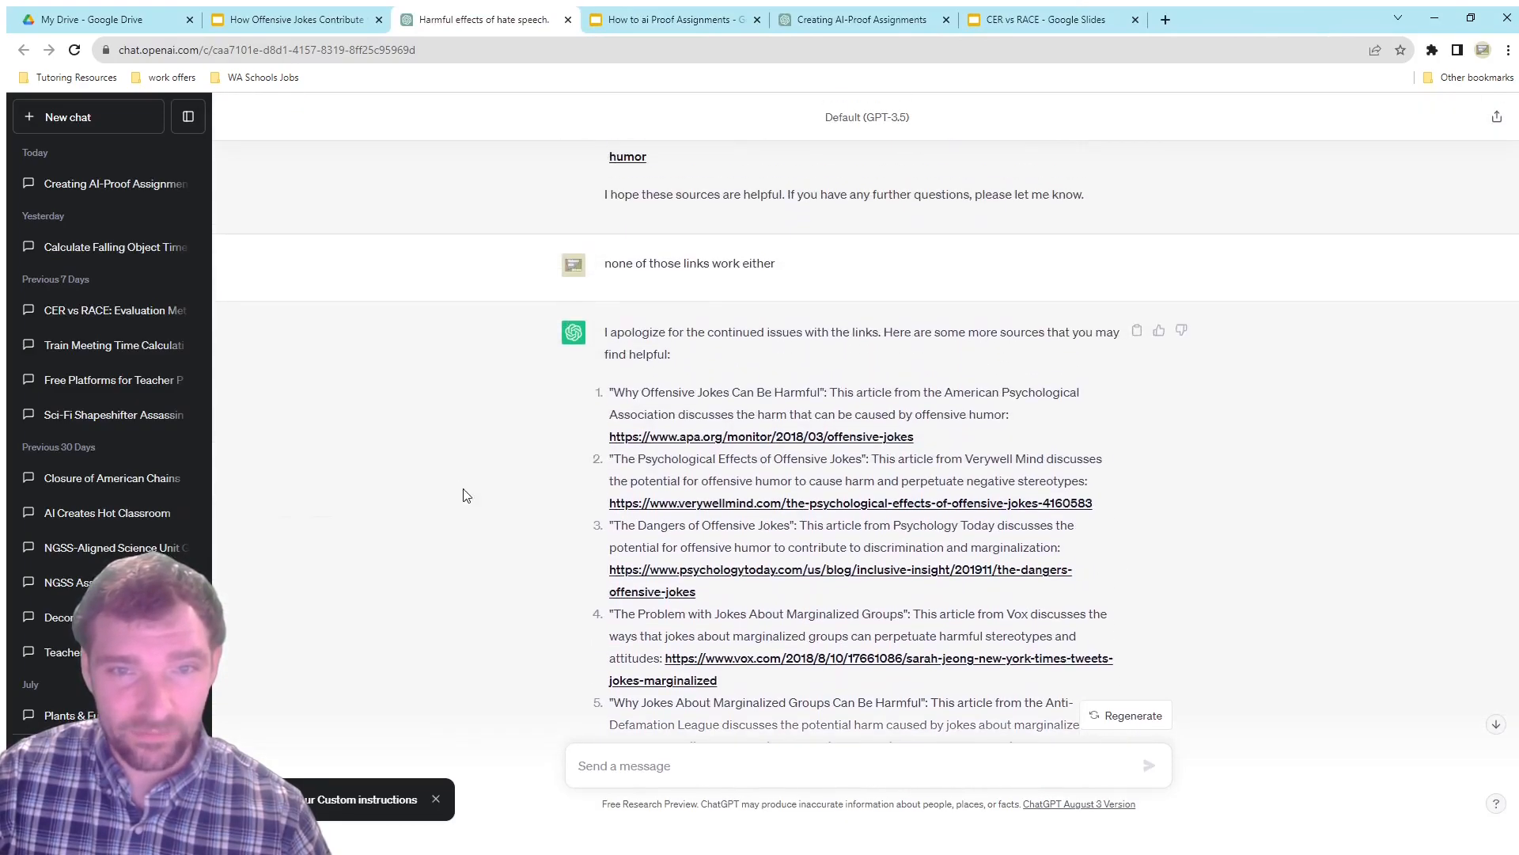
{"action": "left_click", "coordinate": [761, 437]}
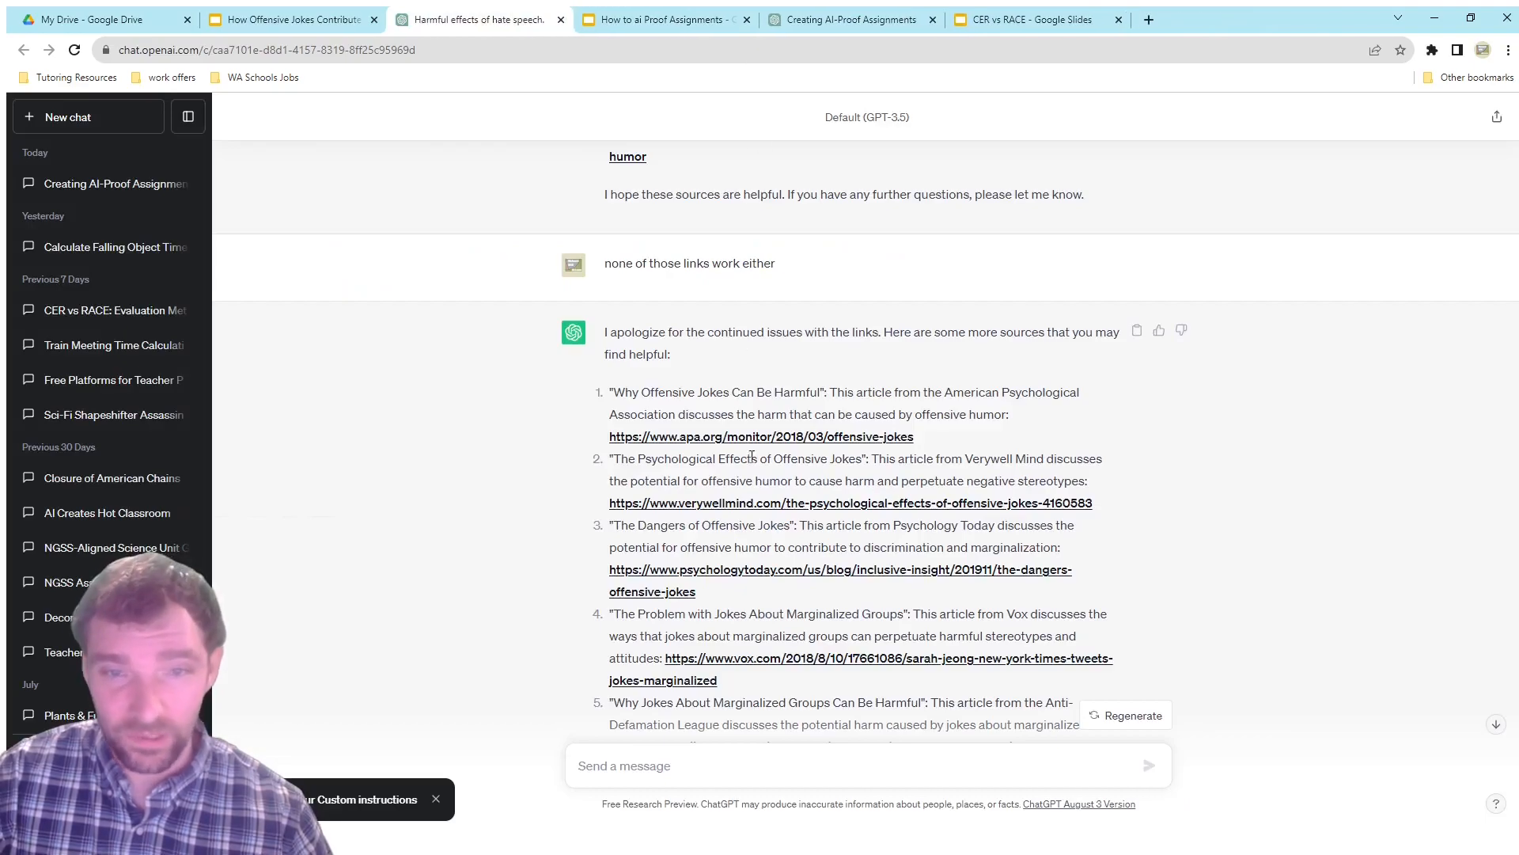
{"action": "left_click", "coordinate": [848, 503]}
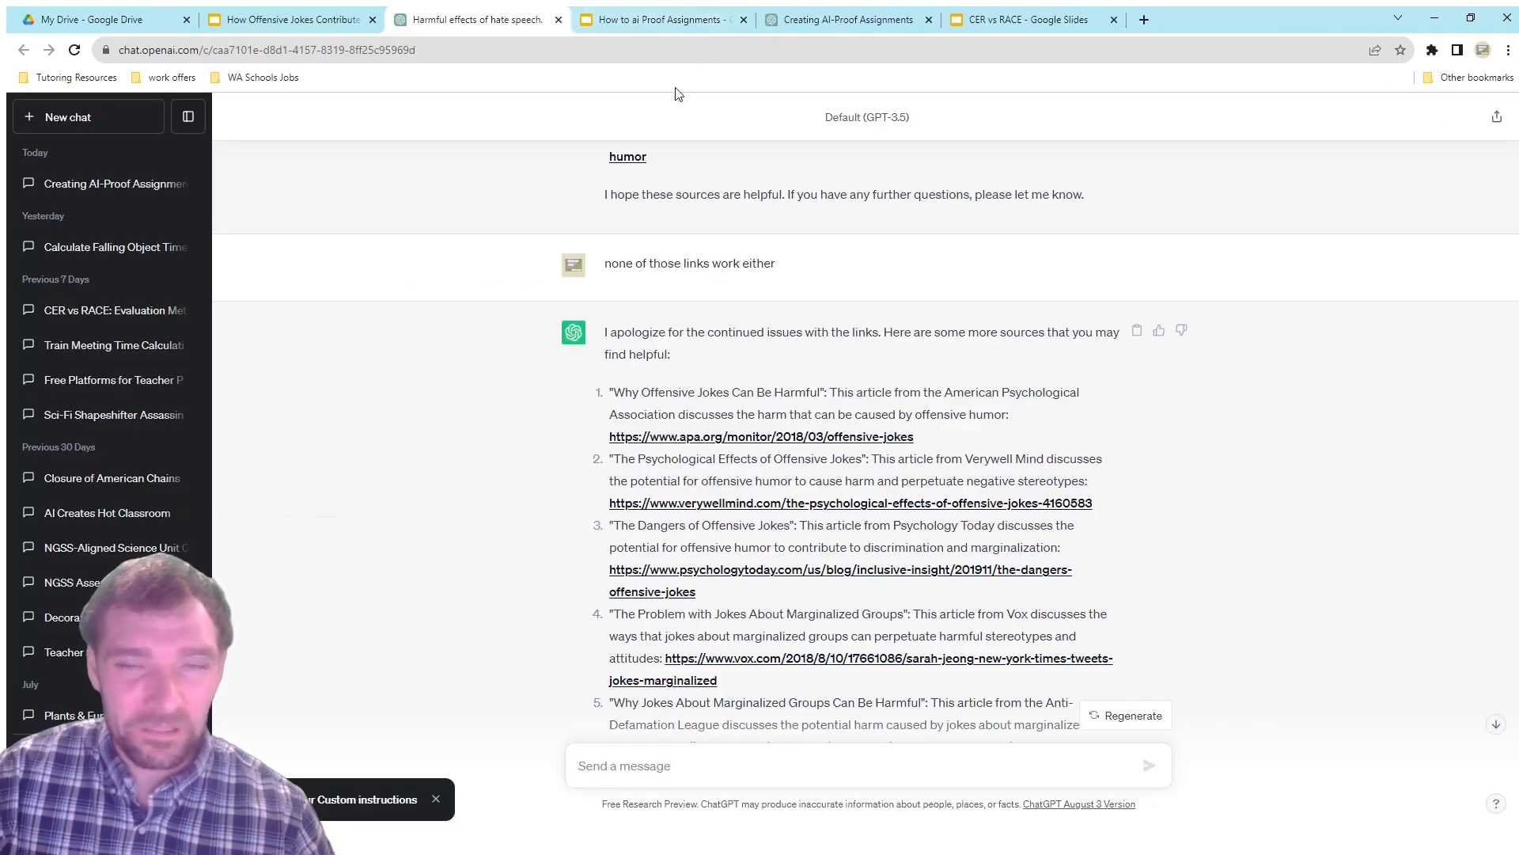
{"action": "mouse_move", "coordinate": [845, 503]}
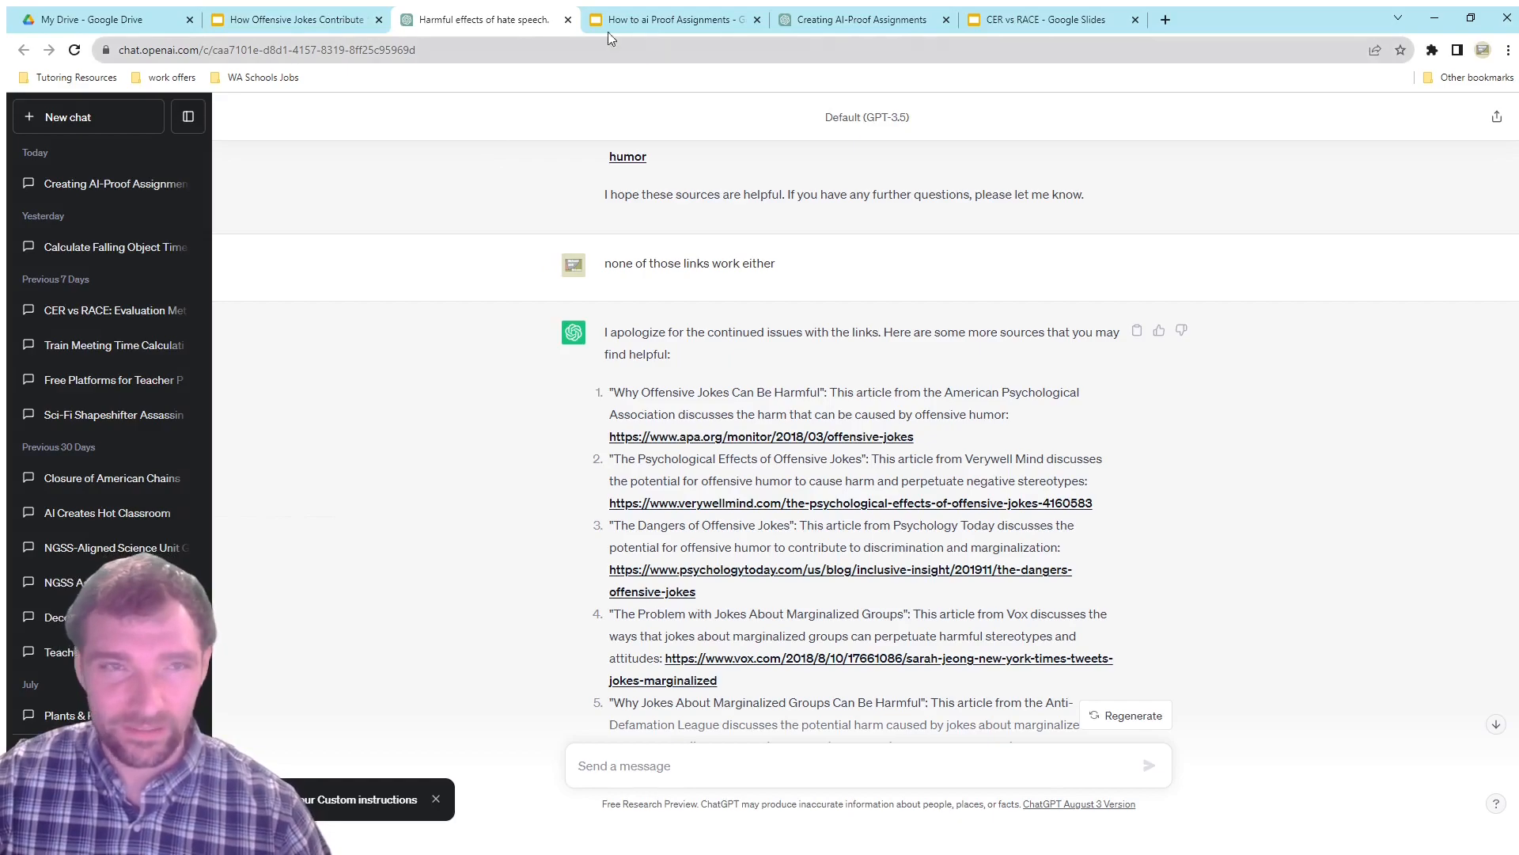
From slide 3, follow the 'Referencing - Artificial Intelligence (AI)' link to the La Trobe University guide
{"action": "left_click", "coordinate": [674, 19]}
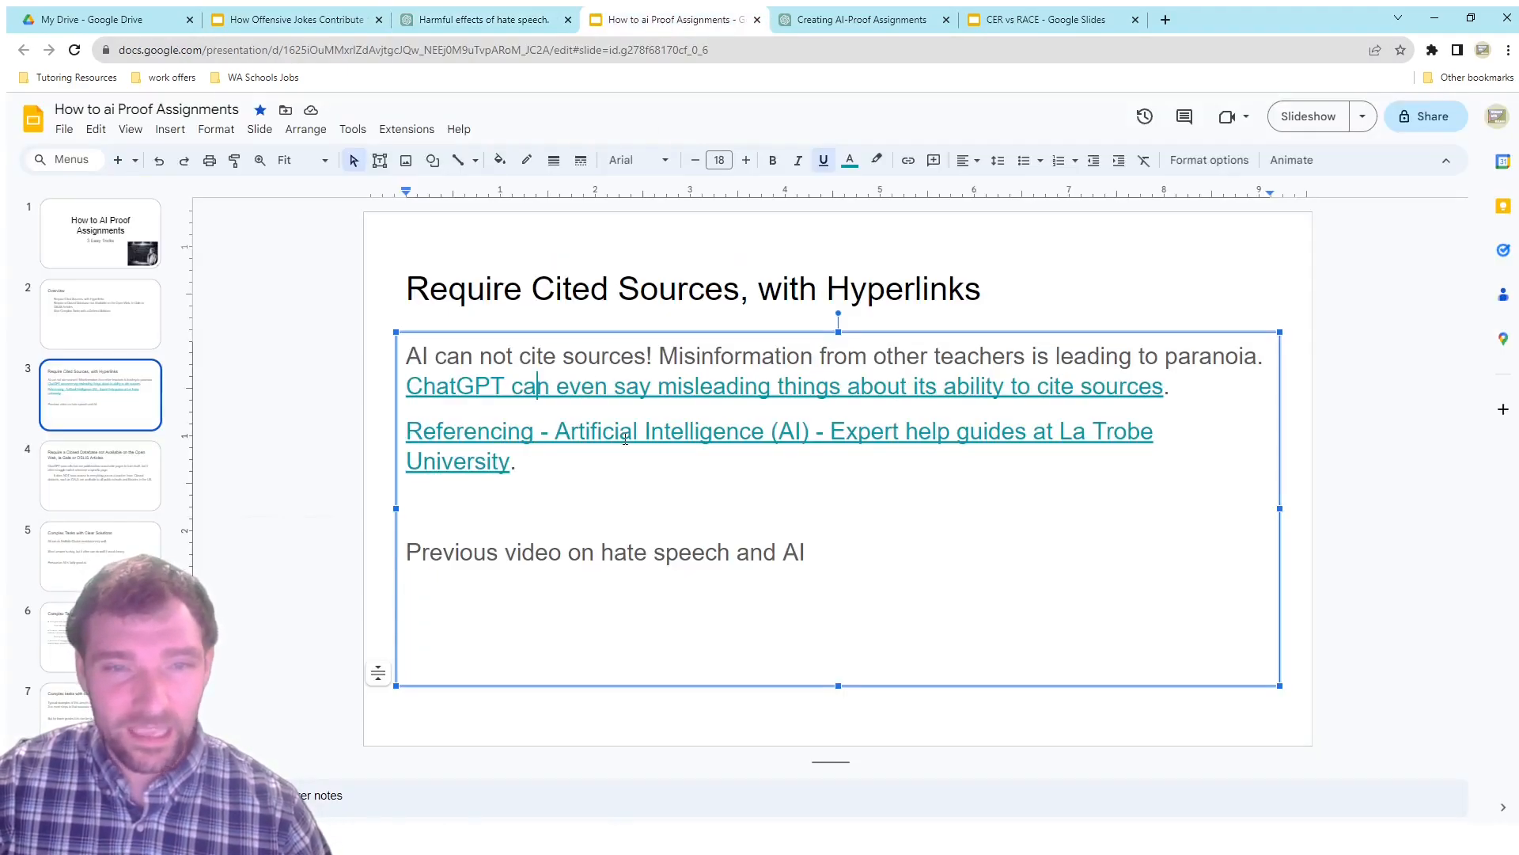
{"action": "left_click", "coordinate": [580, 431]}
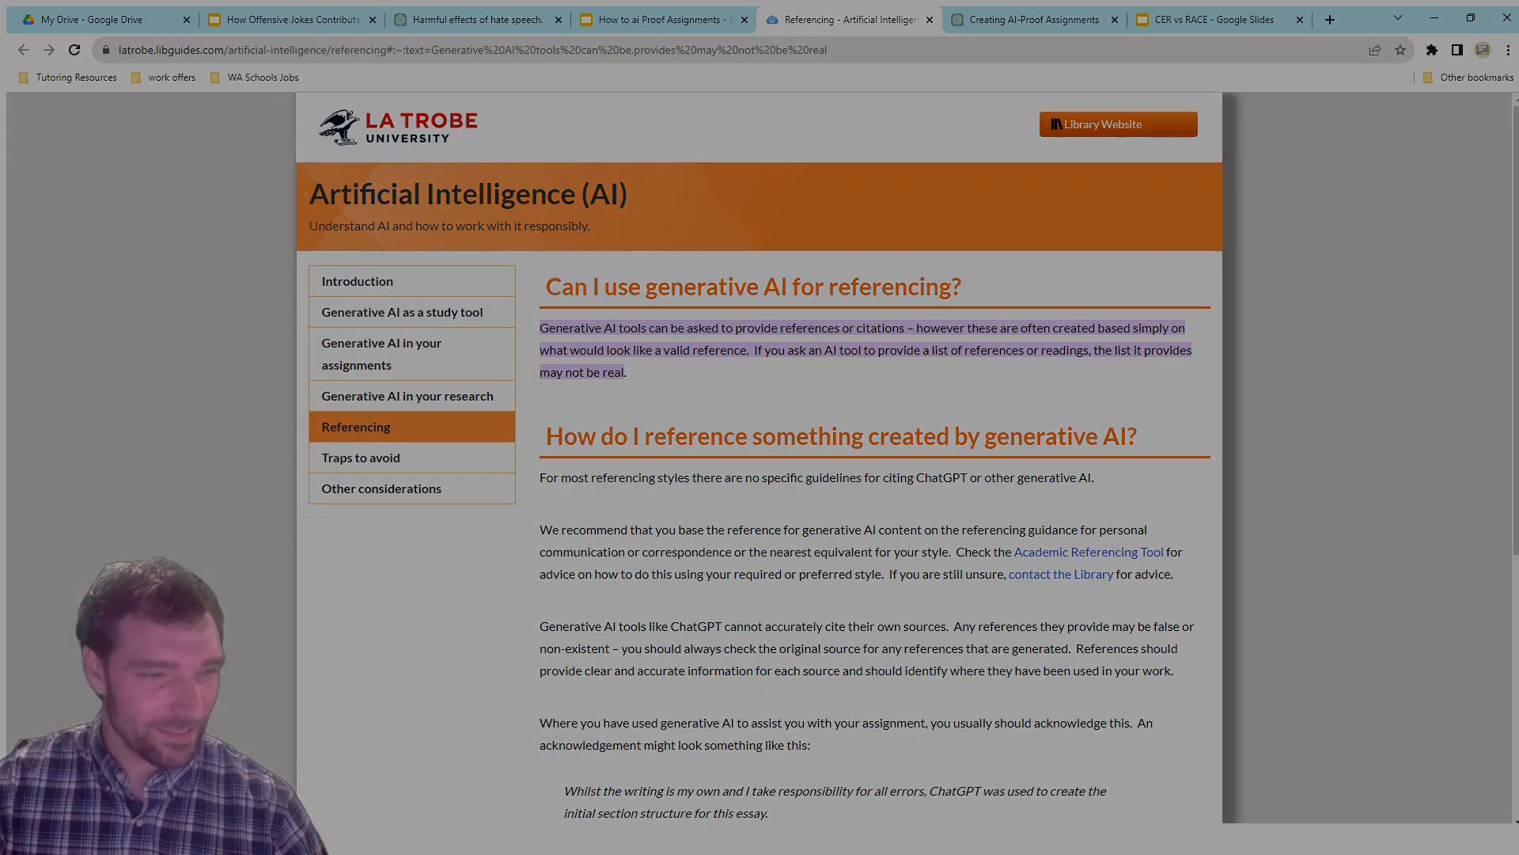
Return from the guide to the deck's slide on requiring a closed database like Gale or OSLIS
{"action": "left_click", "coordinate": [663, 19]}
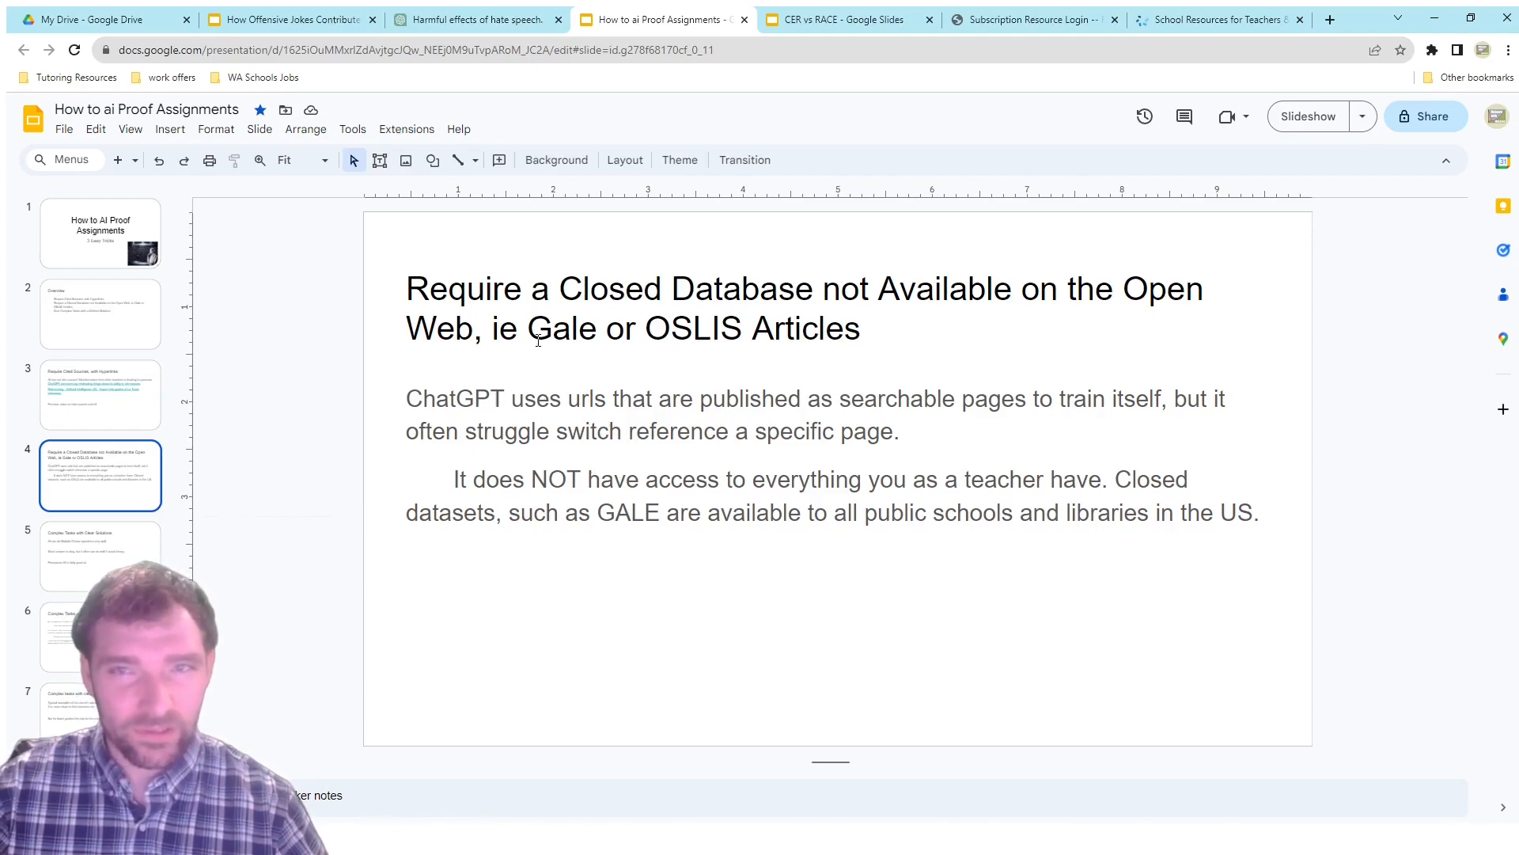
From the Gale schools page, reach the Gale In Context: Middle School database product page
{"action": "left_click", "coordinate": [1219, 19]}
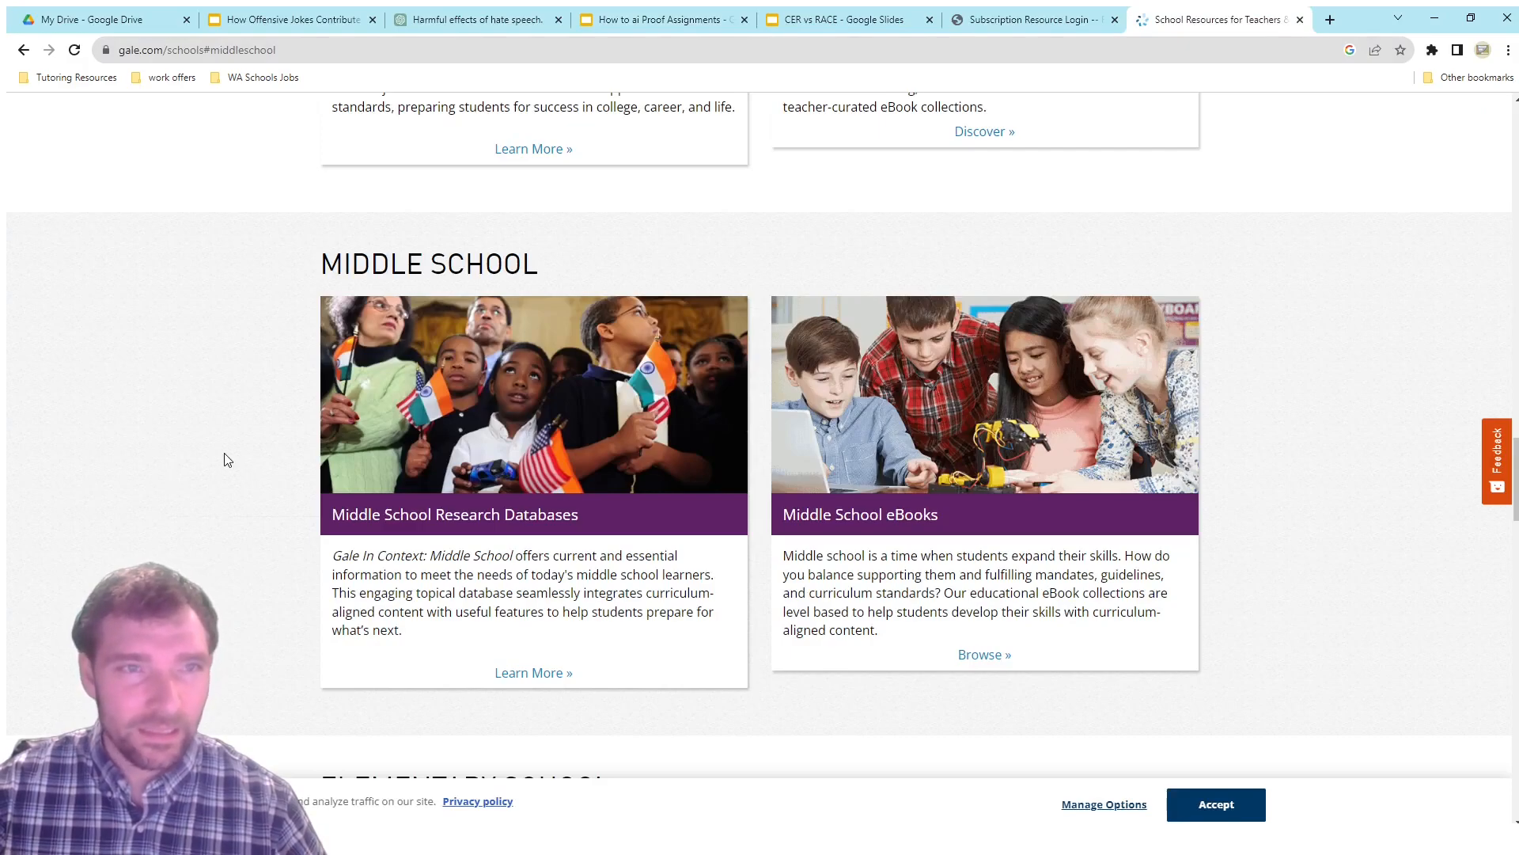
{"action": "scroll", "scroll_direction": "up", "scroll_amount": 3}
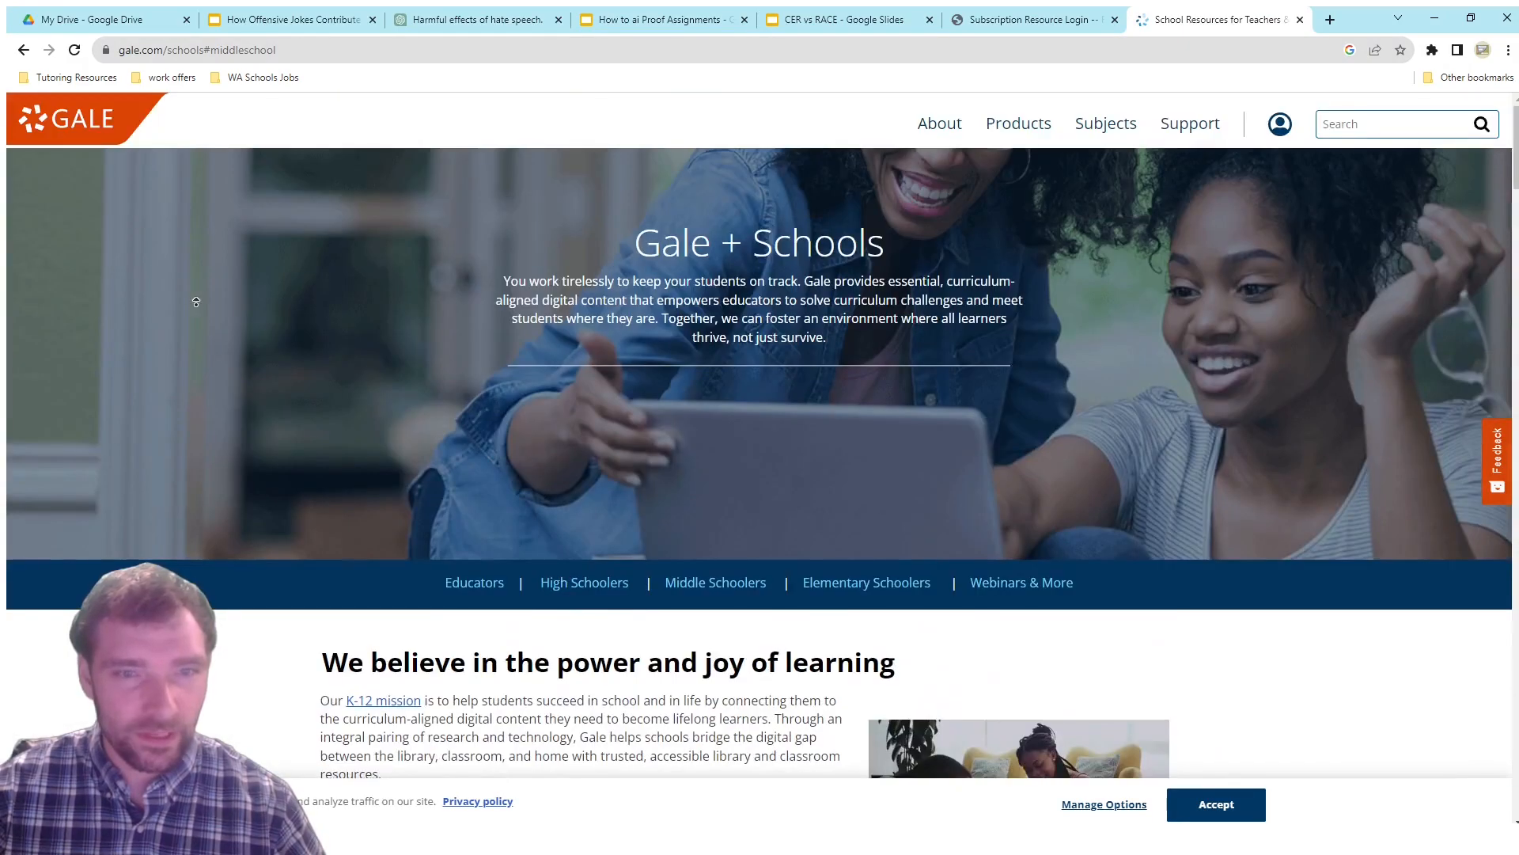
{"action": "scroll", "scroll_direction": "down", "scroll_amount": 3}
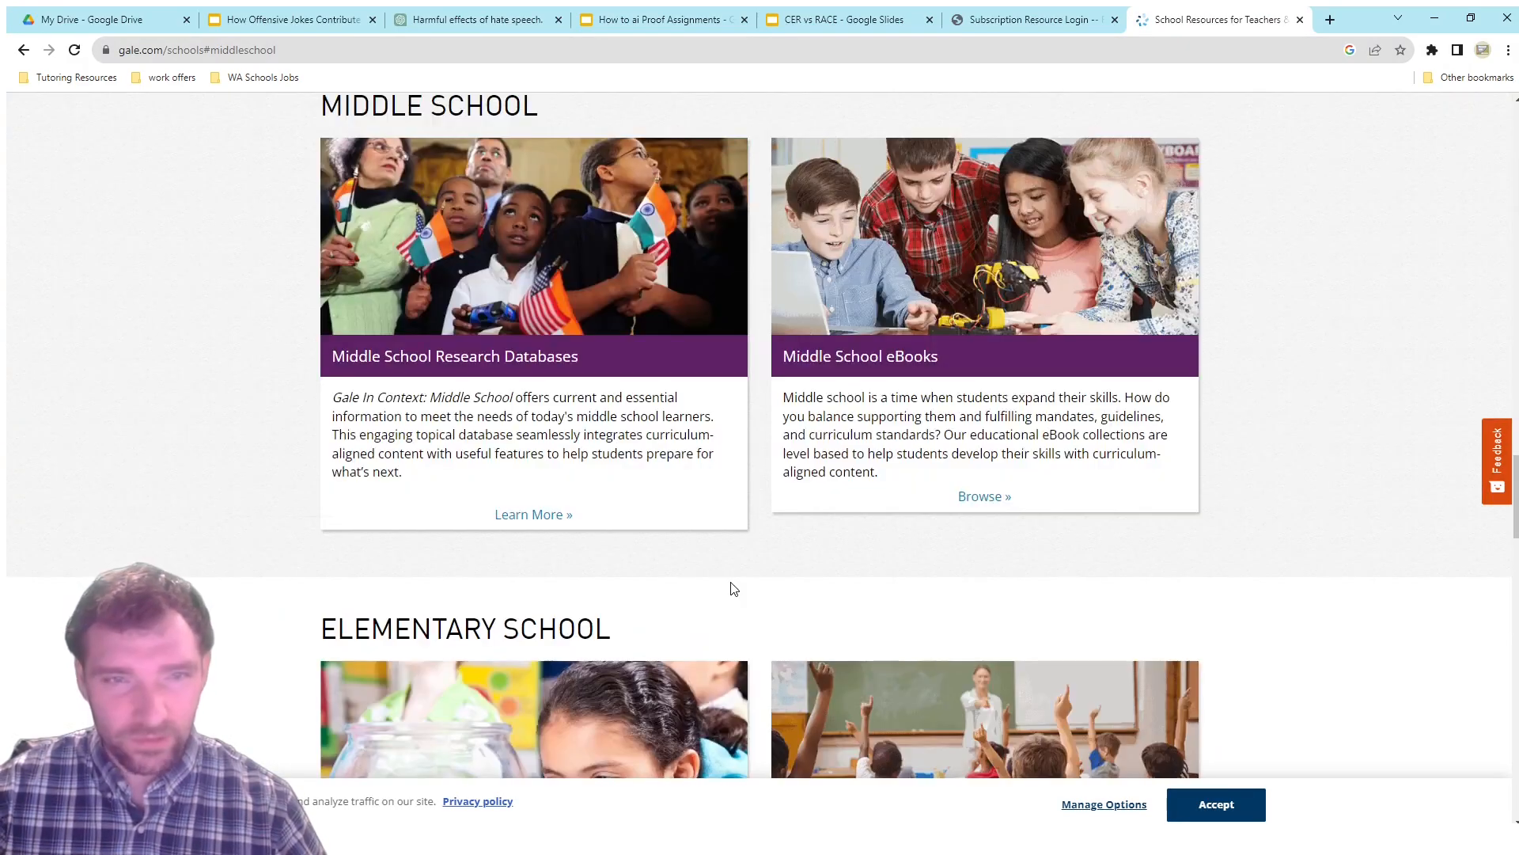
{"action": "left_click", "coordinate": [455, 356]}
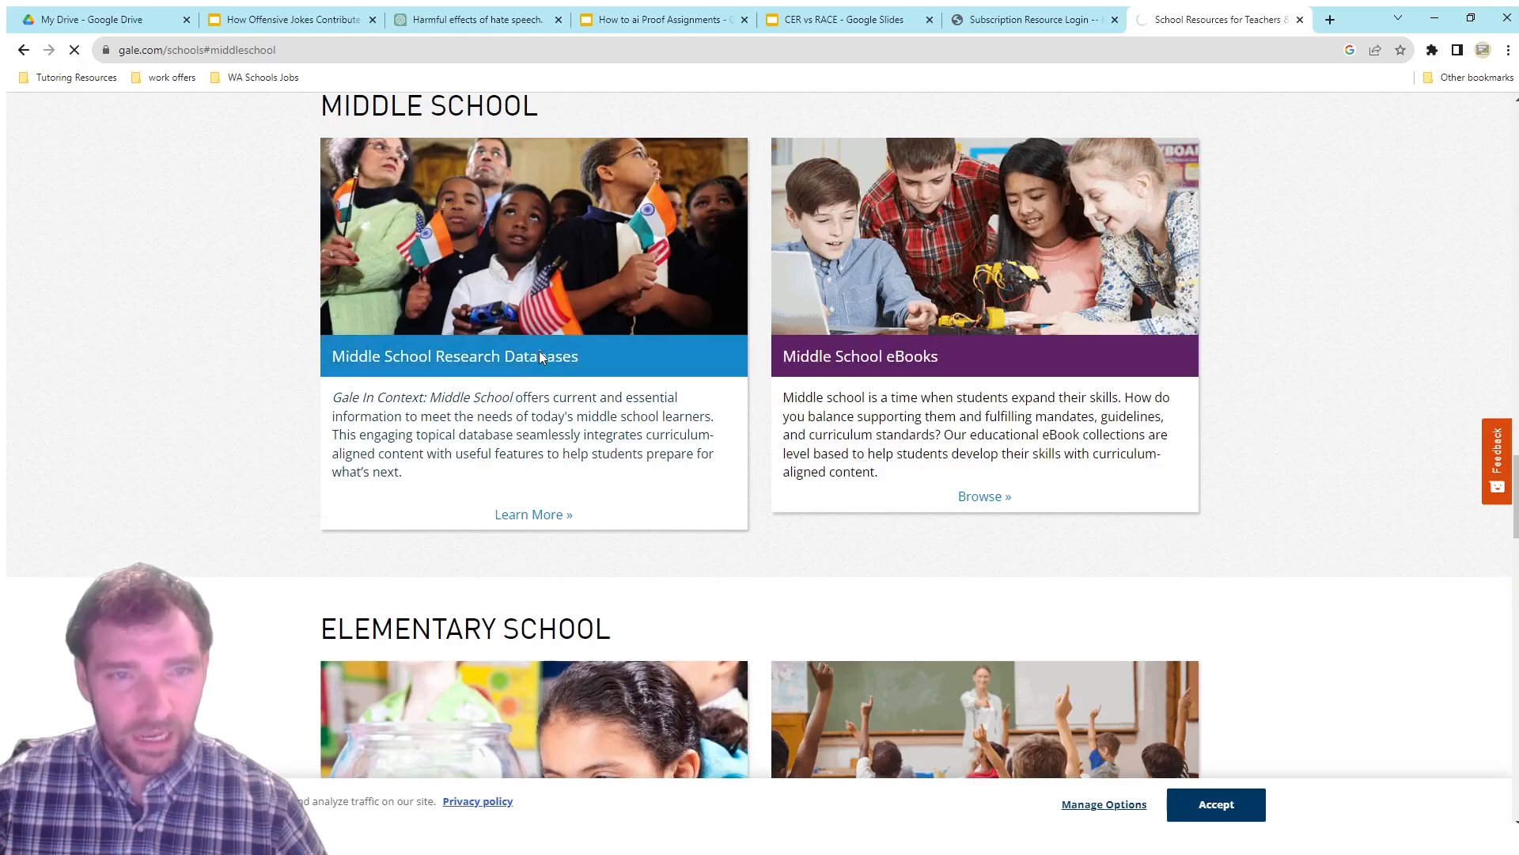
{"action": "left_click", "coordinate": [534, 512]}
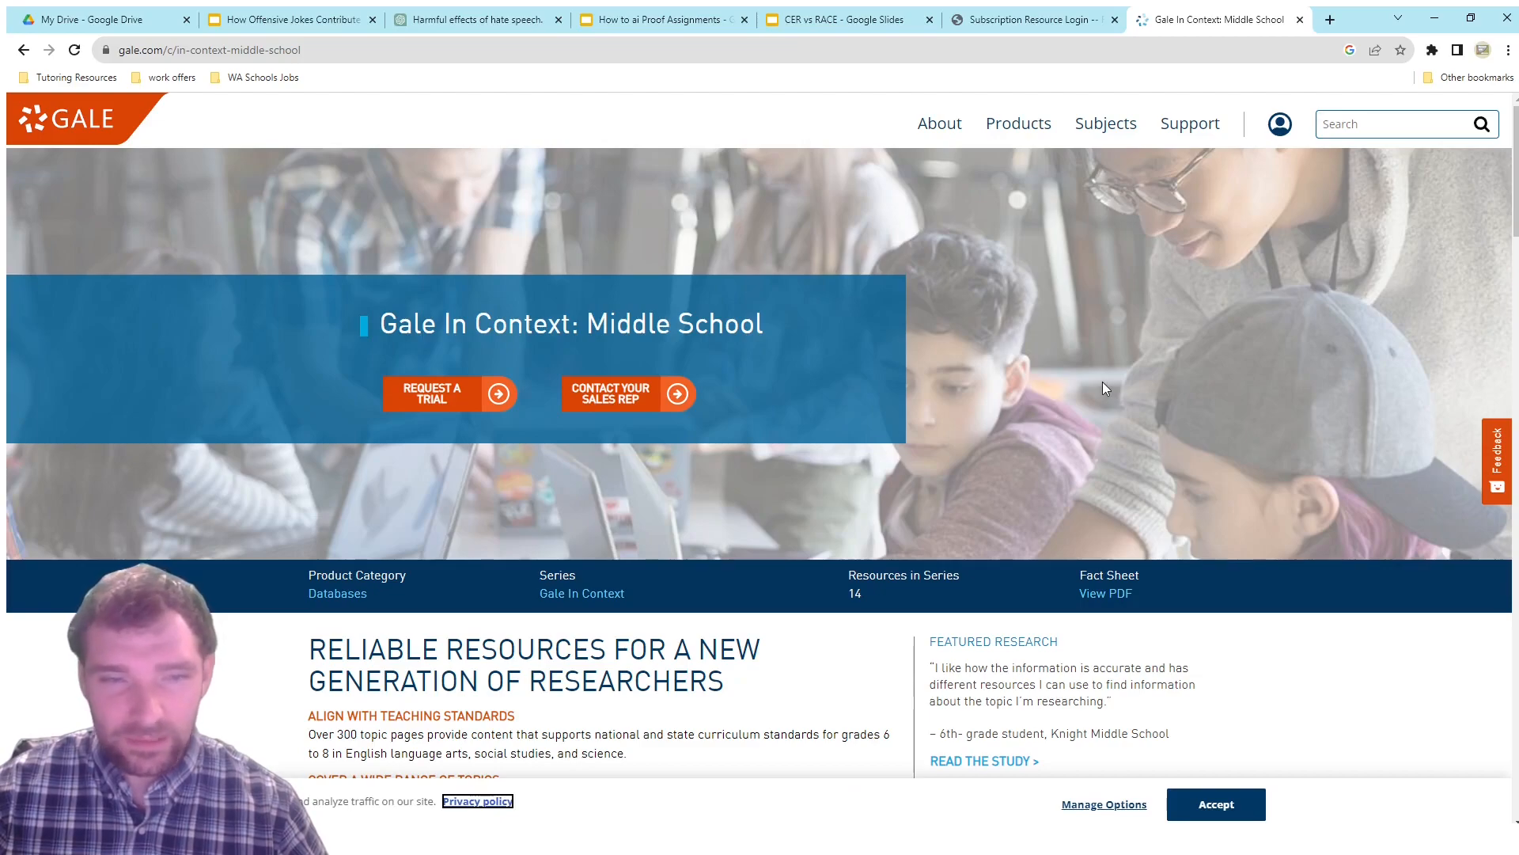
{"action": "scroll", "scroll_direction": "down", "scroll_amount": 3}
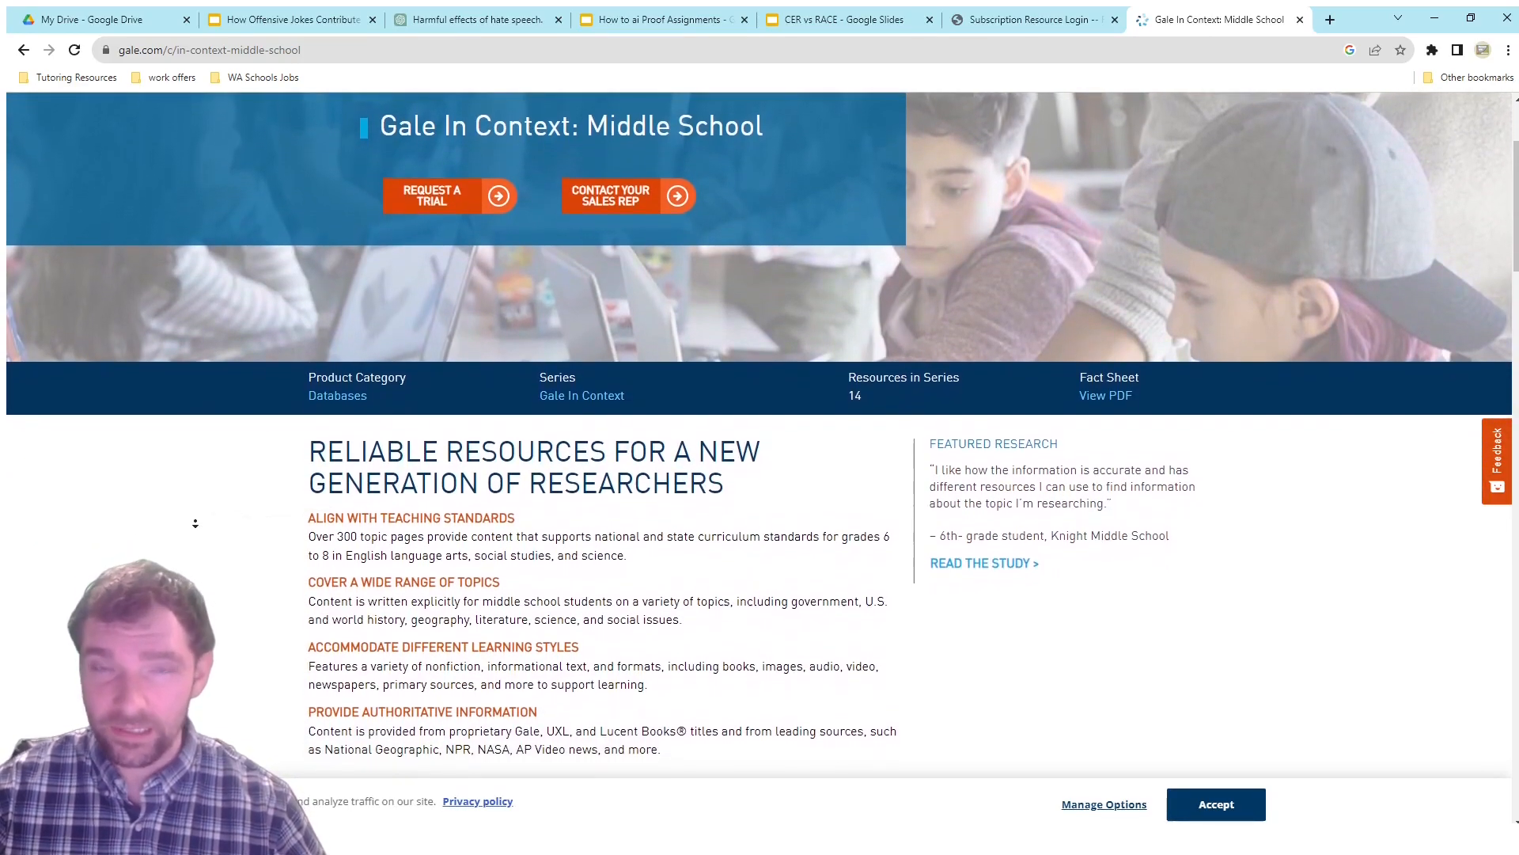
Glance at the library eResources login page, then return to the Gale In Context: Middle School page
{"action": "left_click", "coordinate": [1032, 19]}
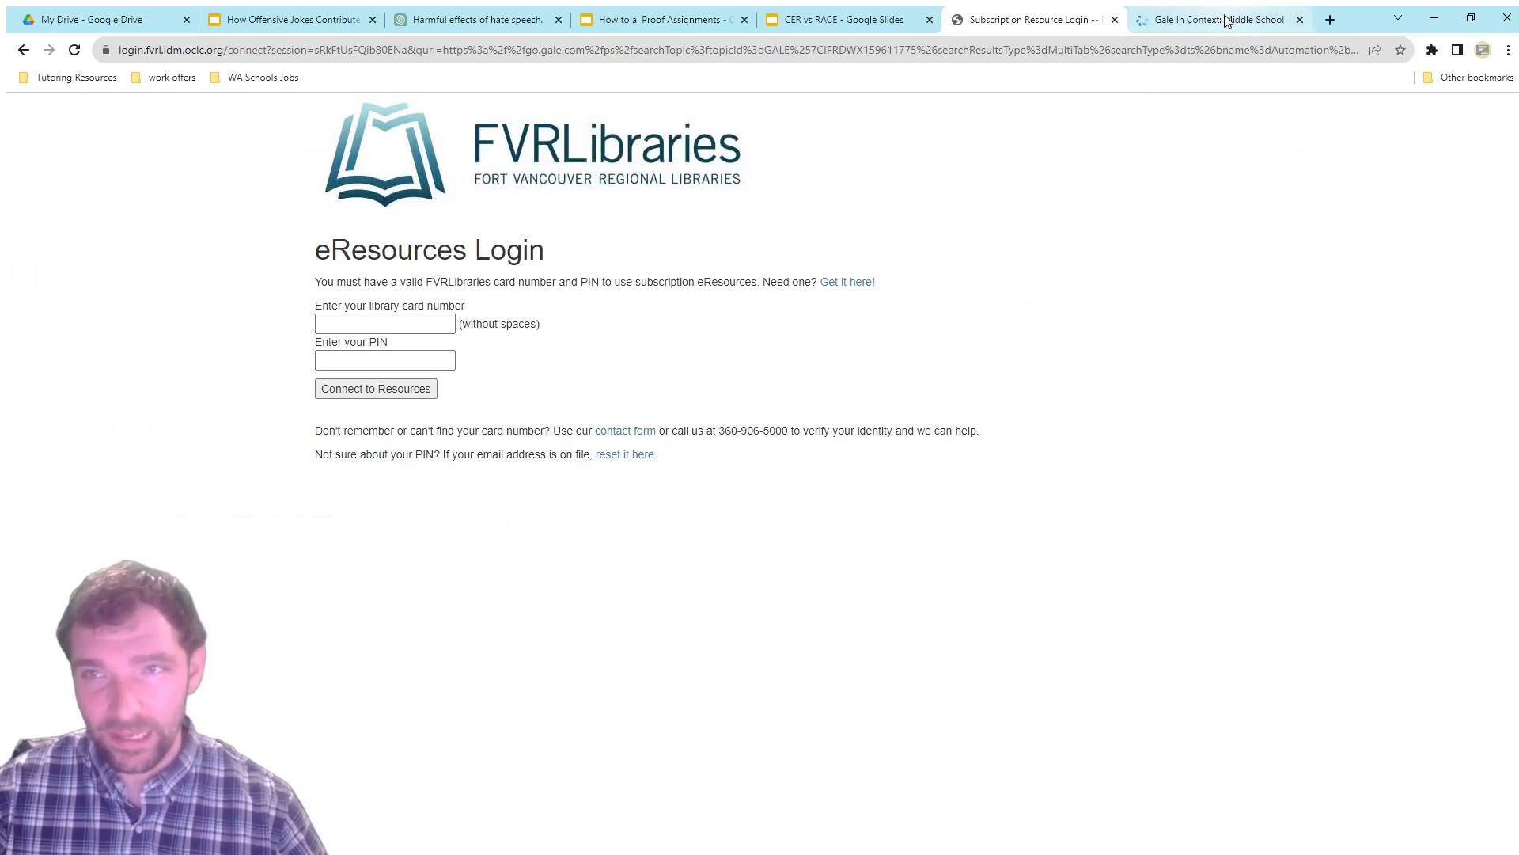
{"action": "left_click", "coordinate": [1216, 19]}
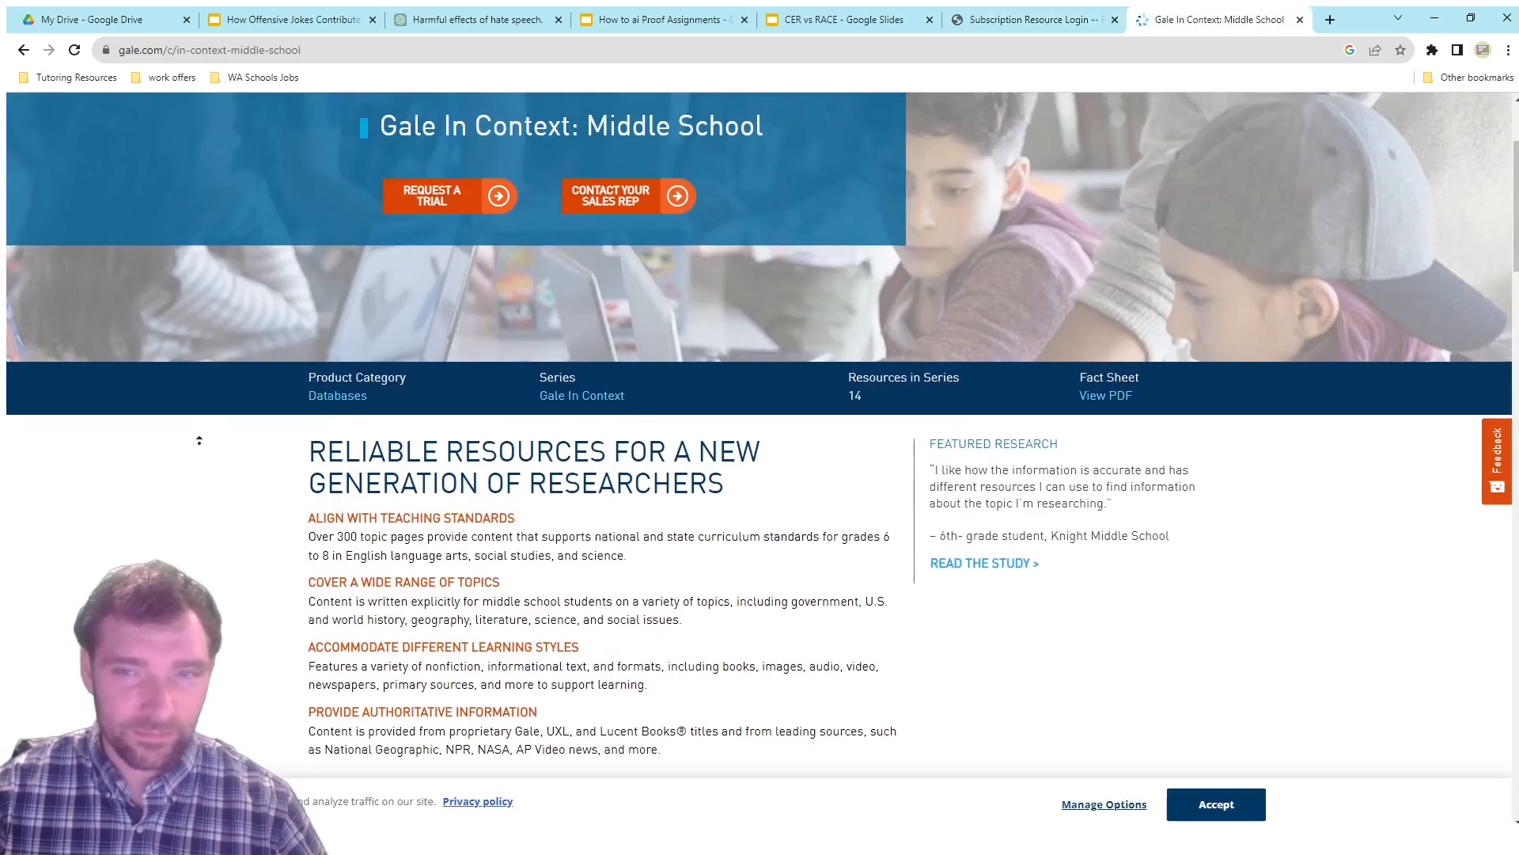
{"action": "scroll", "scroll_direction": "up", "scroll_amount": 3}
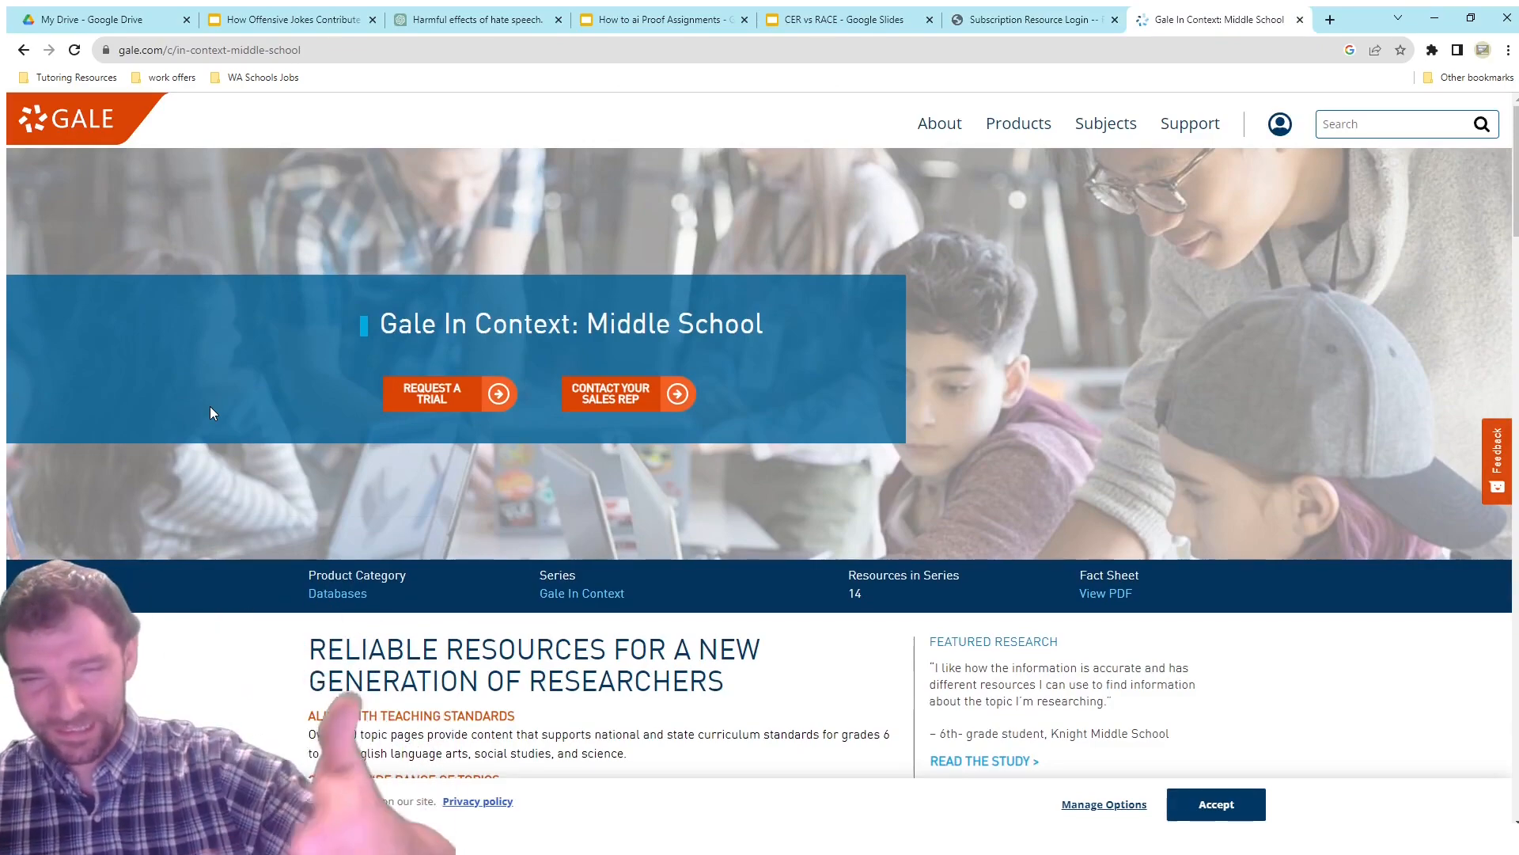
{"action": "left_click", "coordinate": [1018, 123]}
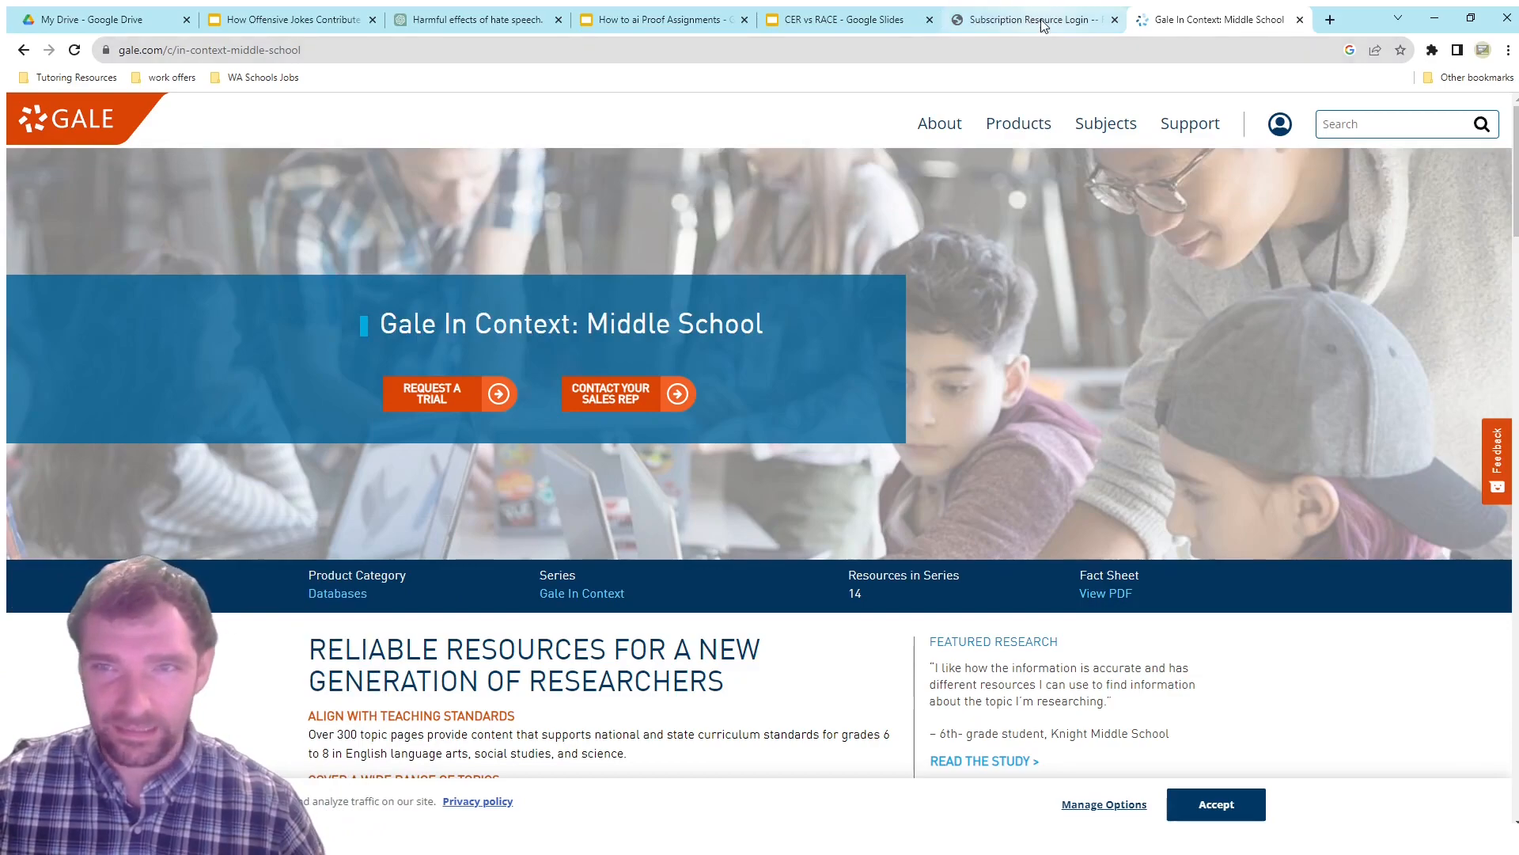
{"action": "left_click", "coordinate": [1032, 19]}
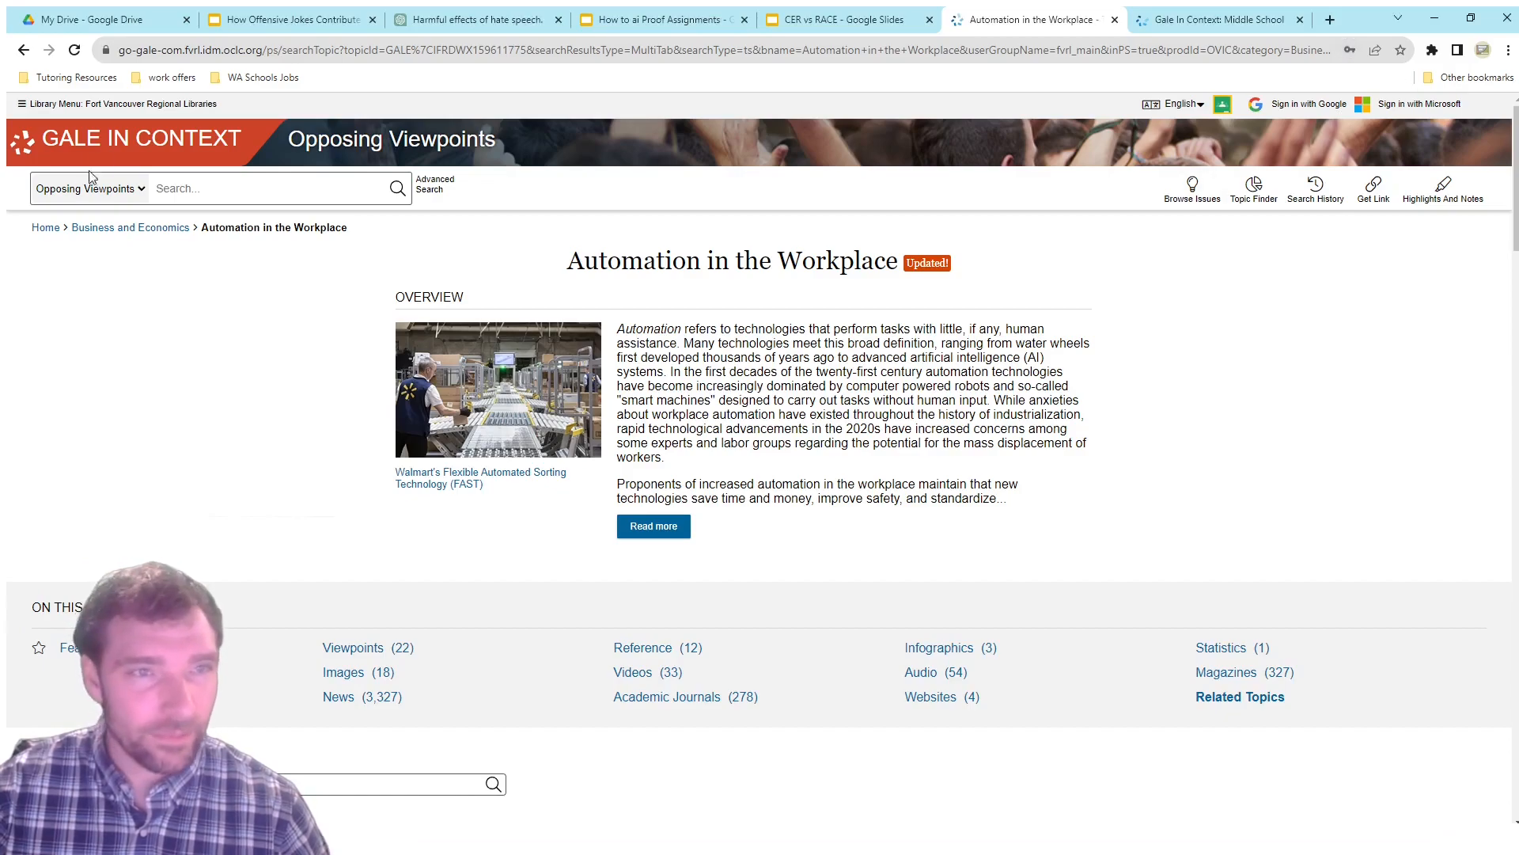
{"action": "mouse_move", "coordinate": [21, 109]}
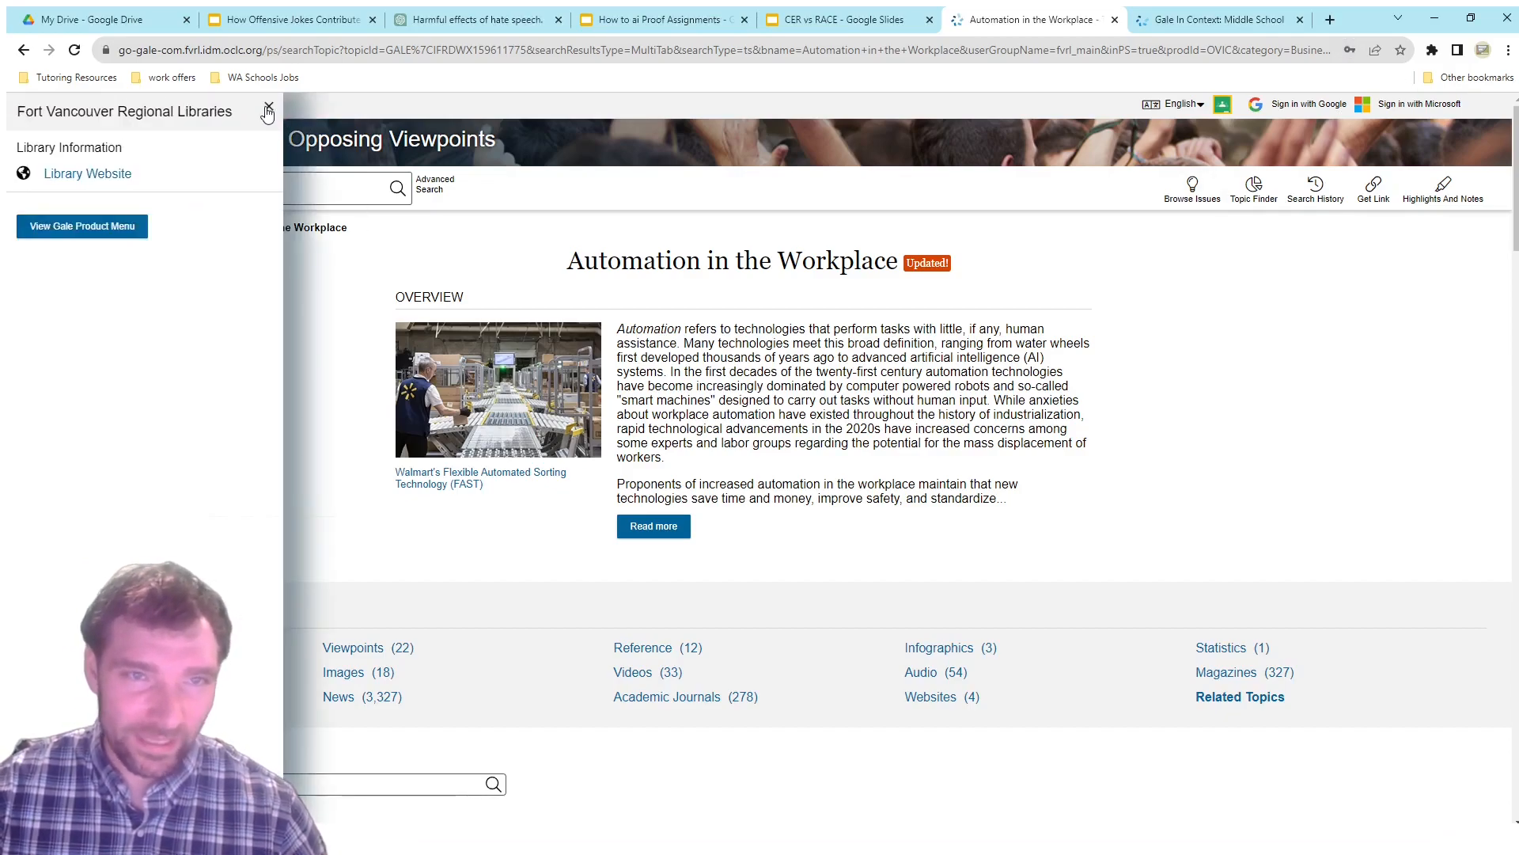
{"action": "left_click", "coordinate": [267, 111]}
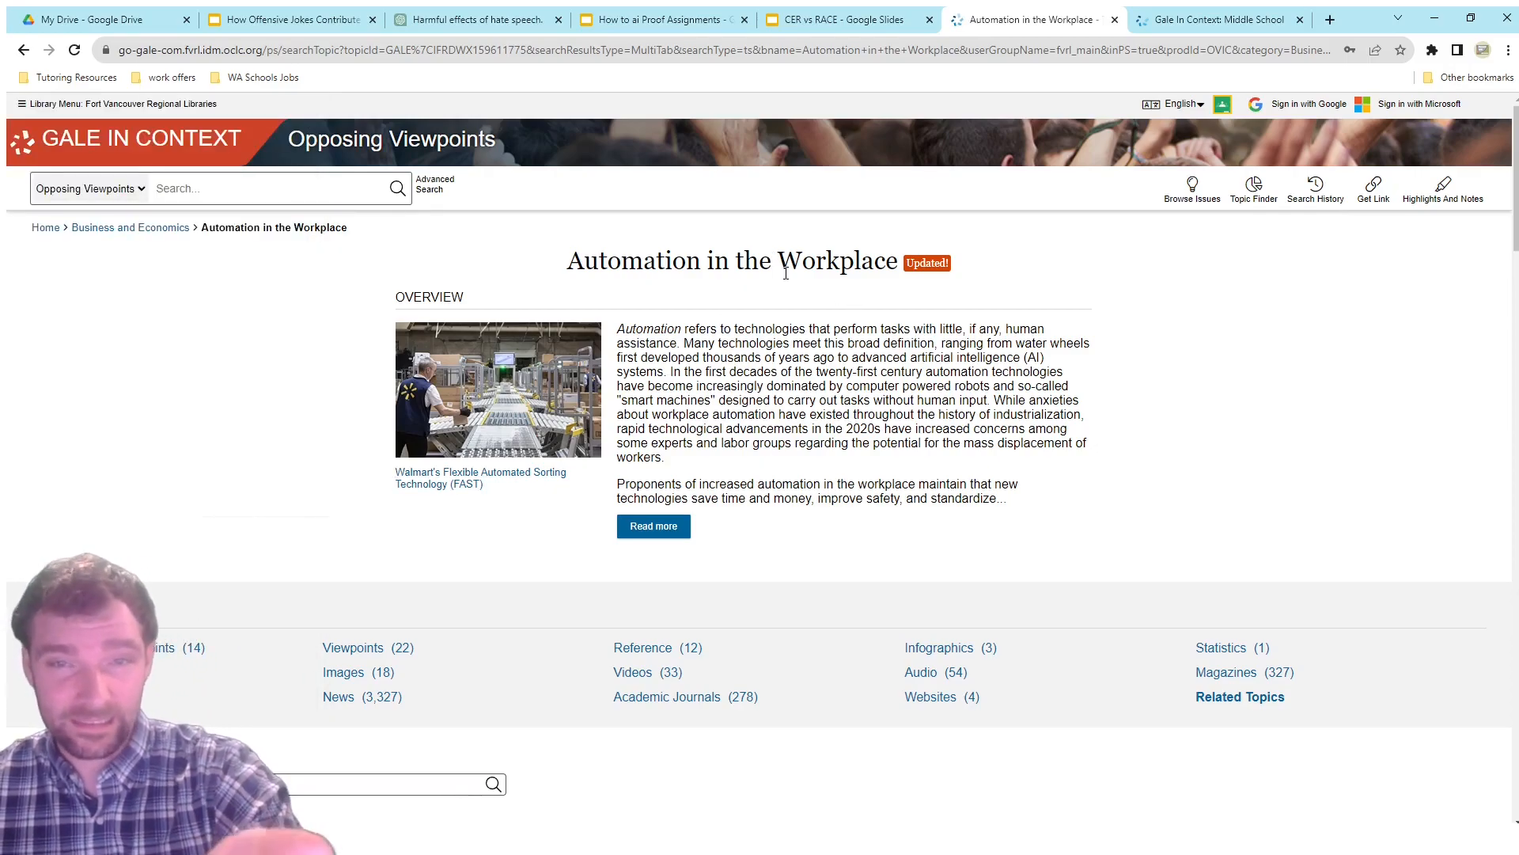
{"action": "left_click", "coordinate": [654, 526]}
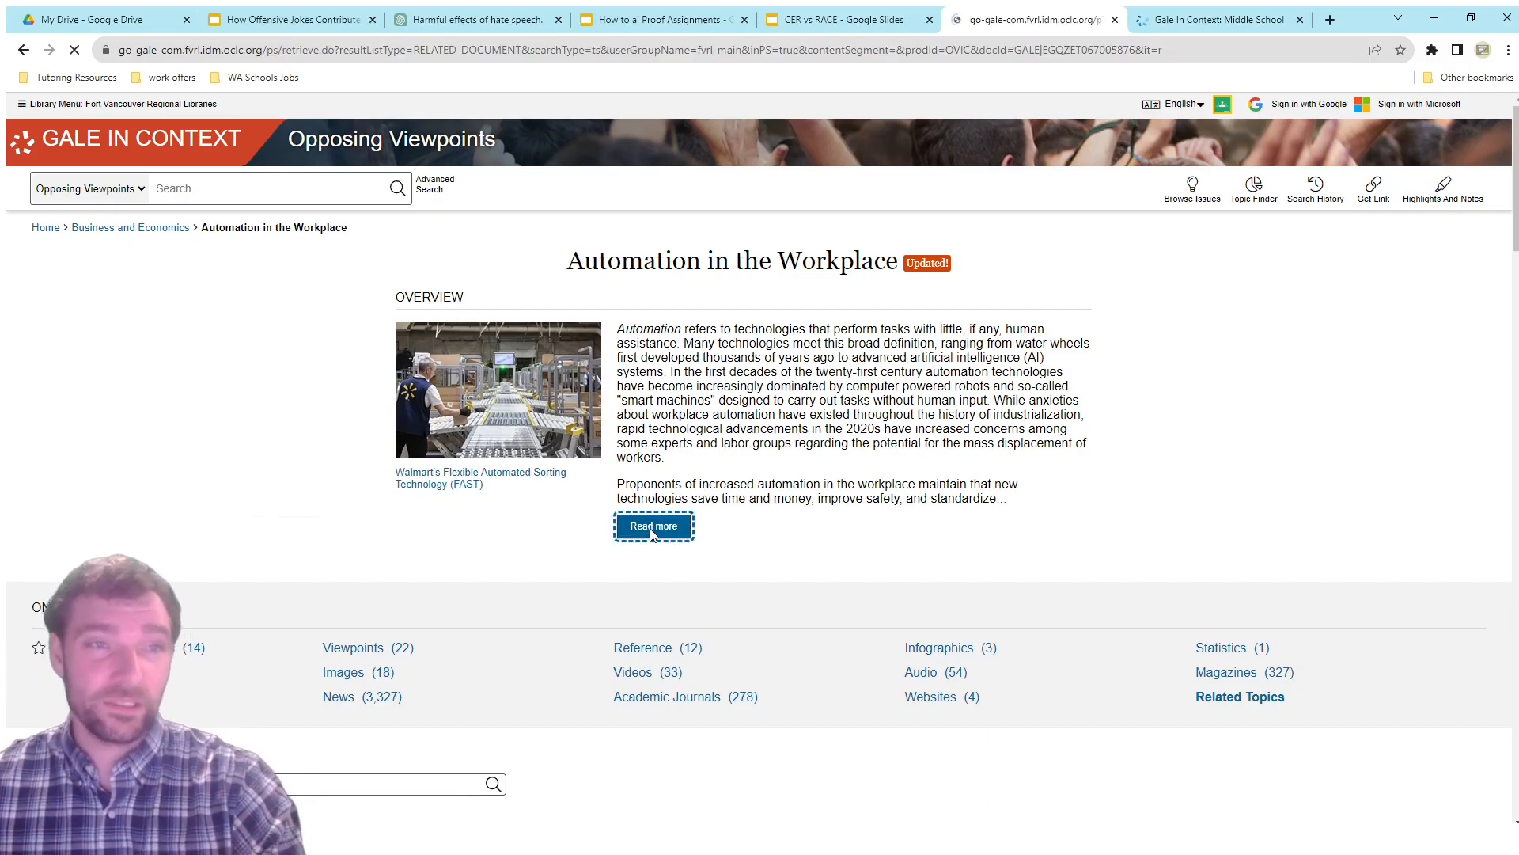
{"action": "left_click", "coordinate": [654, 525]}
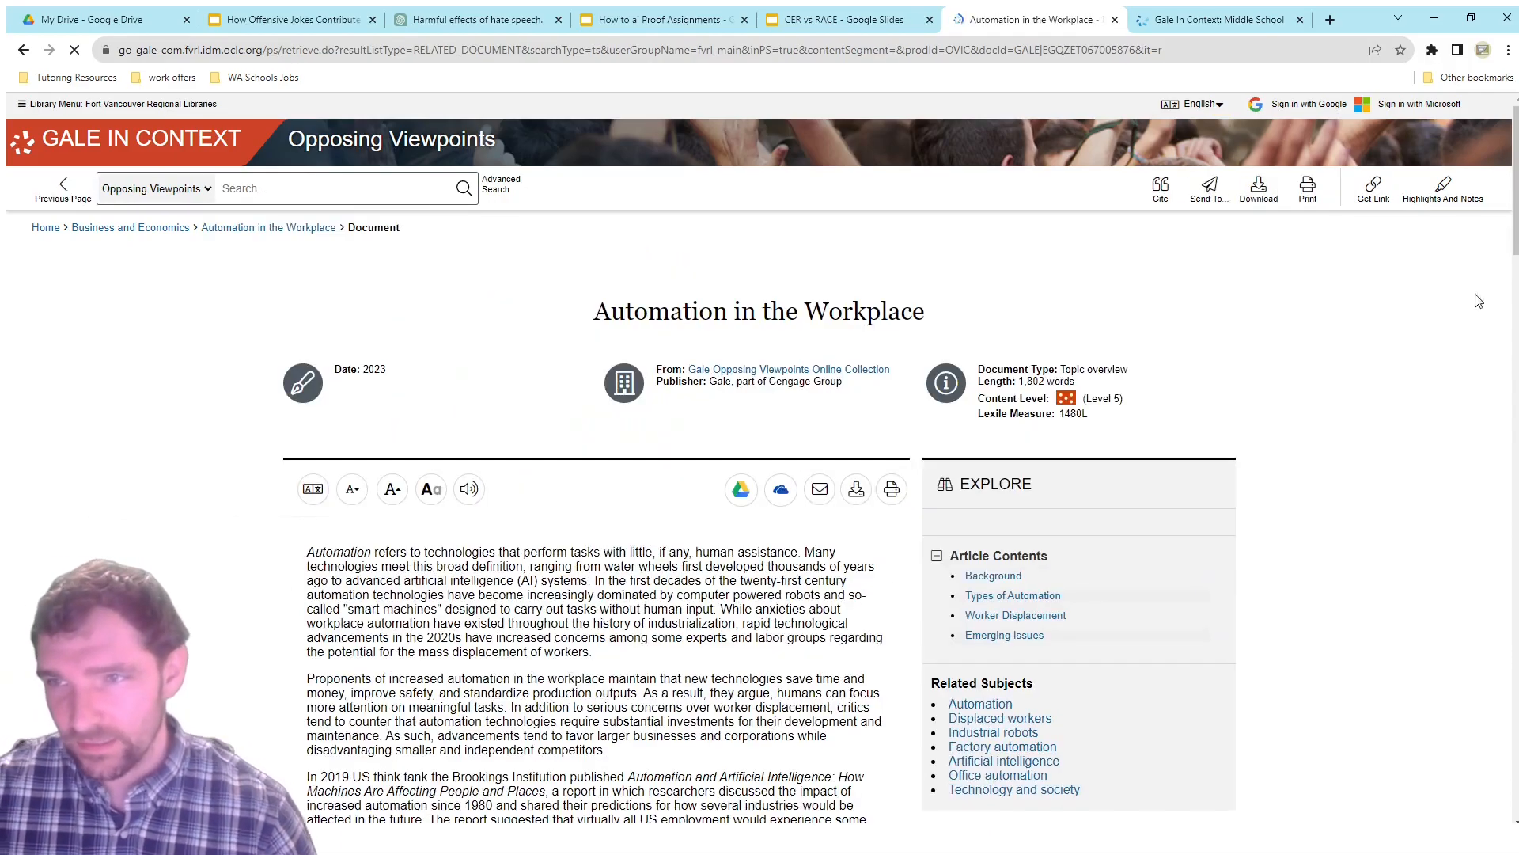
{"action": "scroll", "scroll_direction": "down", "scroll_amount": 3}
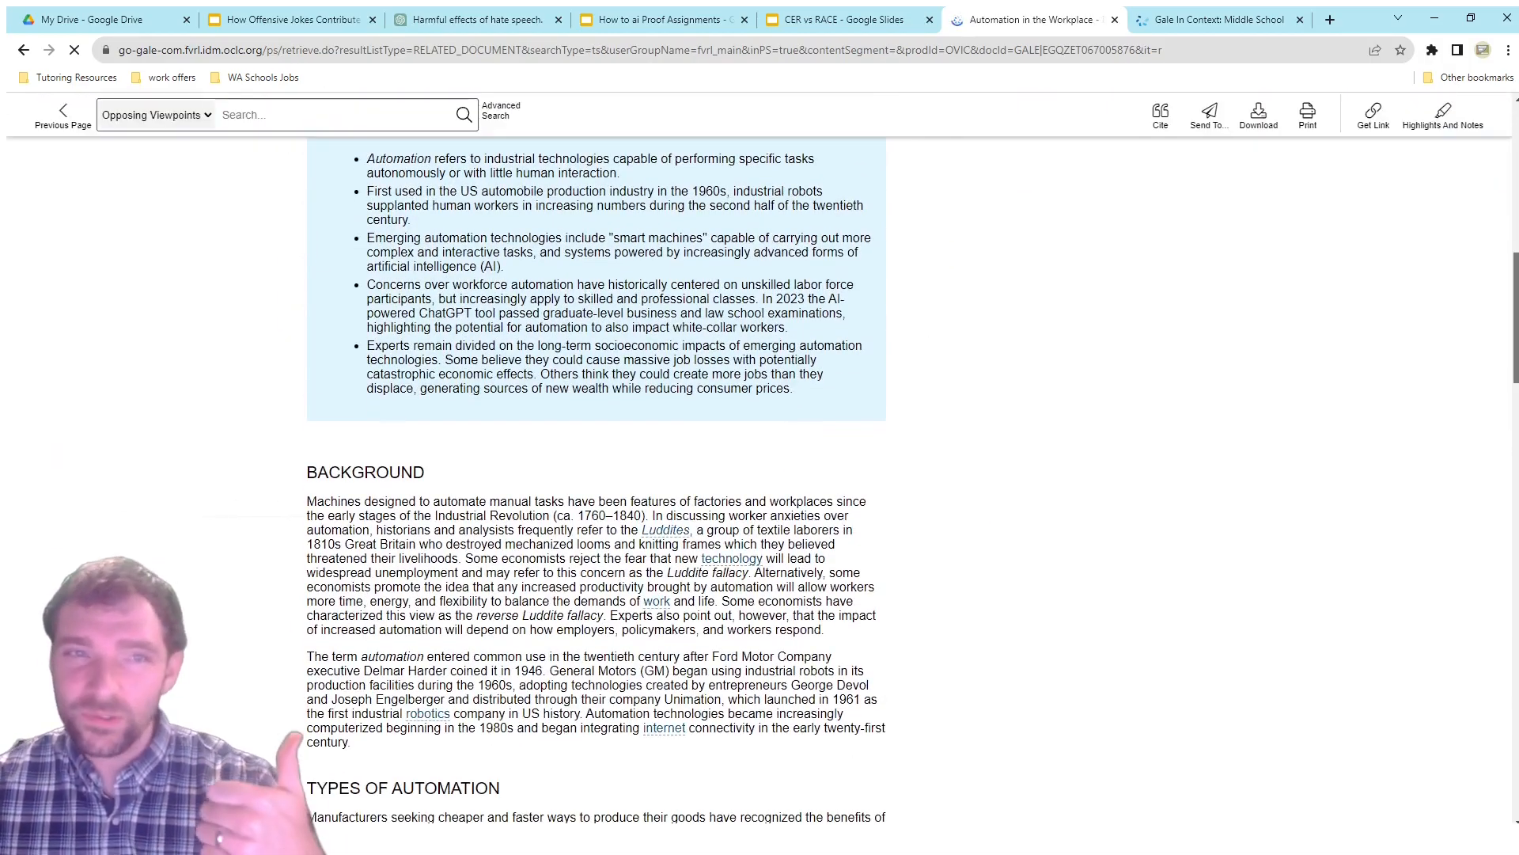
{"action": "scroll", "scroll_direction": "down", "scroll_amount": 3}
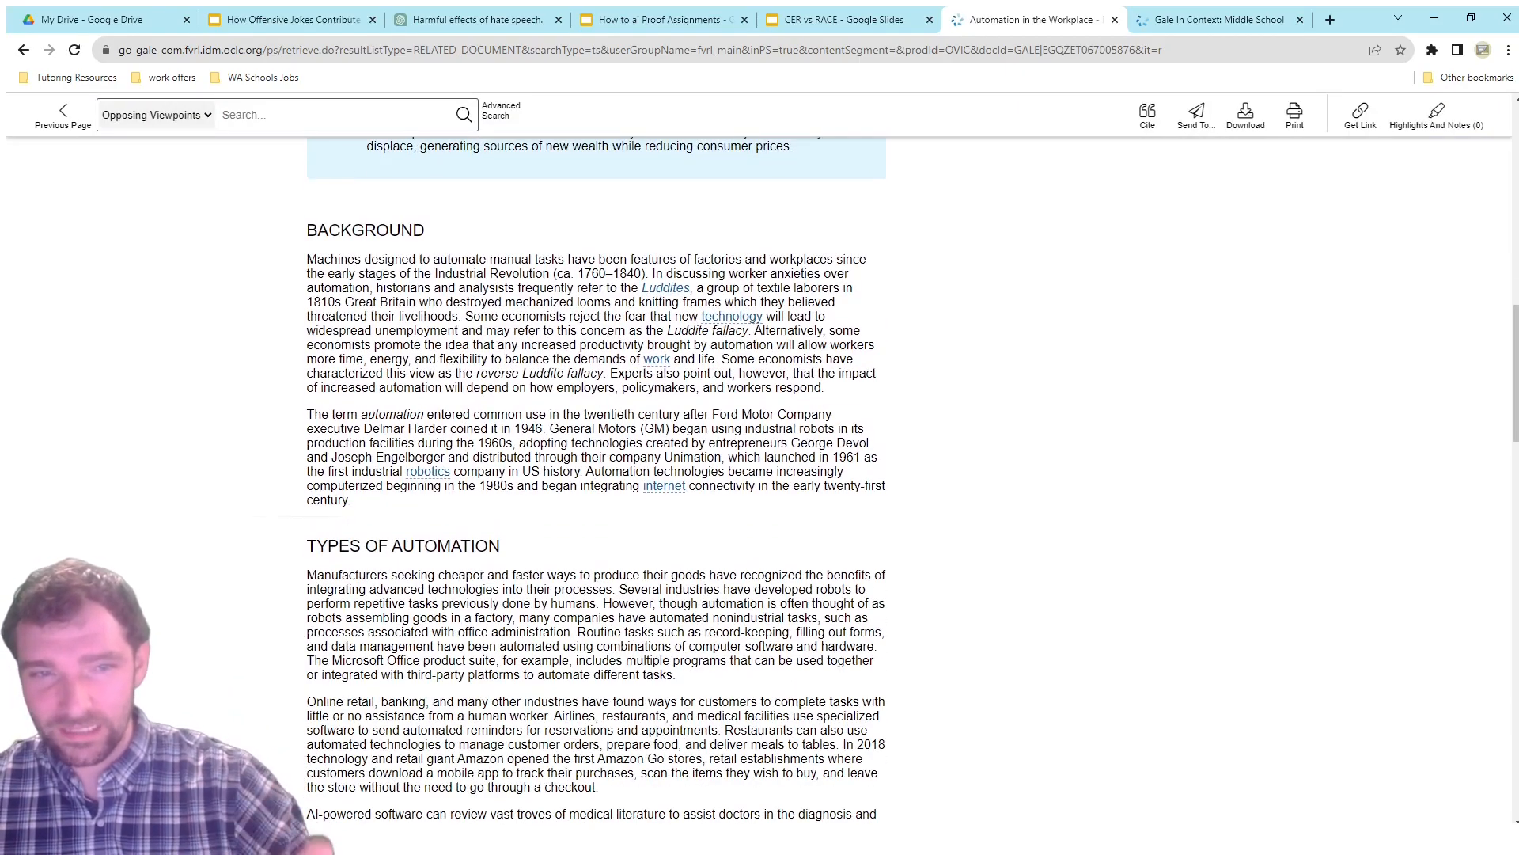
{"action": "scroll", "scroll_direction": "down", "scroll_amount": 3}
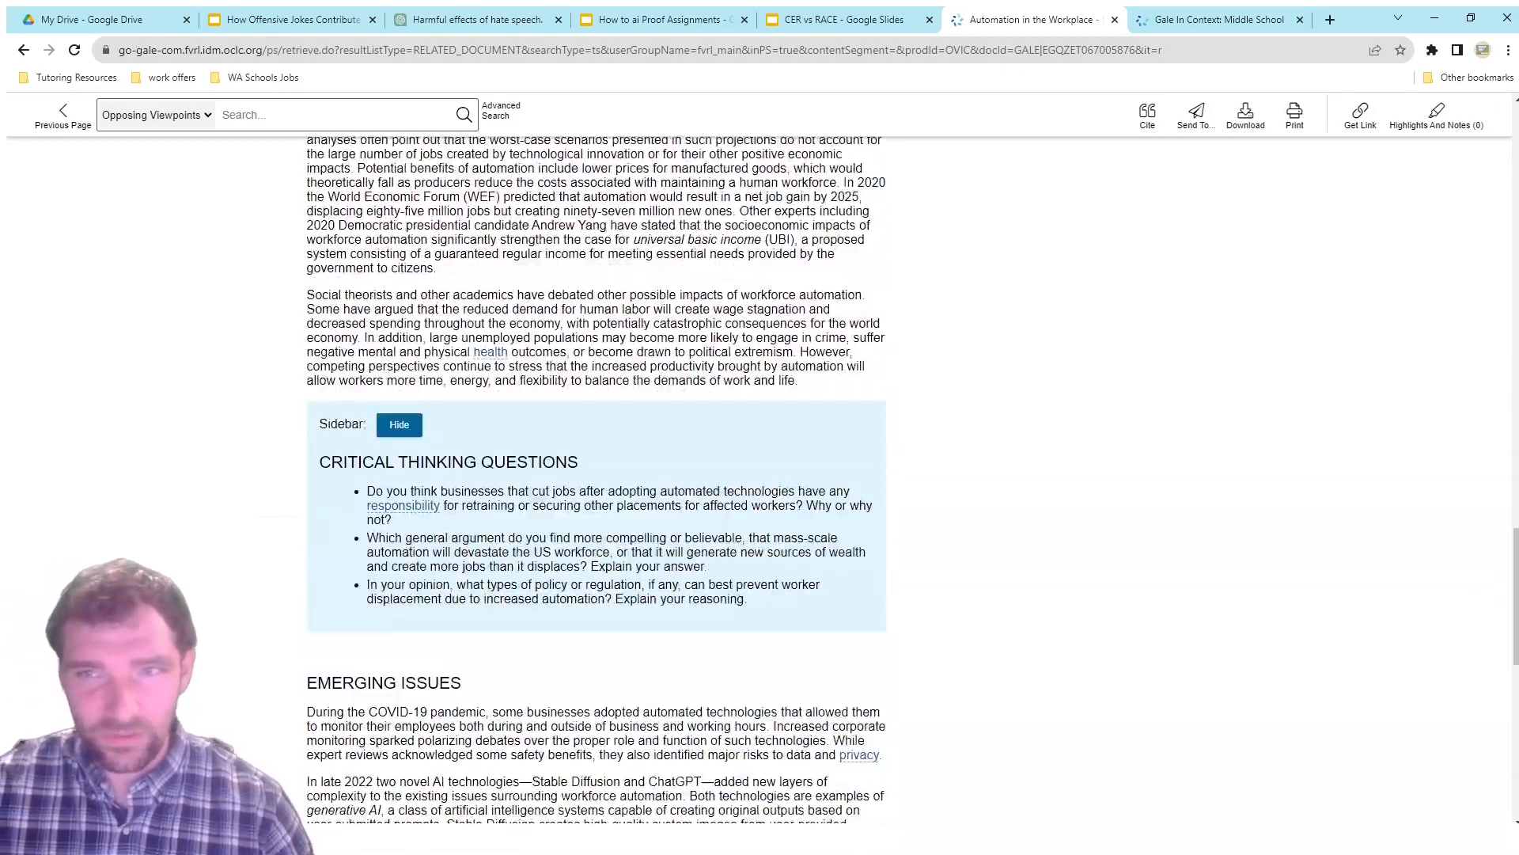
{"action": "scroll", "scroll_direction": "up", "scroll_amount": 3}
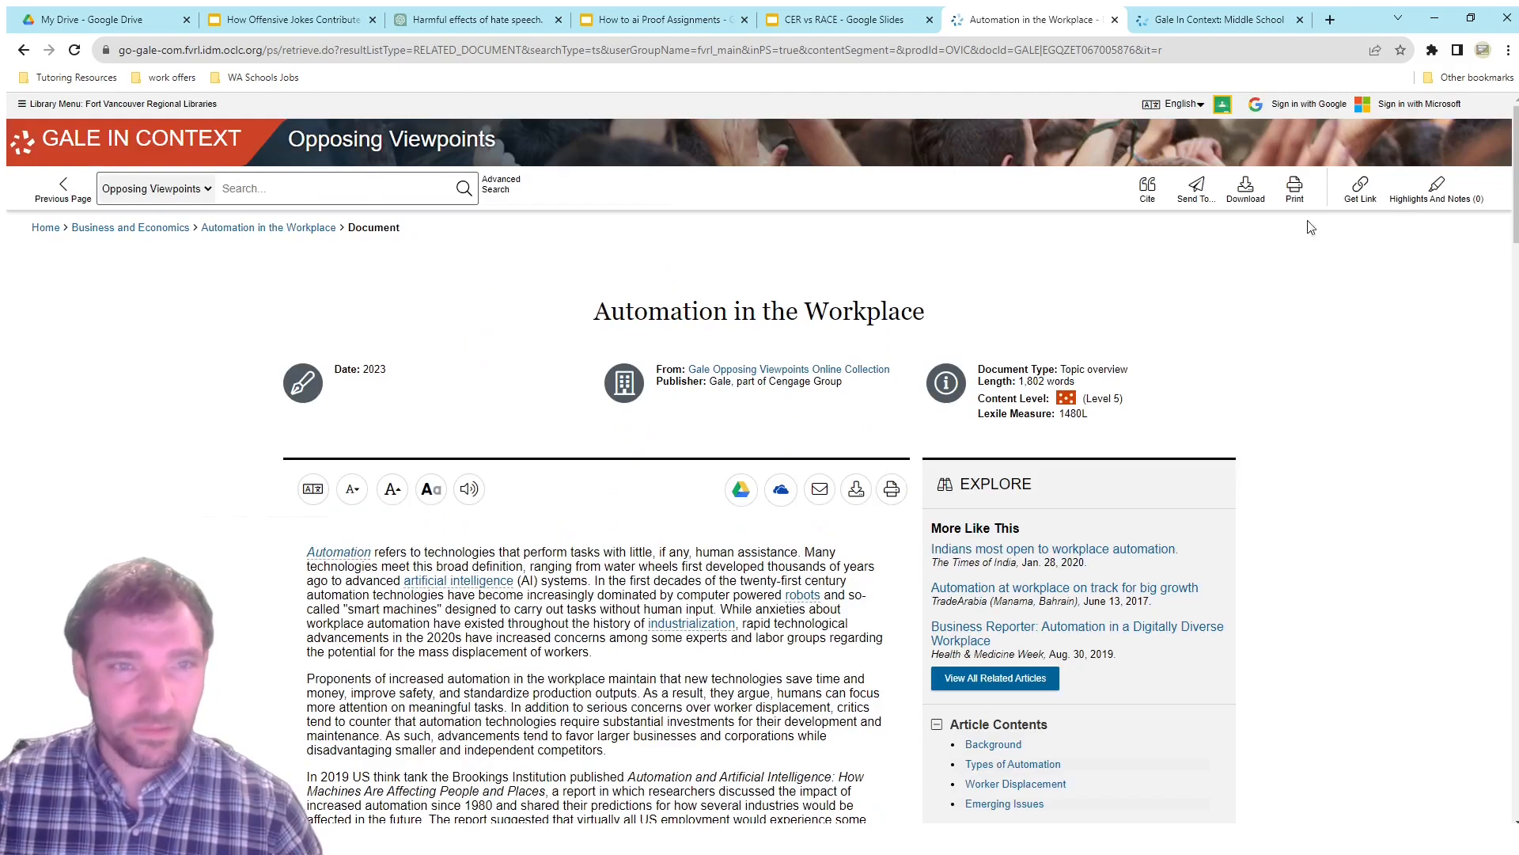
{"action": "mouse_move", "coordinate": [342, 368]}
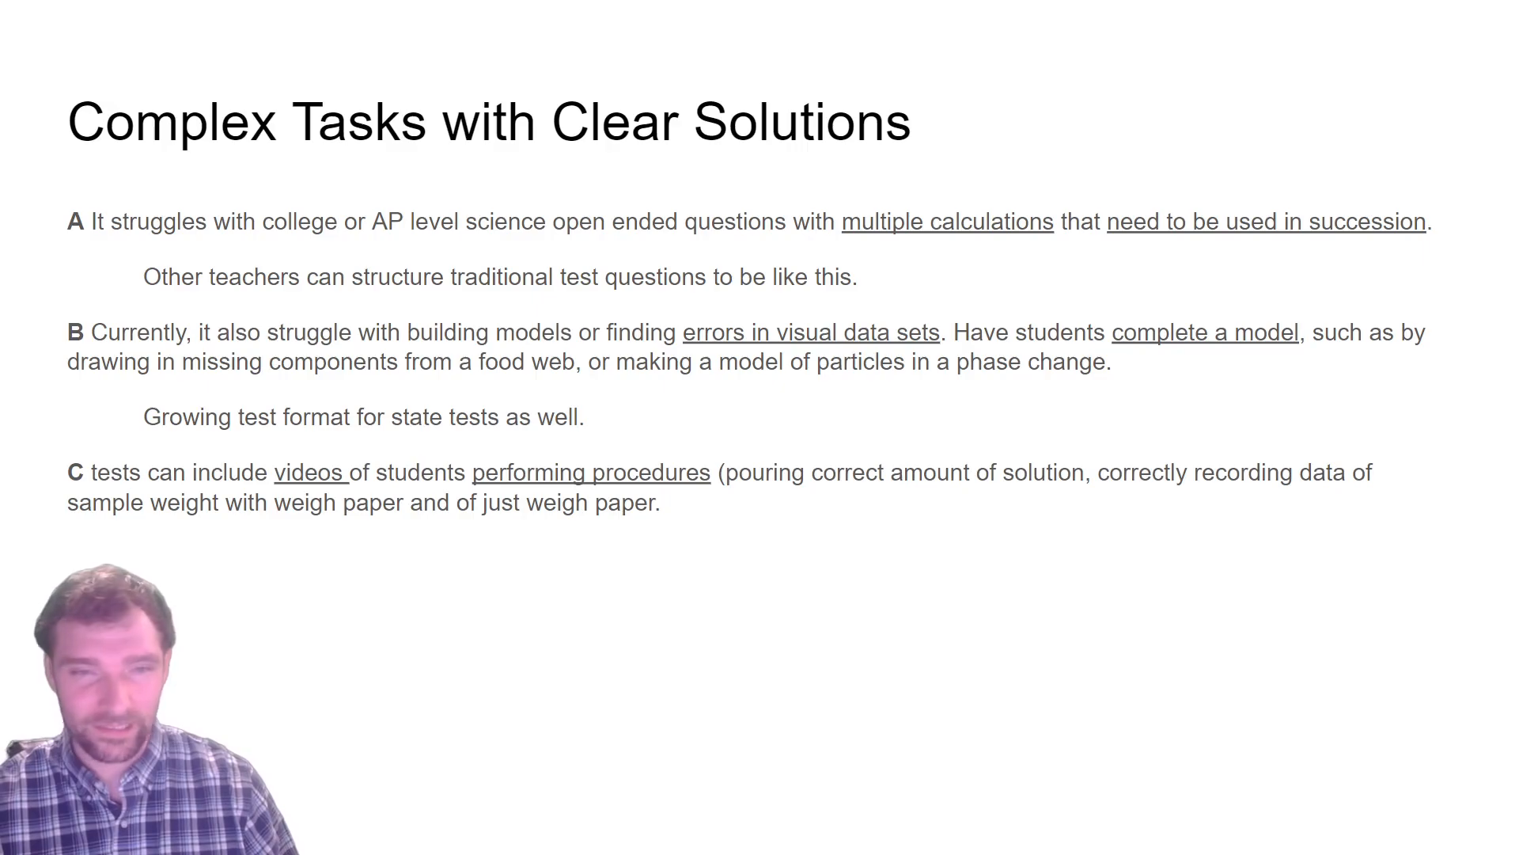
On the personal tutoring site, reach its Other Sites/Platforms page
{"action": "left_click", "coordinate": [290, 13]}
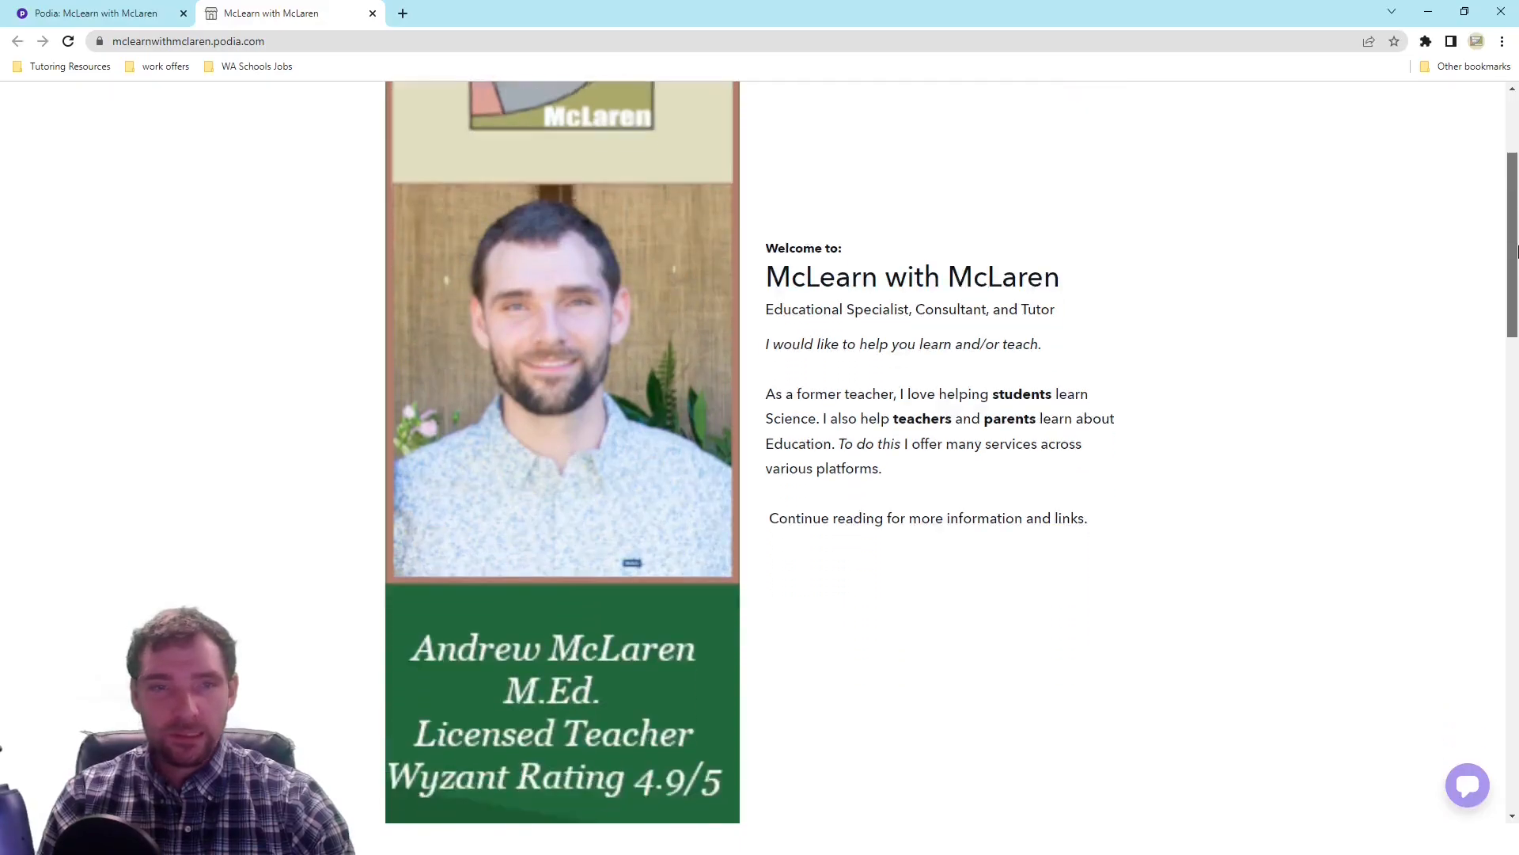
{"action": "scroll", "scroll_direction": "down", "scroll_amount": 3}
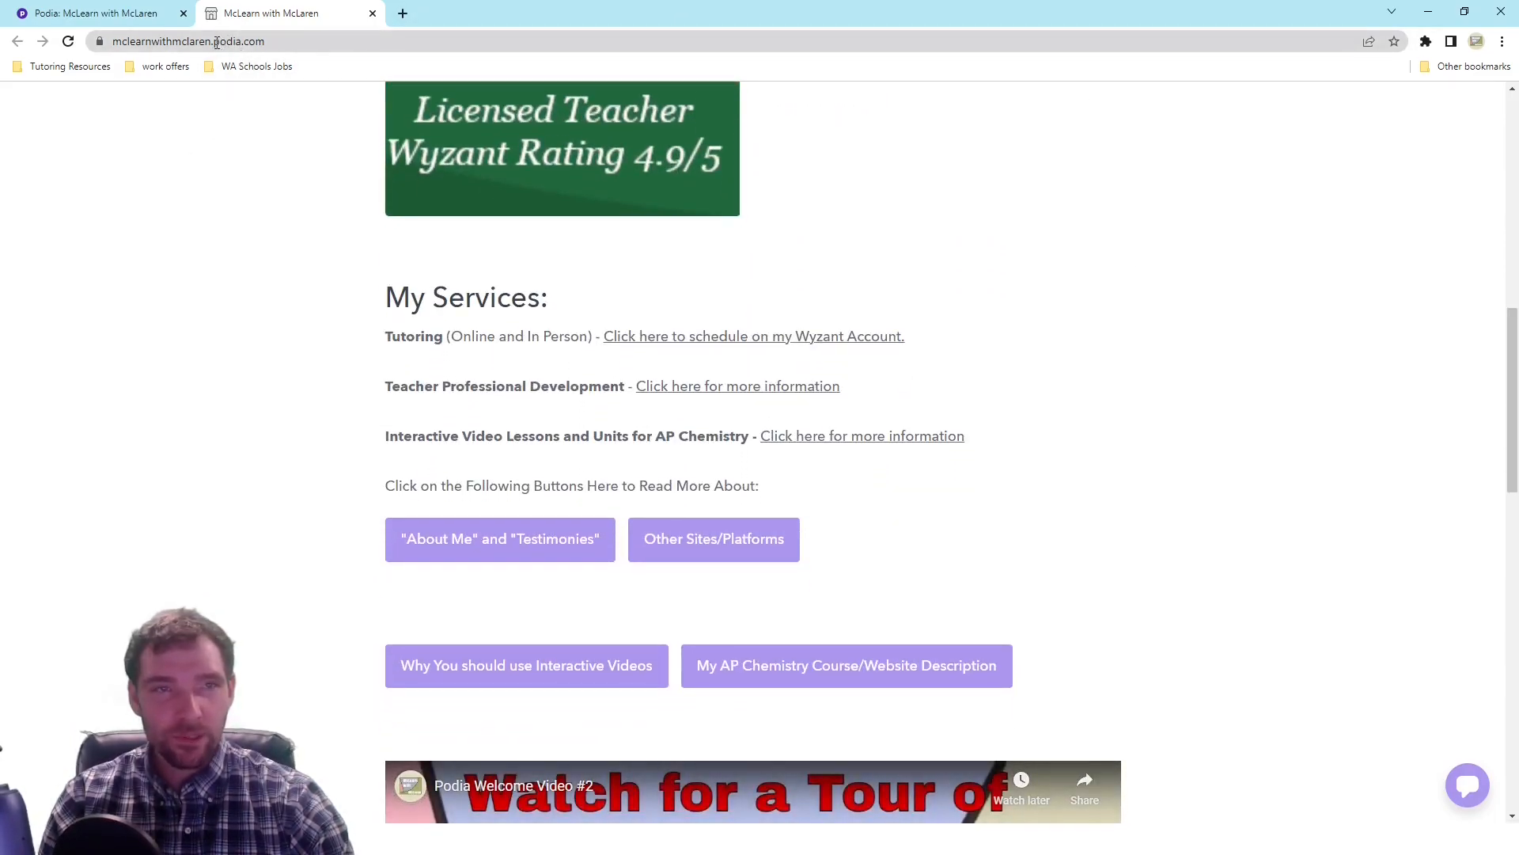
{"action": "mouse_move", "coordinate": [530, 679]}
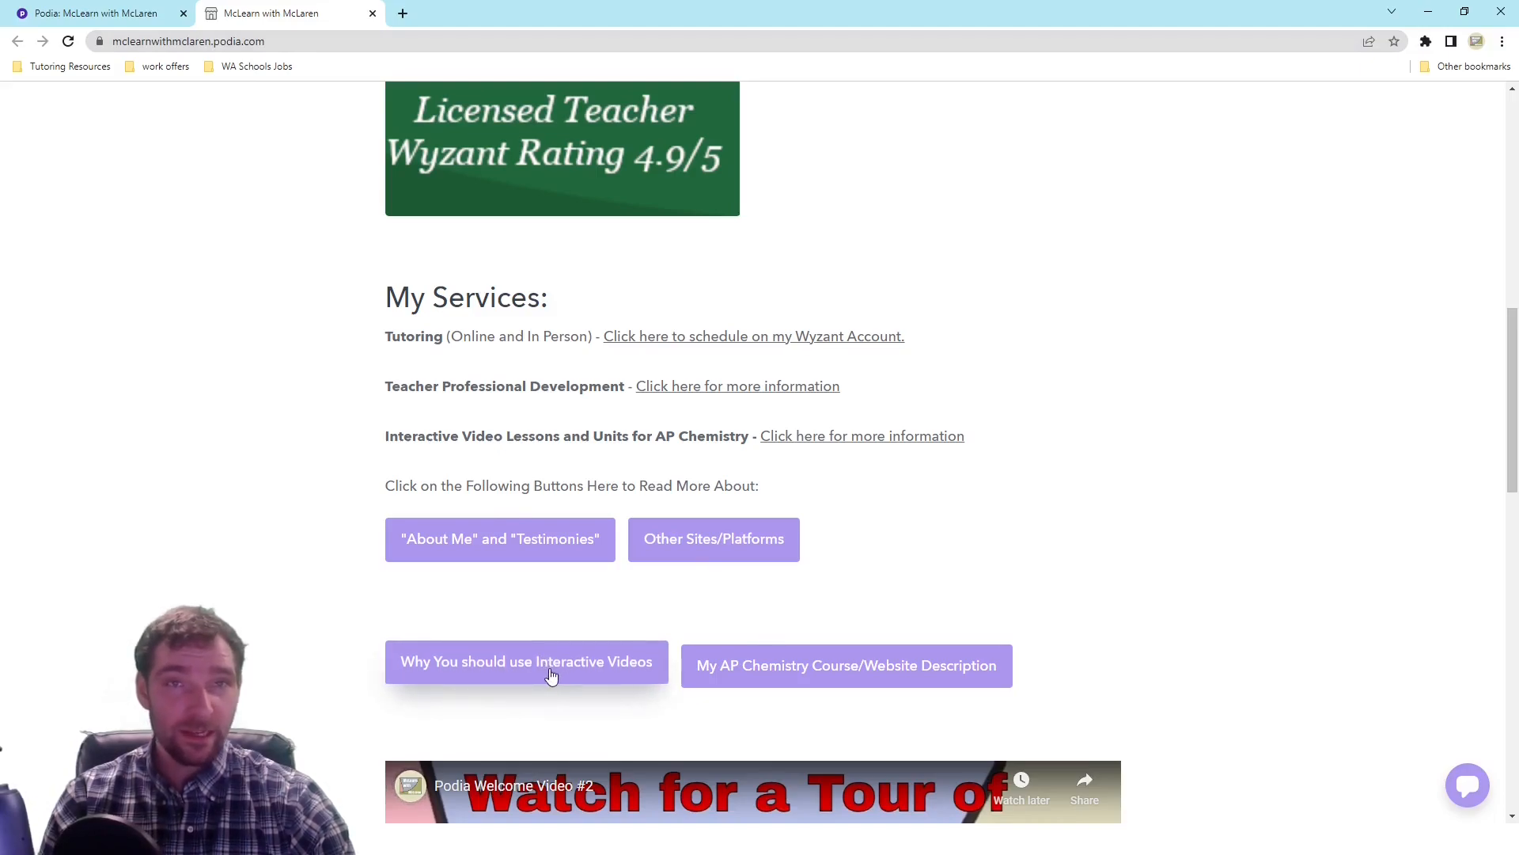
{"action": "mouse_move", "coordinate": [713, 538]}
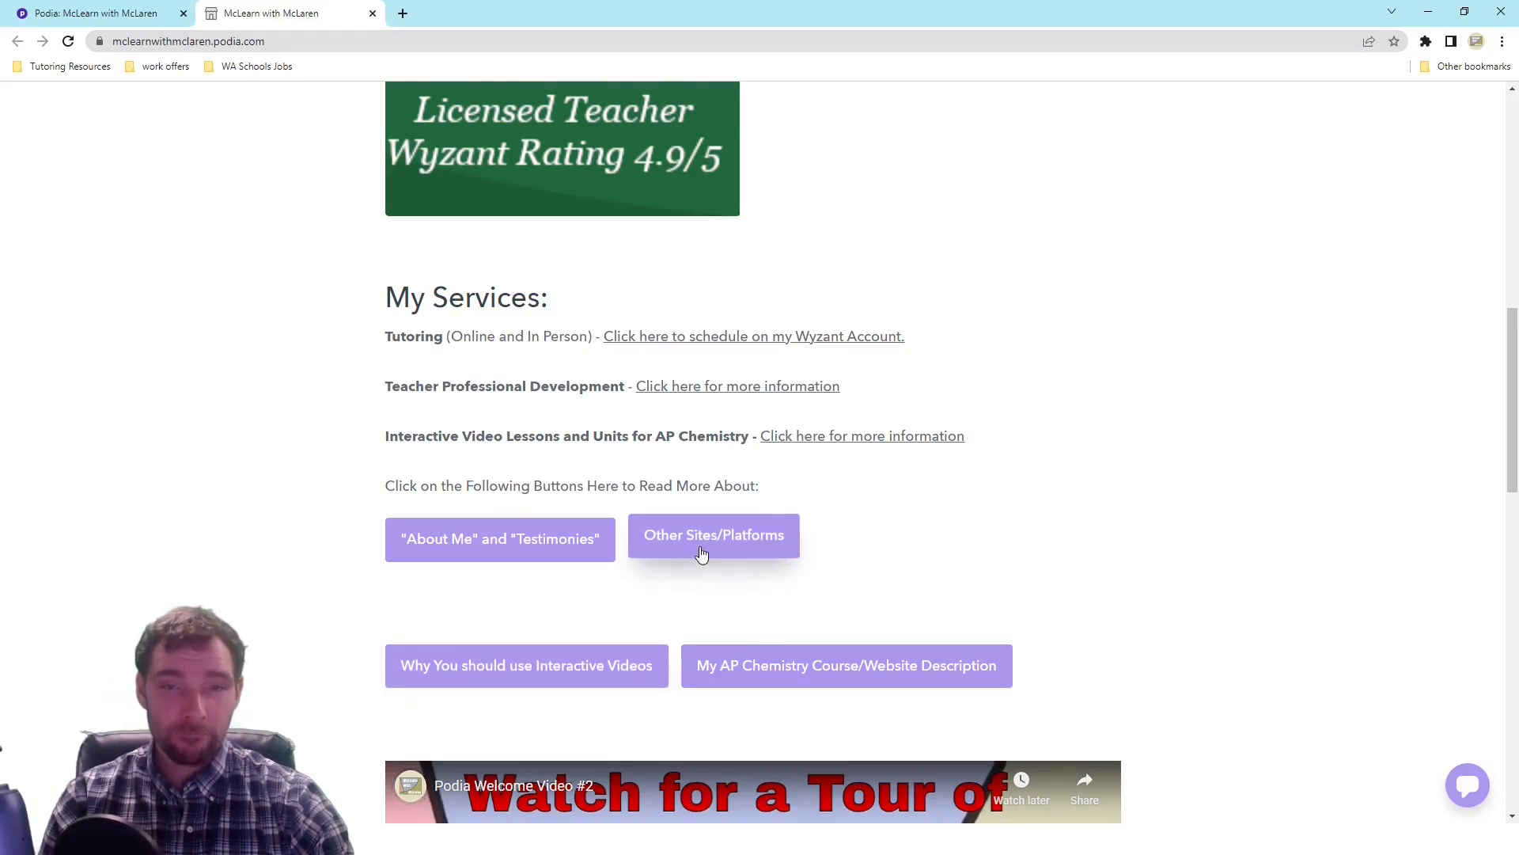
{"action": "left_click", "coordinate": [714, 535]}
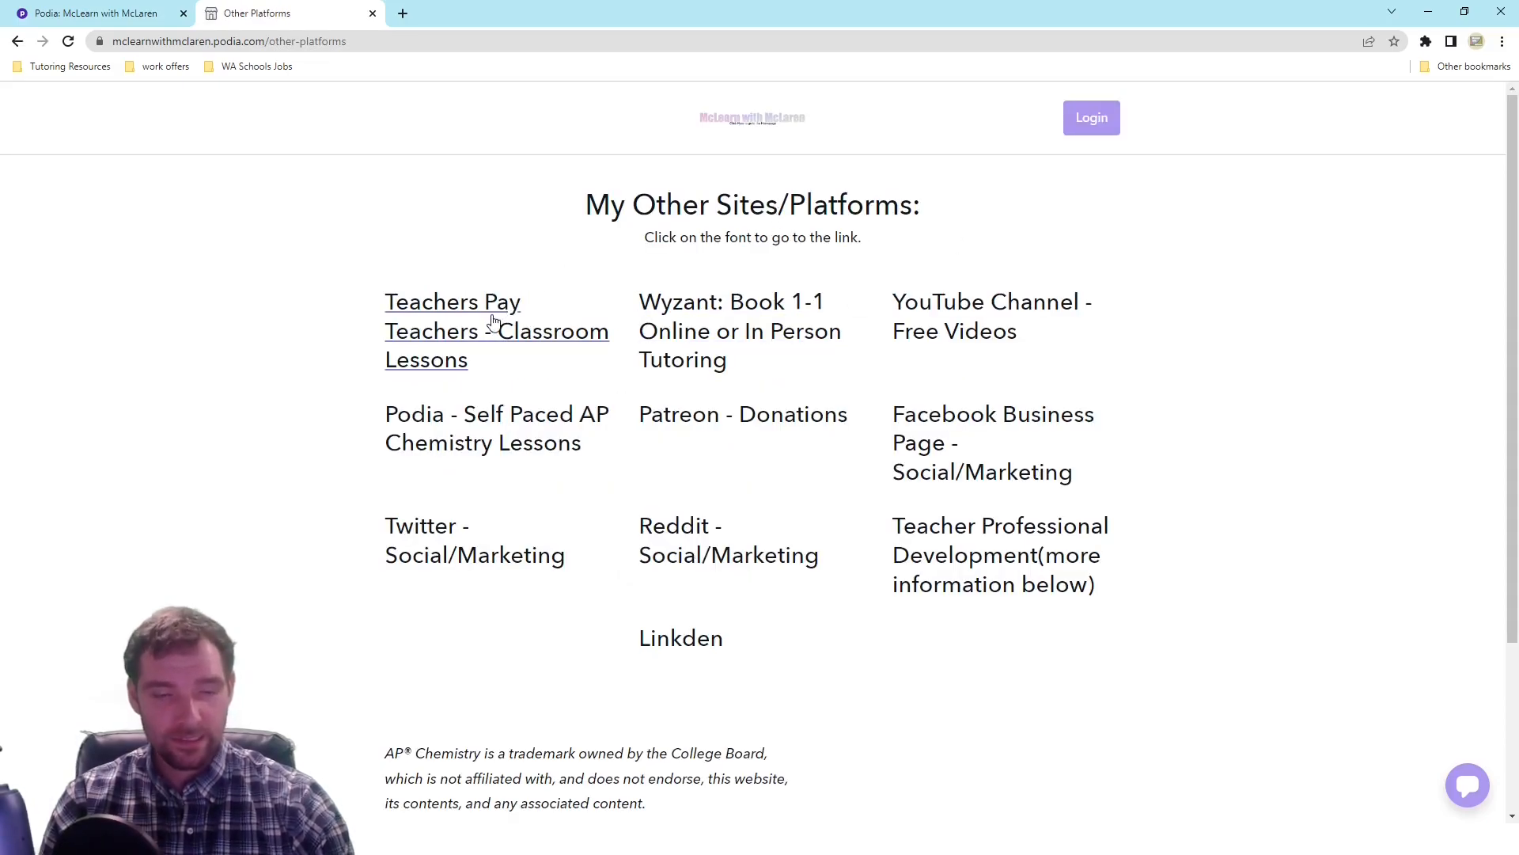
Bring up the Teachers Pay Teachers store and Wyzant profile links, then return to the platforms list
{"action": "left_click", "coordinate": [740, 331]}
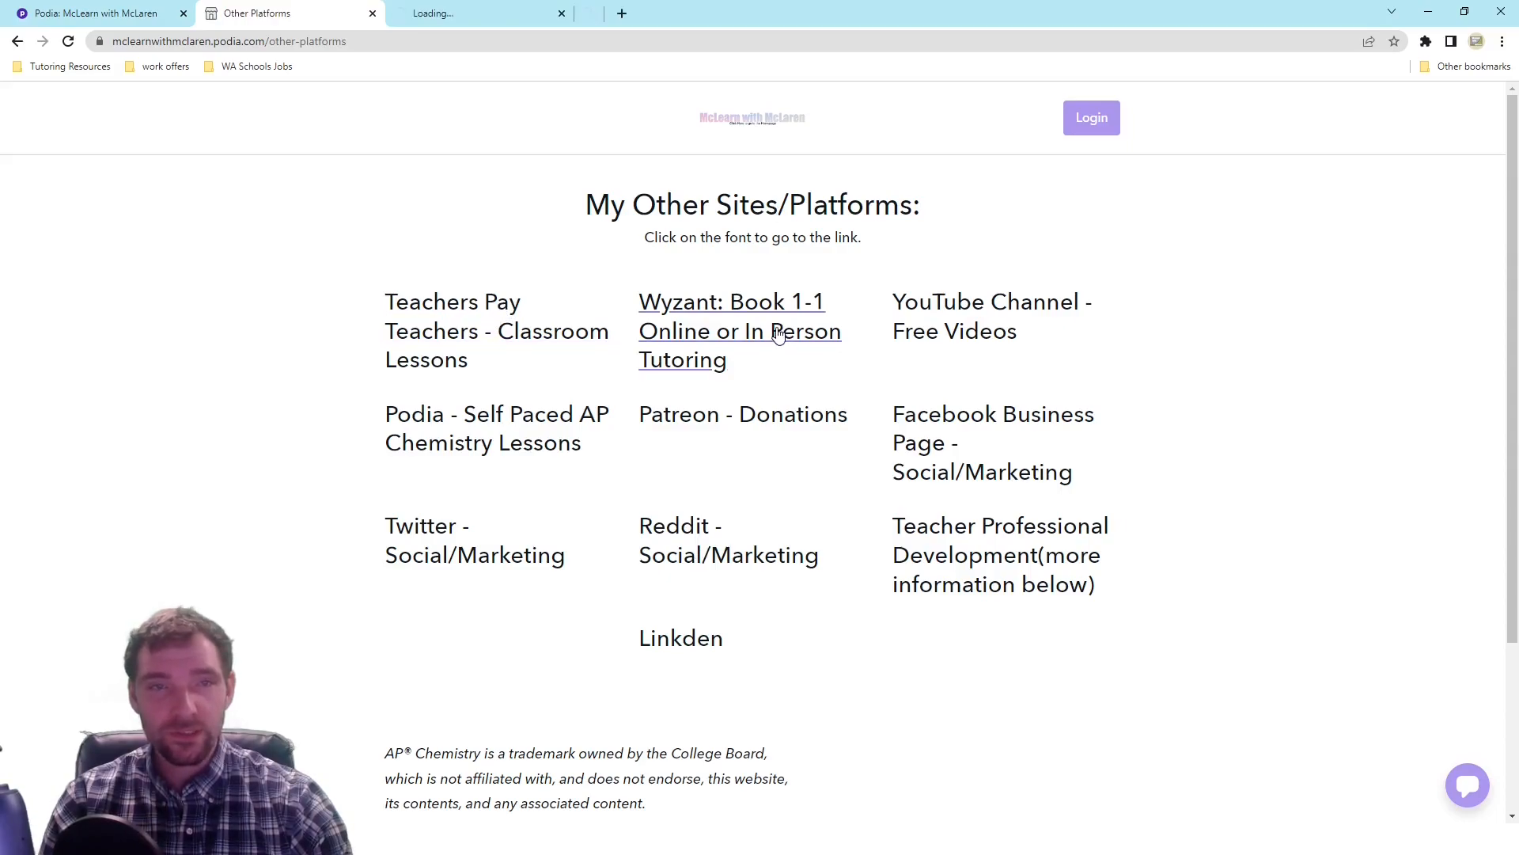
{"action": "left_click", "coordinate": [496, 331]}
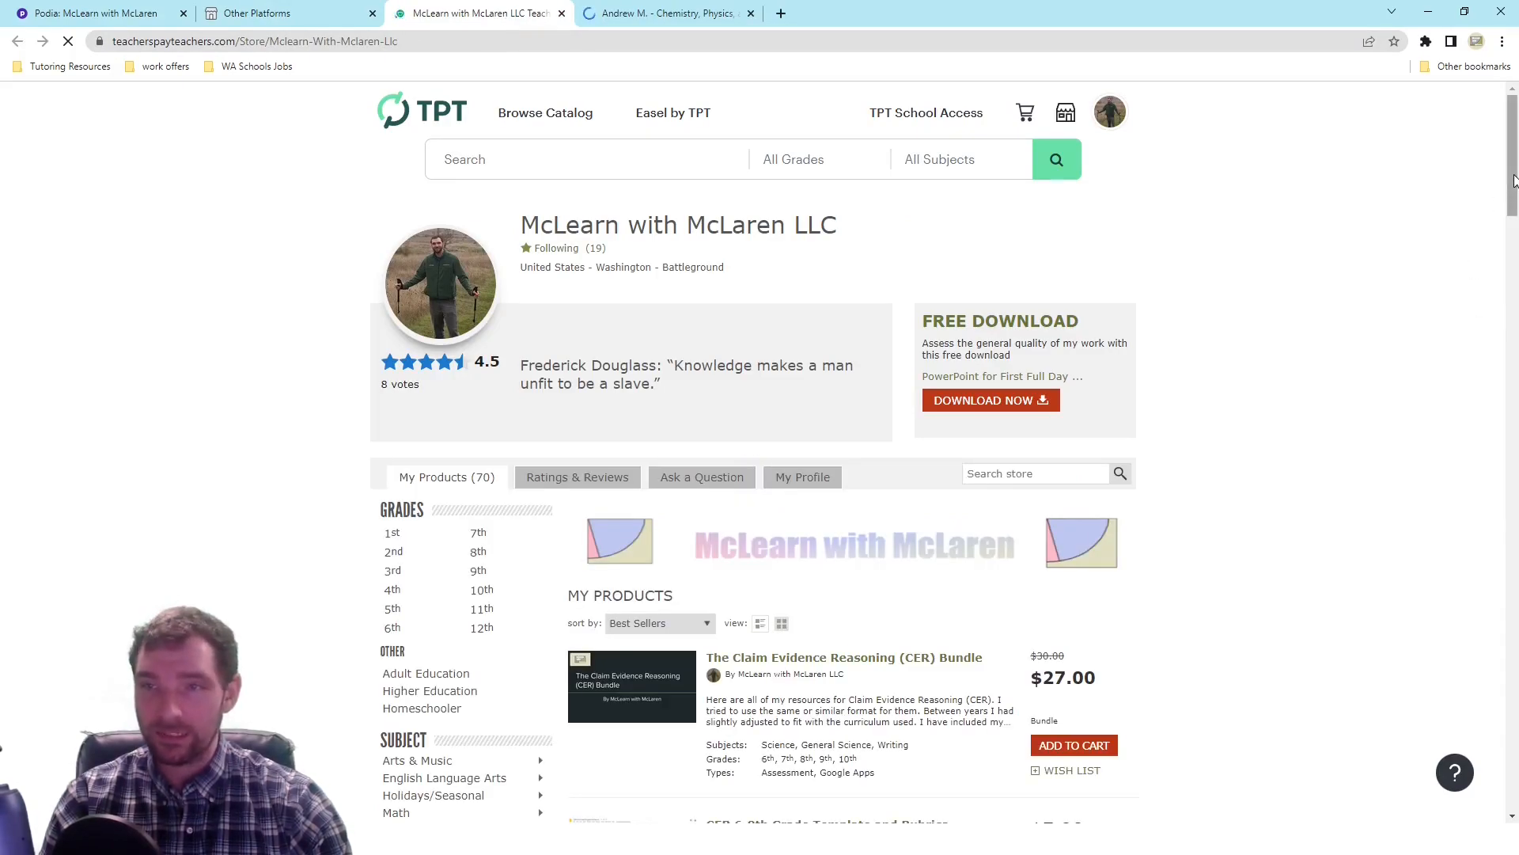
{"action": "scroll", "scroll_direction": "down", "scroll_amount": 3}
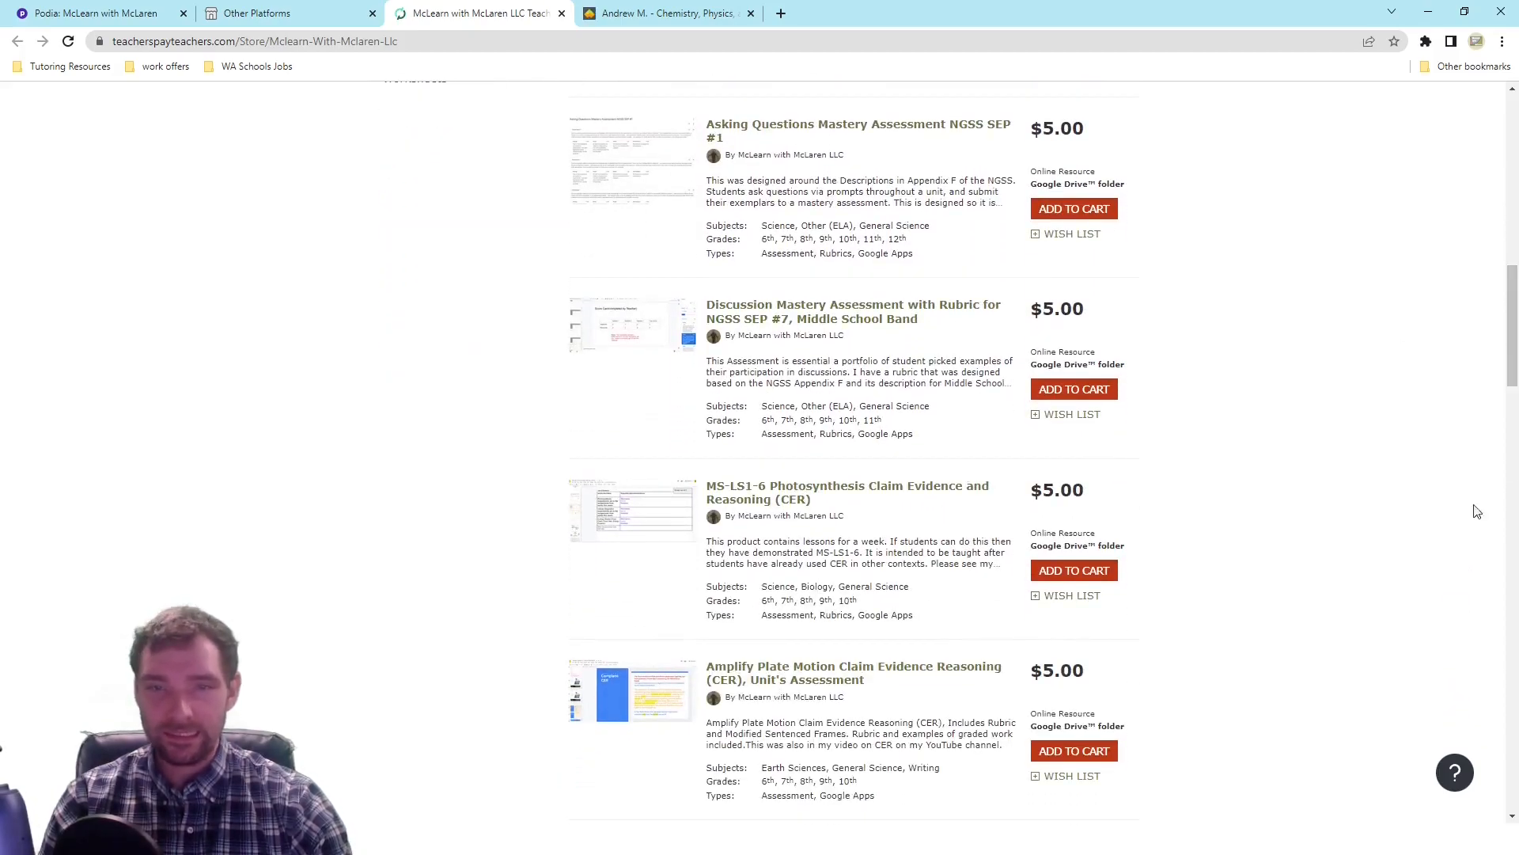
{"action": "left_click", "coordinate": [286, 13]}
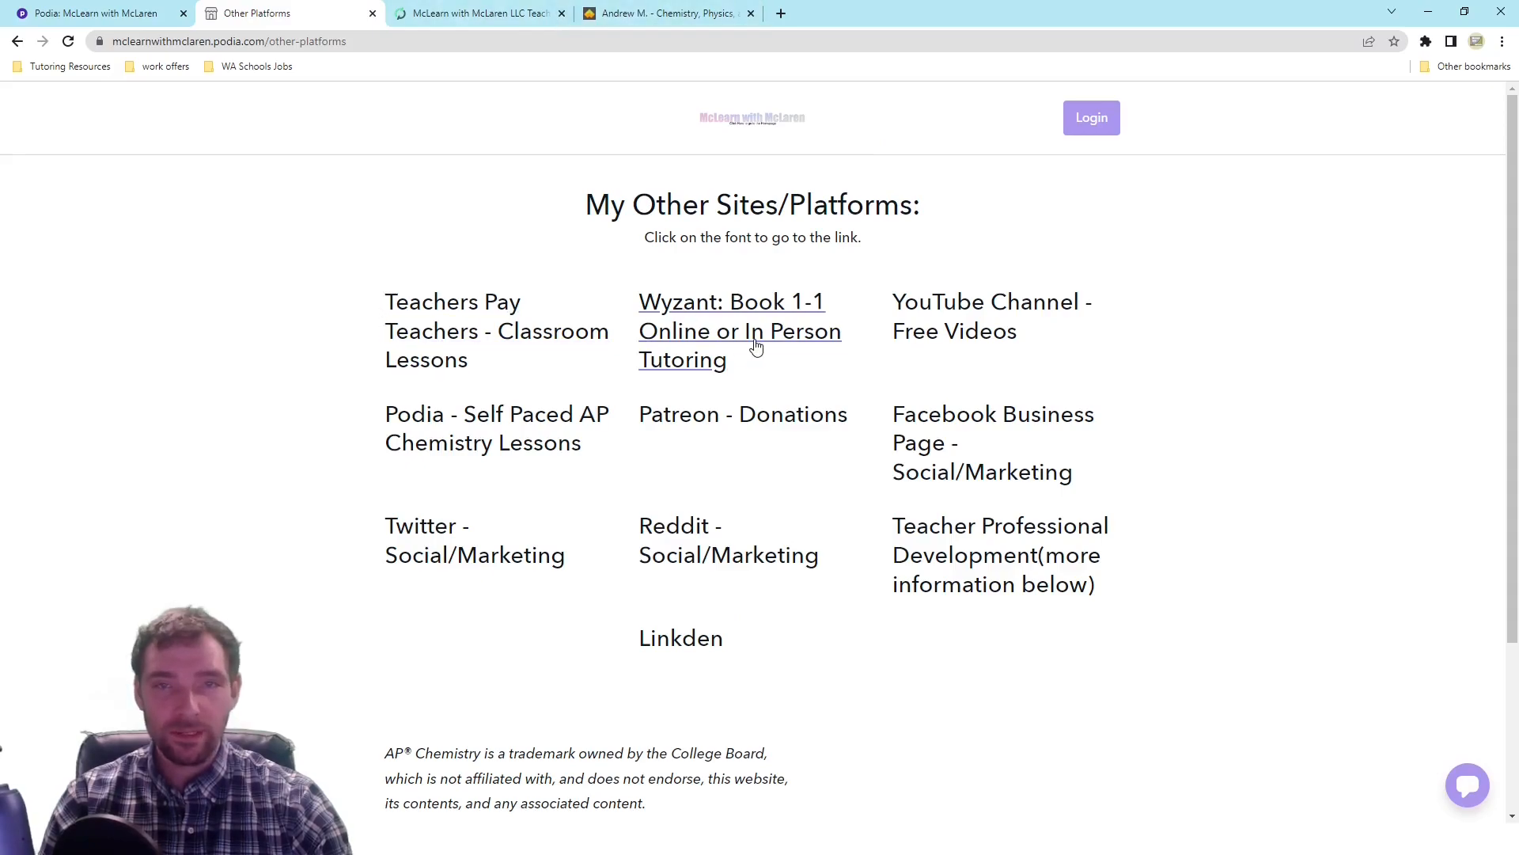
{"action": "left_click", "coordinate": [667, 13]}
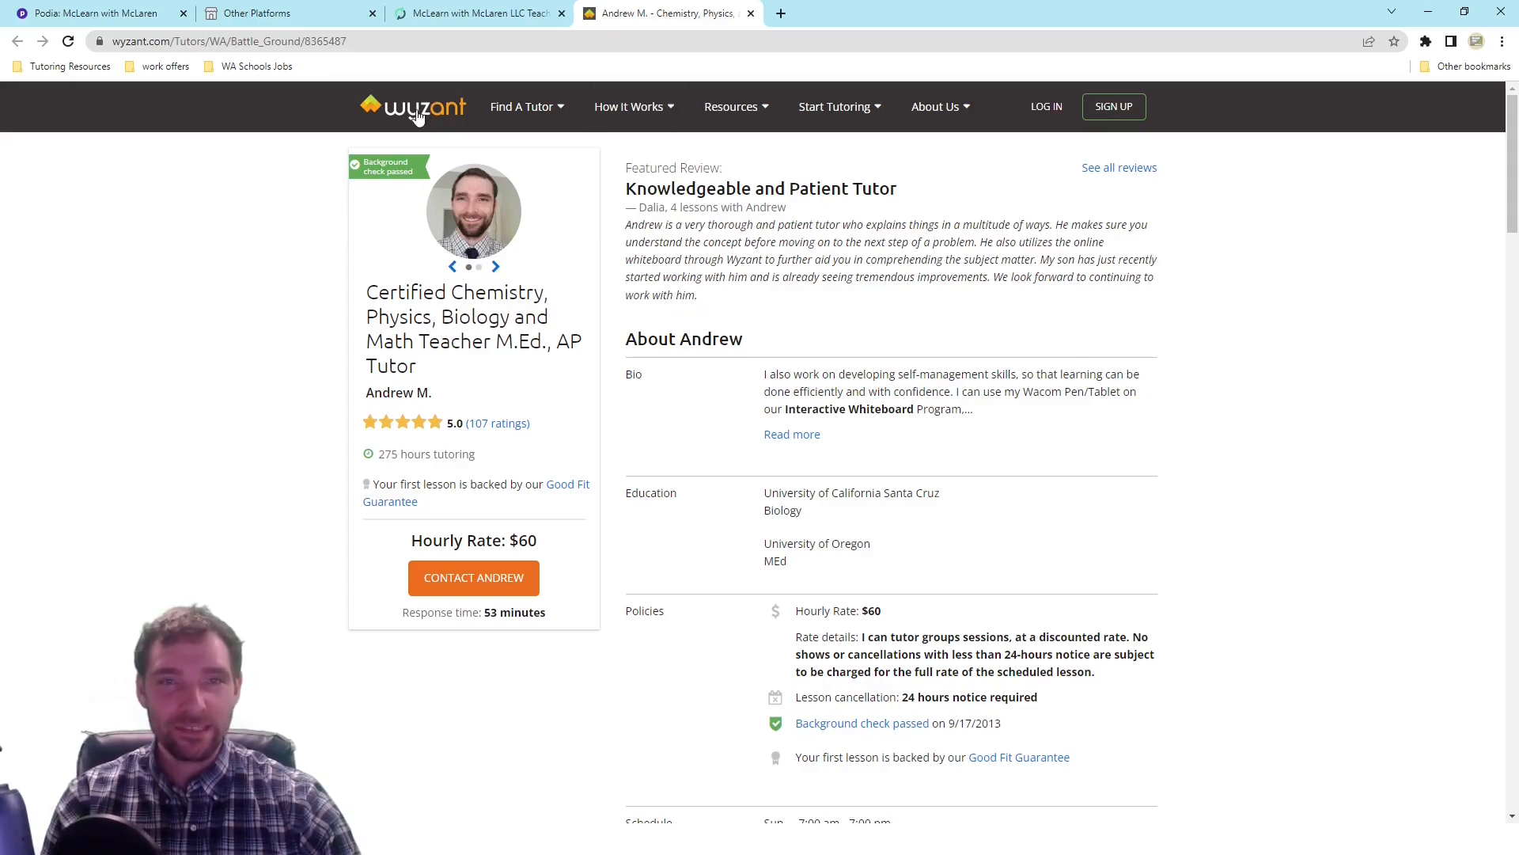
{"action": "mouse_move", "coordinate": [929, 353]}
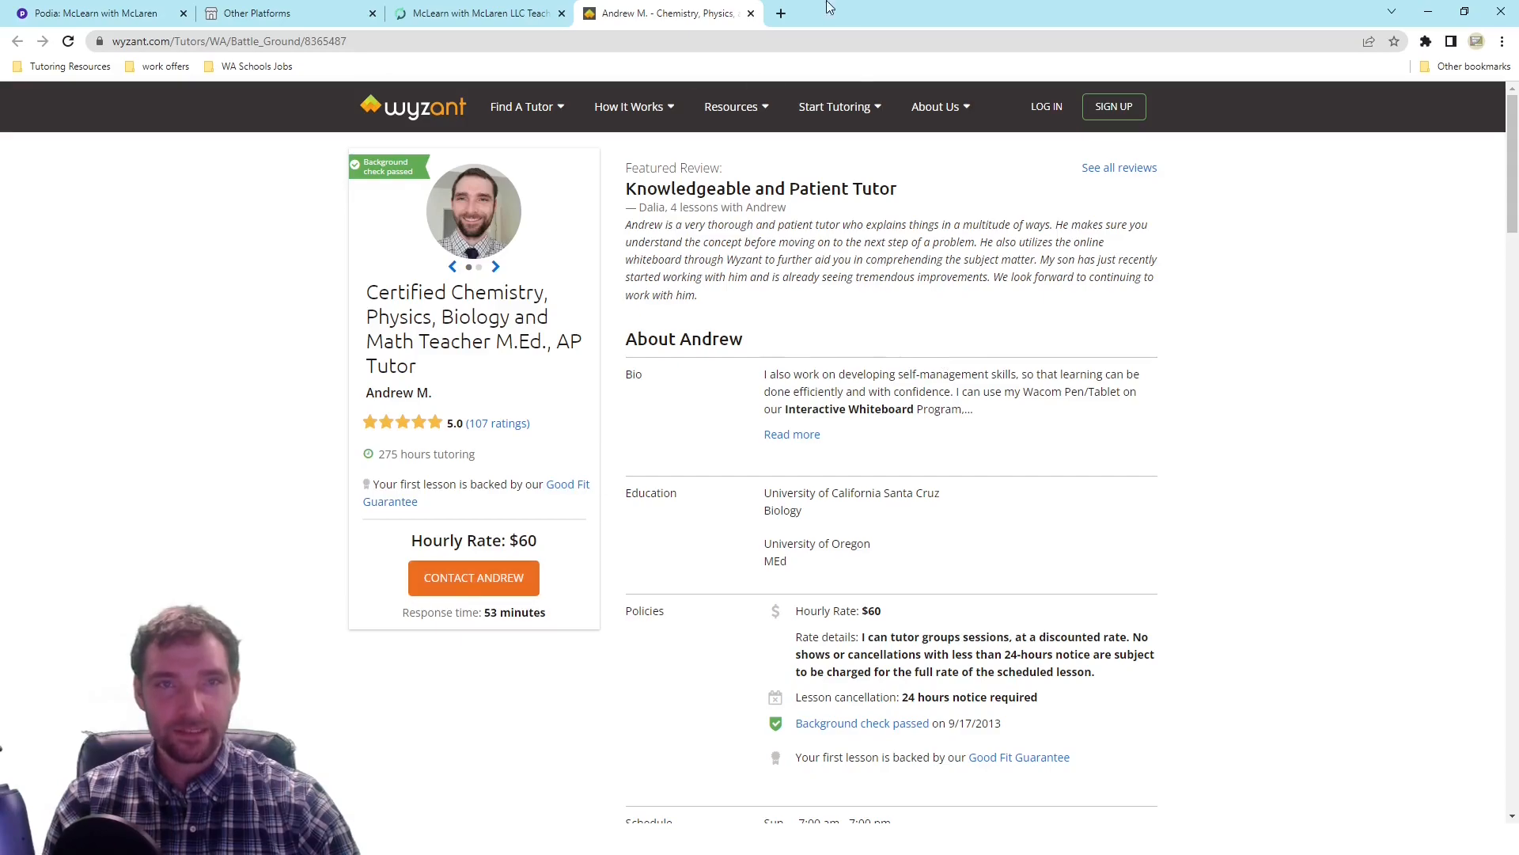
{"action": "left_click", "coordinate": [261, 13]}
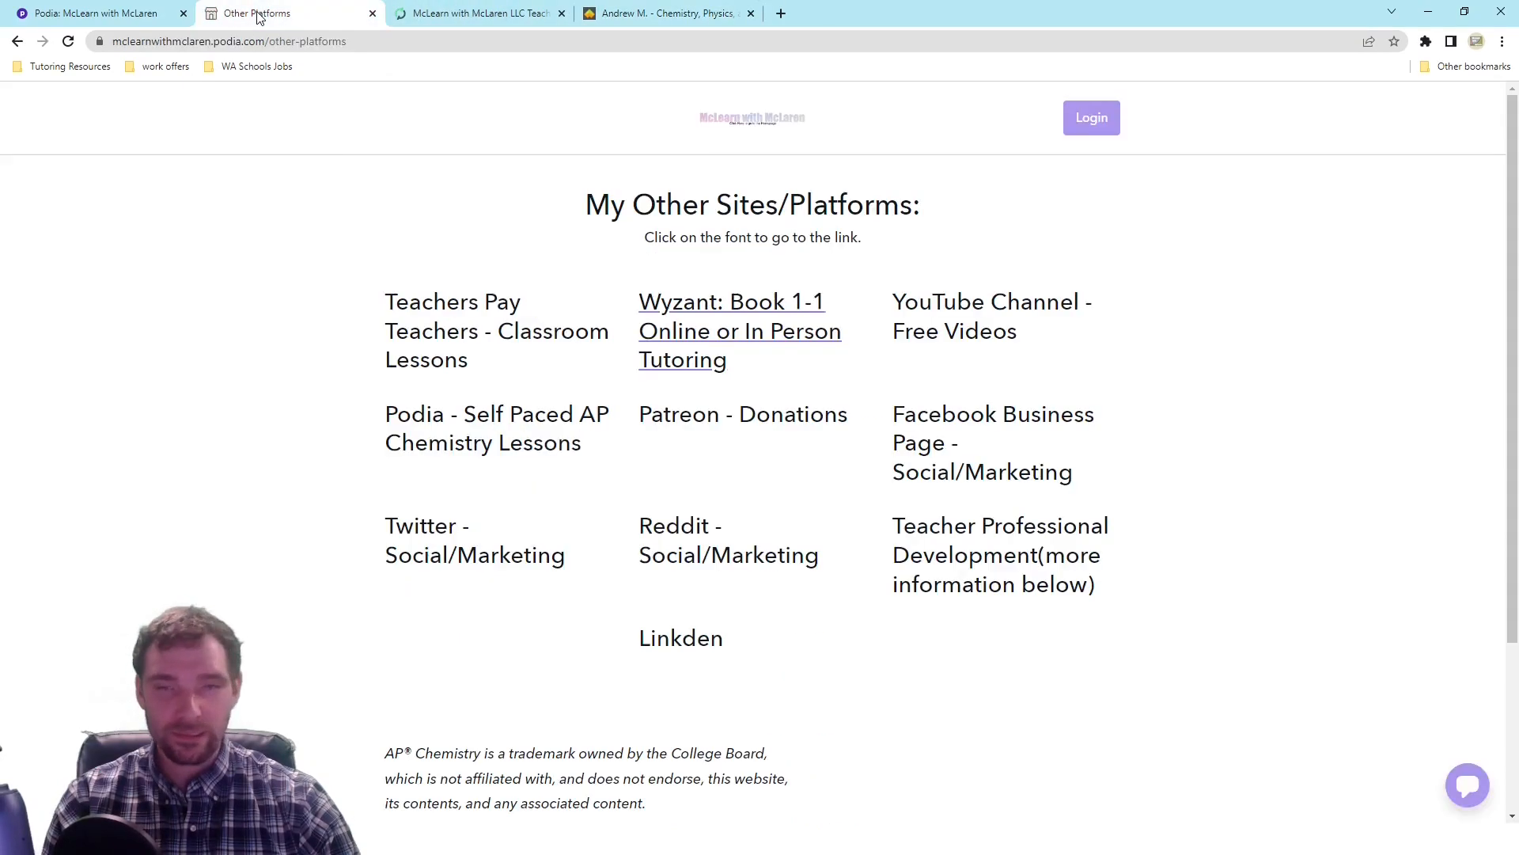
{"action": "mouse_move", "coordinate": [1381, 382]}
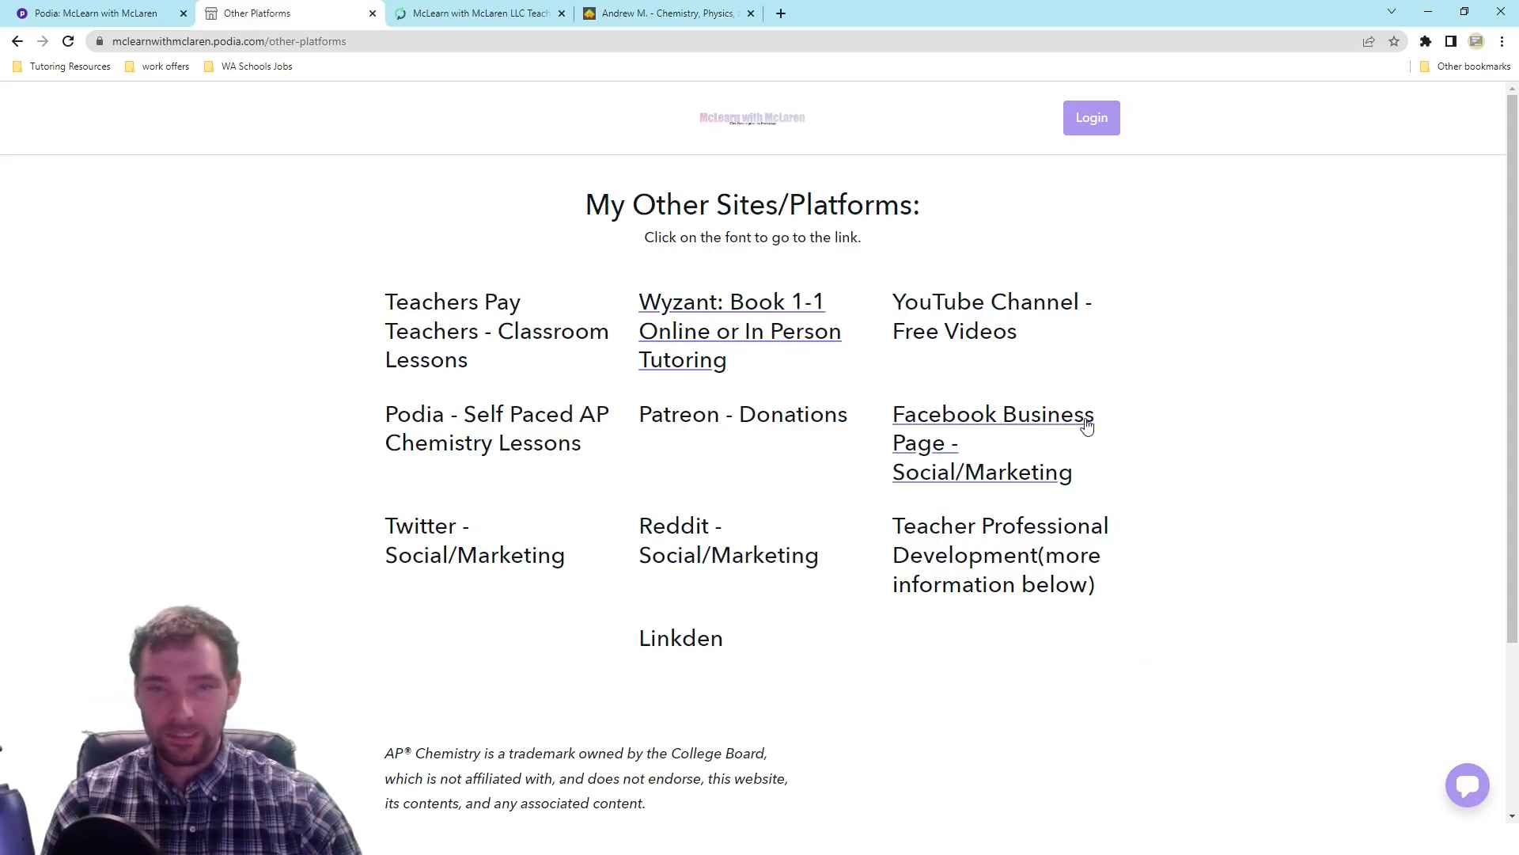
{"action": "mouse_move", "coordinate": [674, 564]}
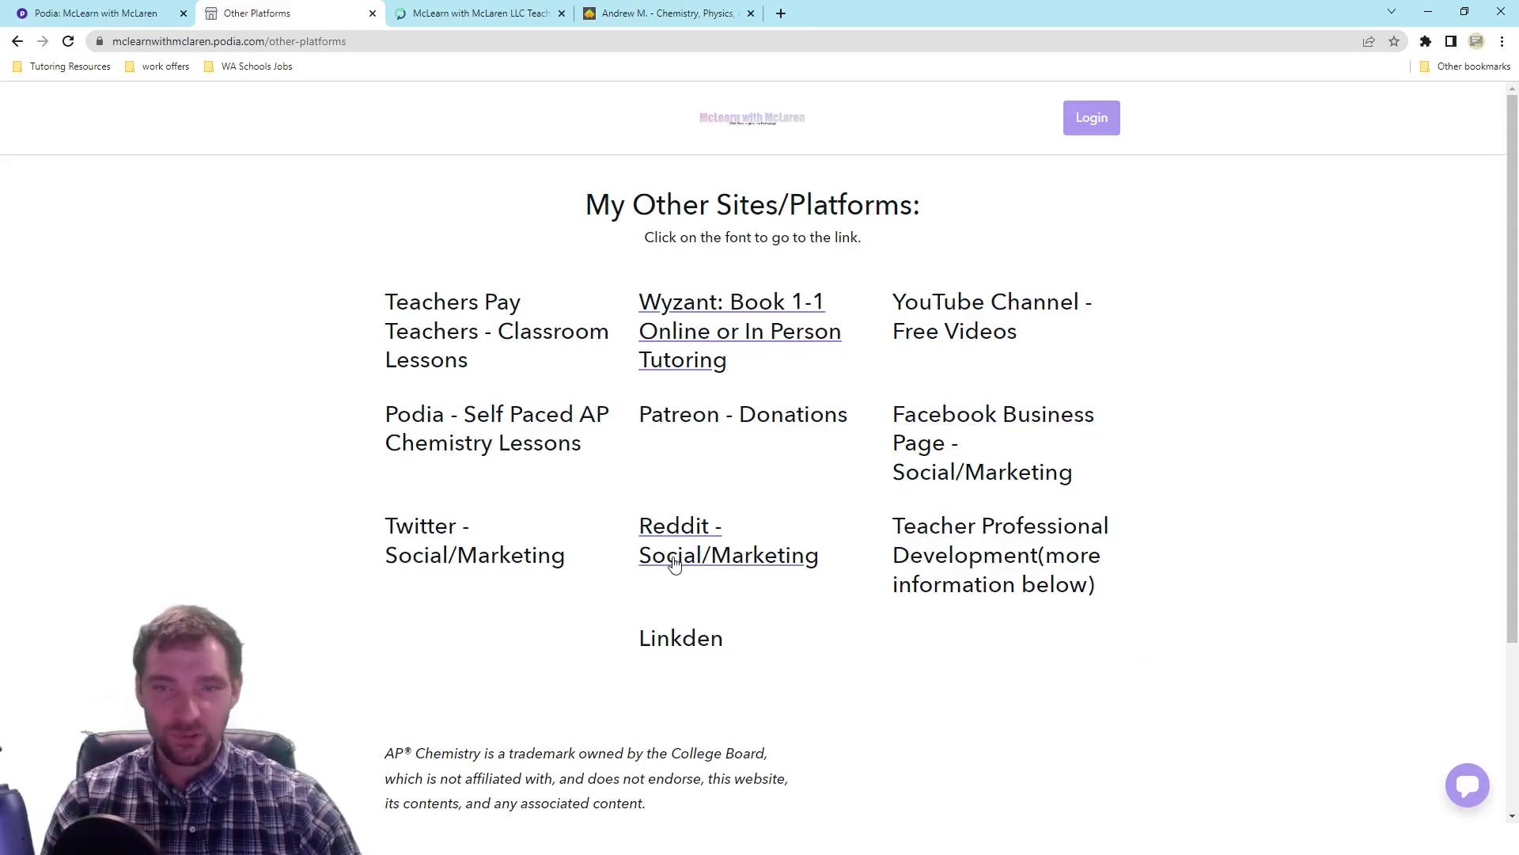
{"action": "mouse_move", "coordinate": [1001, 554]}
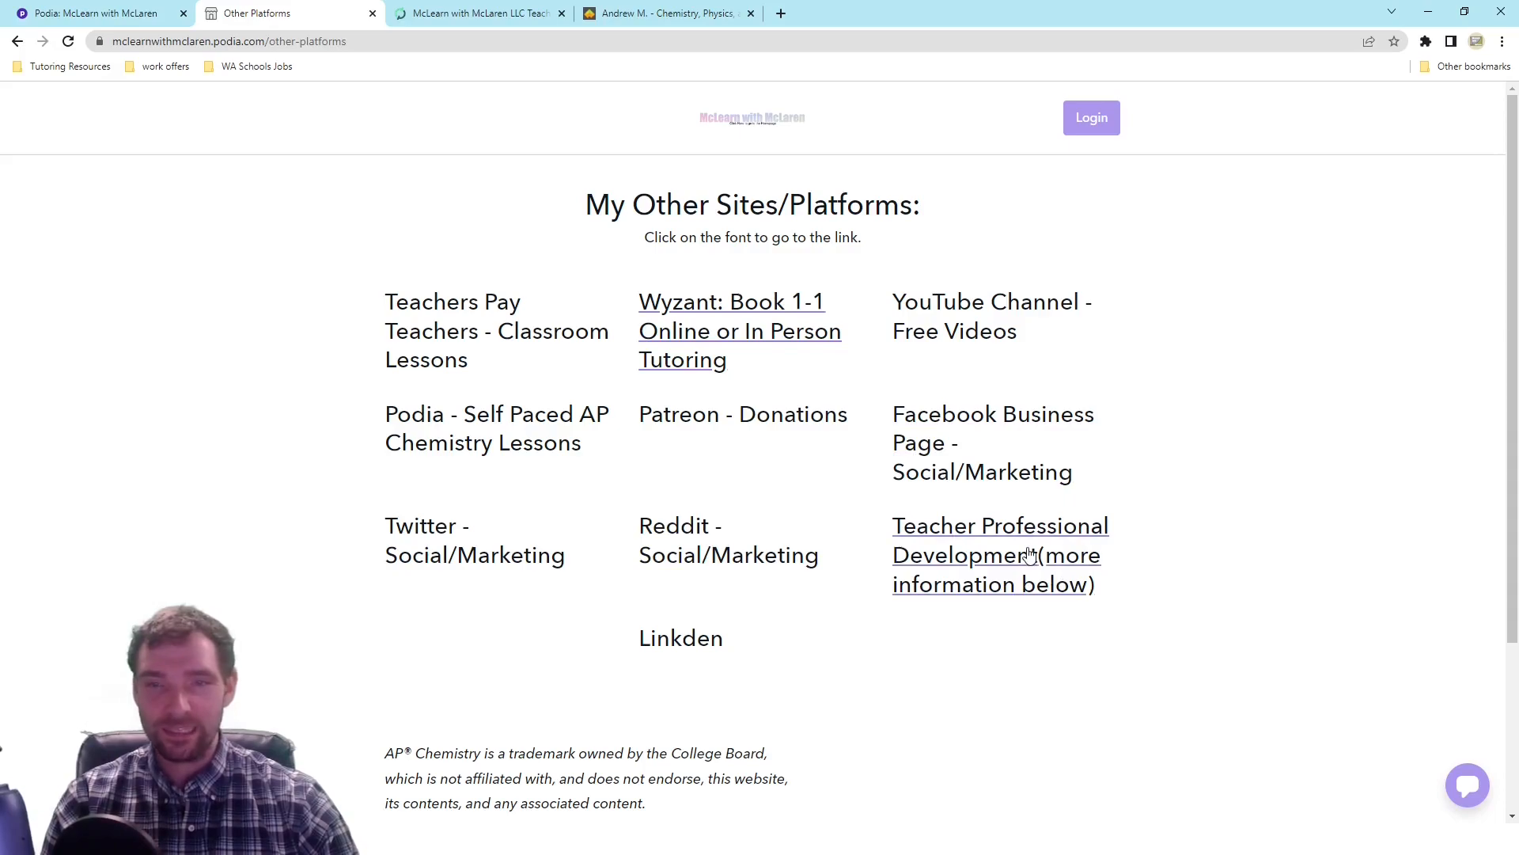
{"action": "mouse_move", "coordinate": [1166, 554]}
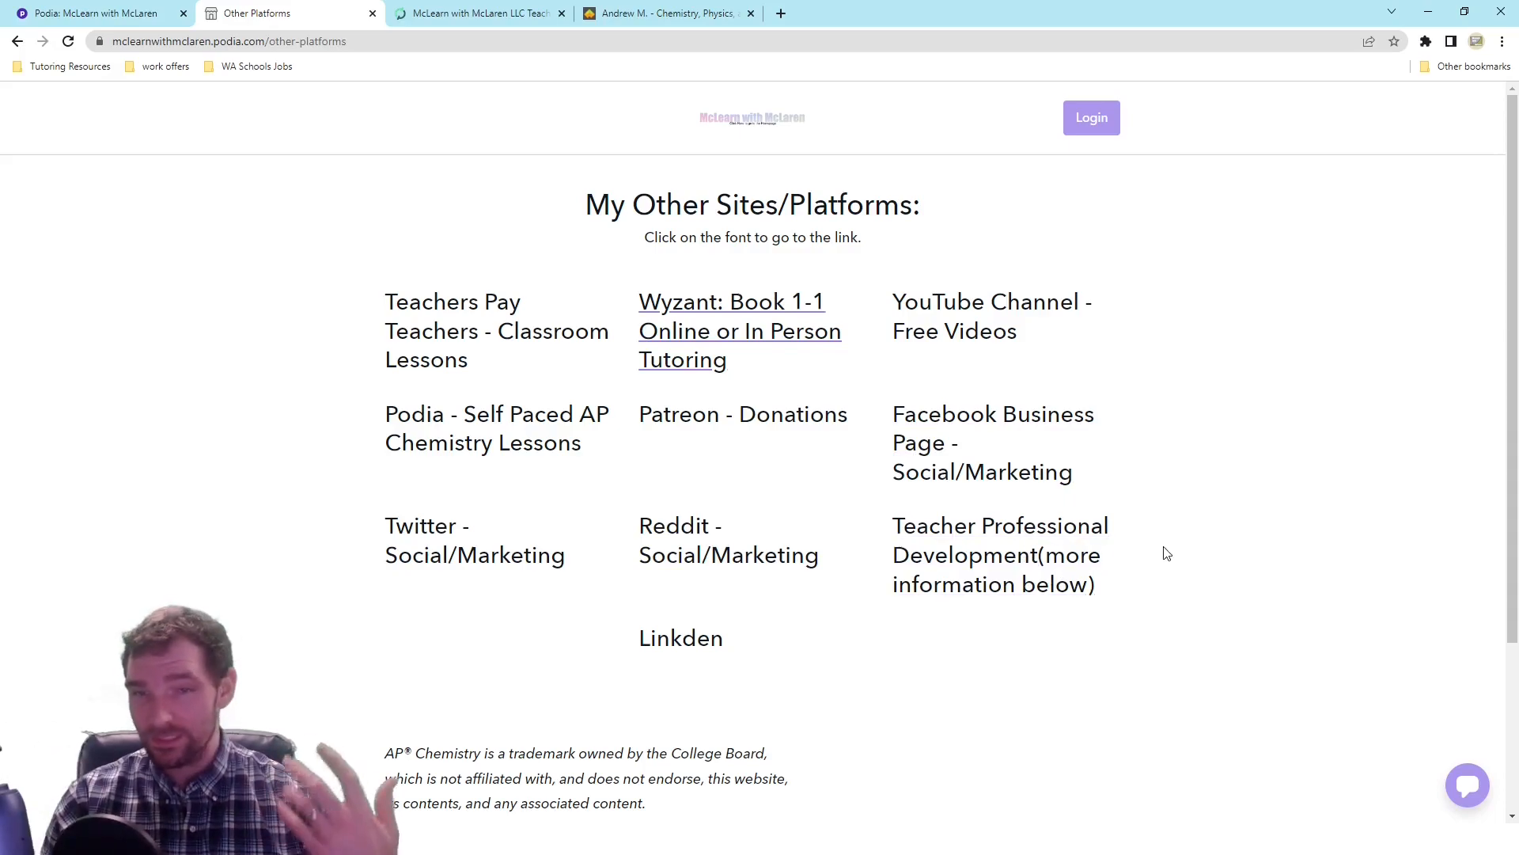
{"action": "mouse_move", "coordinate": [999, 570]}
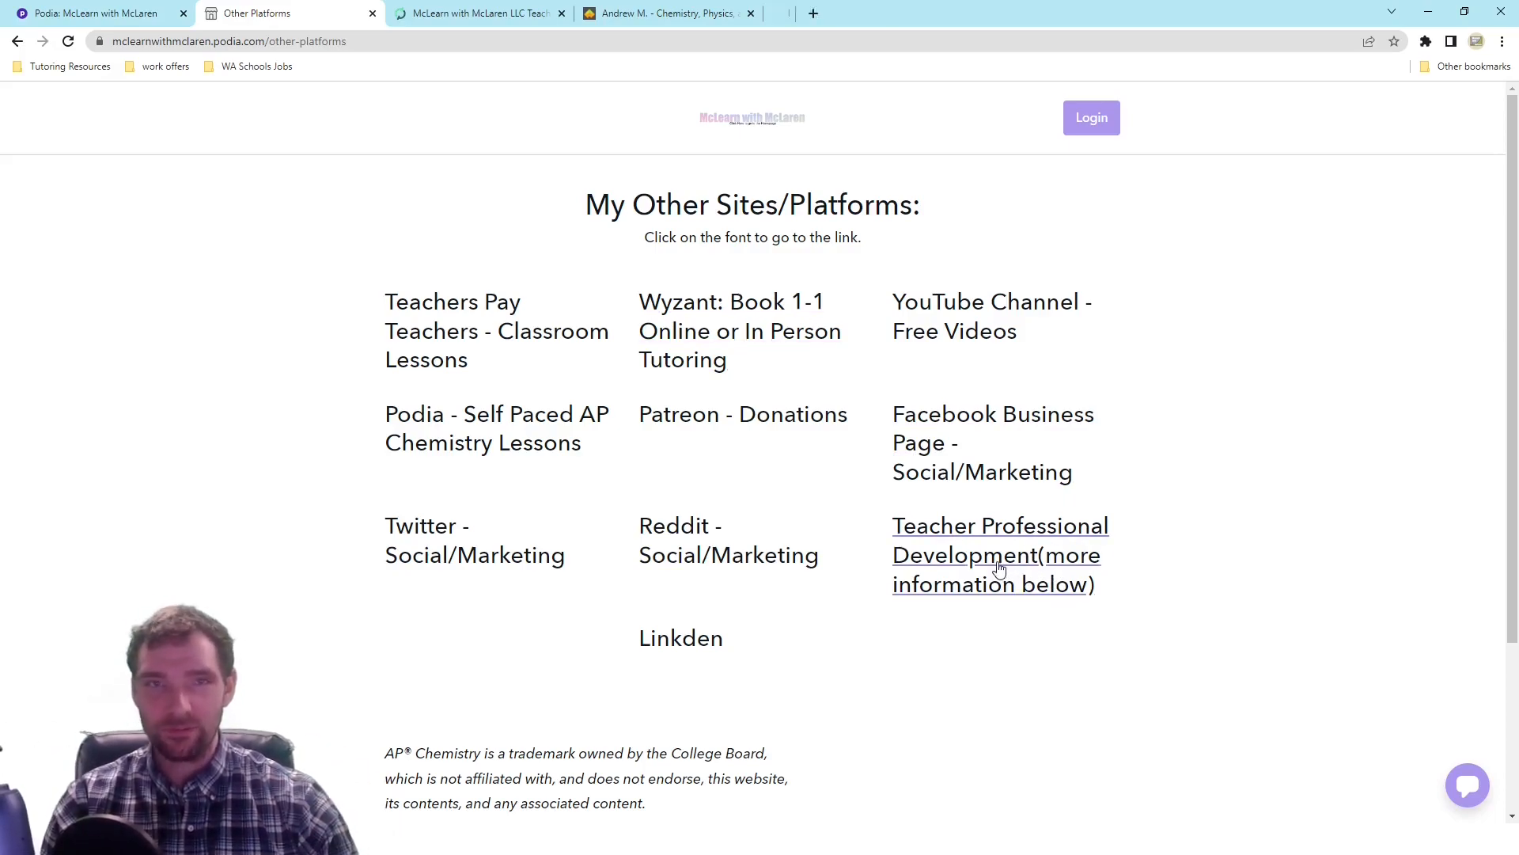
Follow the Teacher Professional Development link to its Services Offered slide deck in a new tab
{"action": "left_click", "coordinate": [999, 554]}
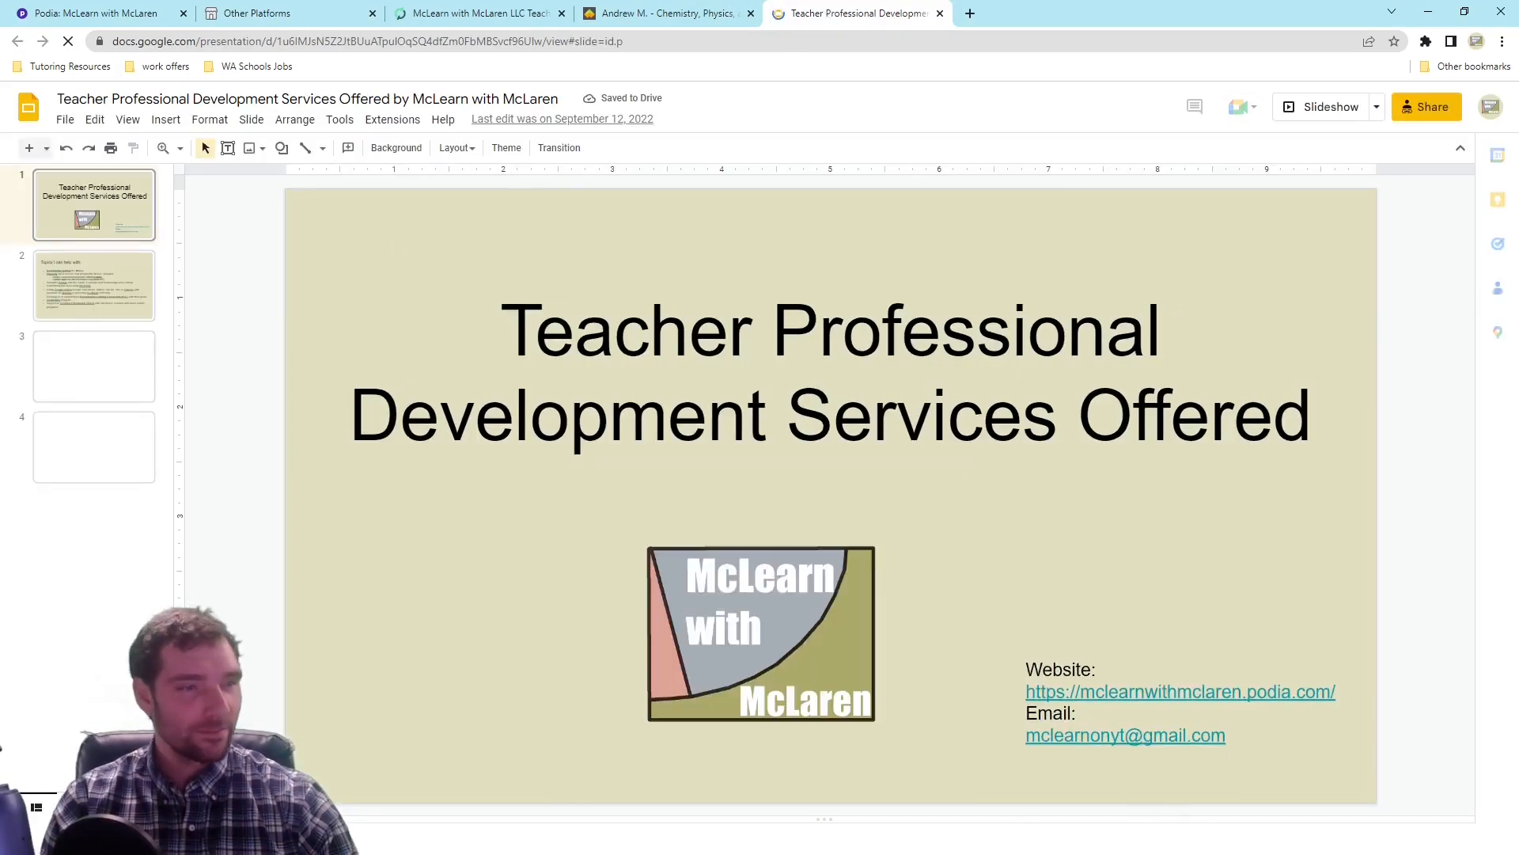